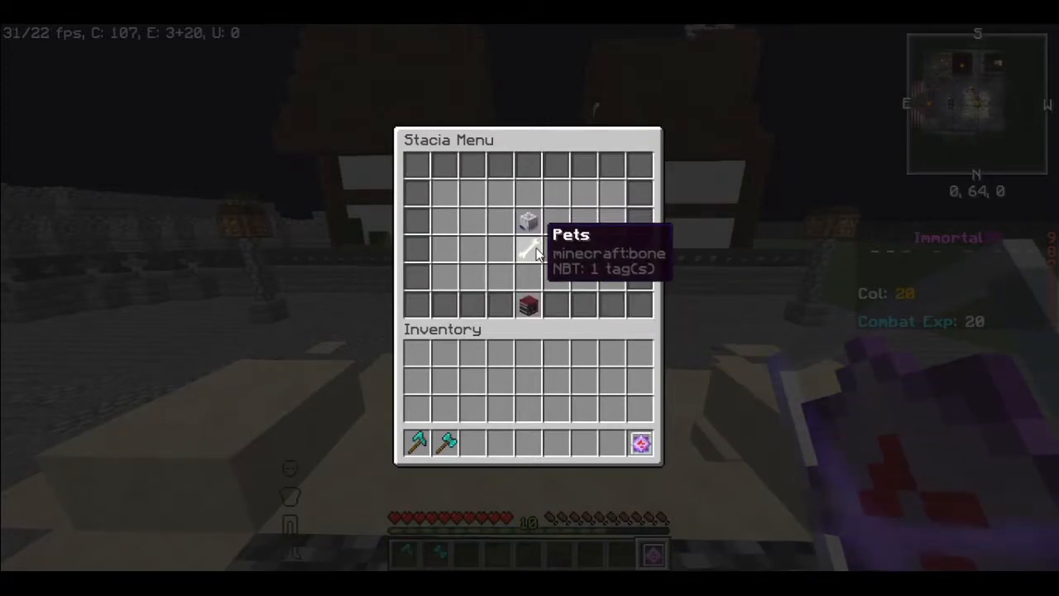
mouse_move(538, 284)
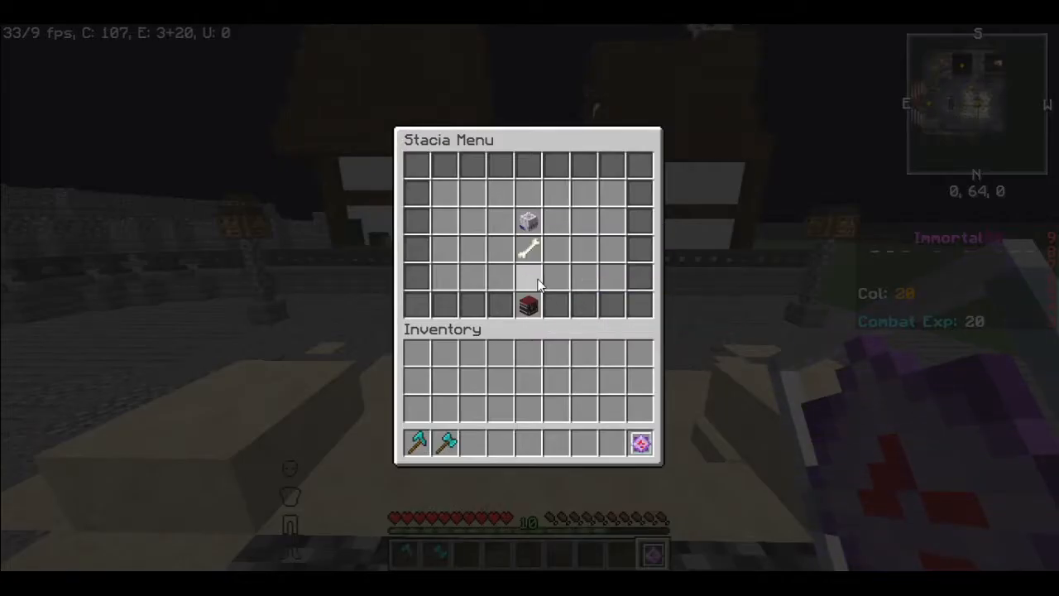
mouse_move(526, 223)
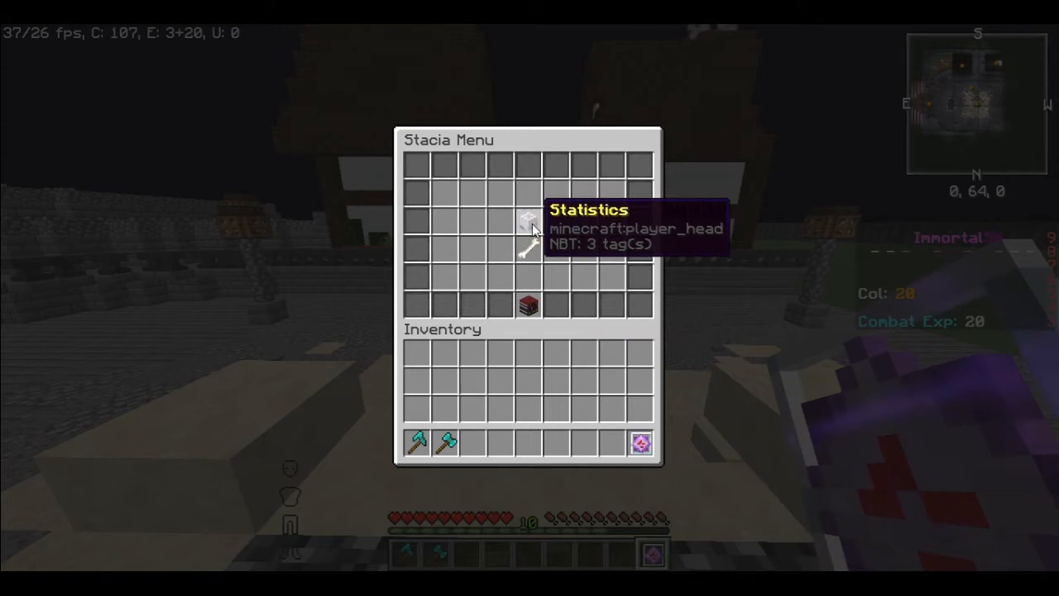
mouse_move(526, 304)
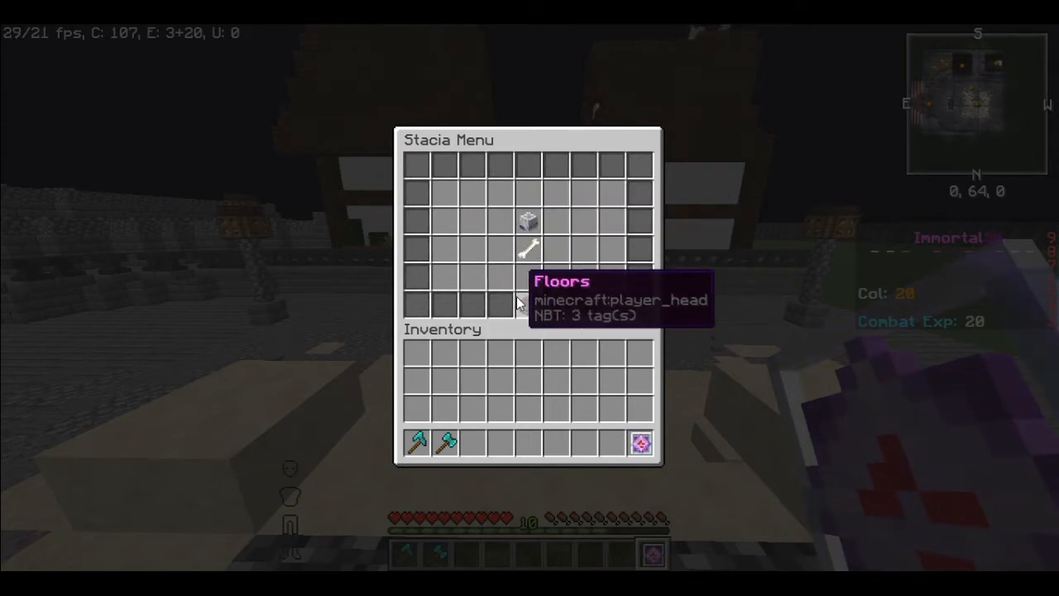
mouse_move(530, 222)
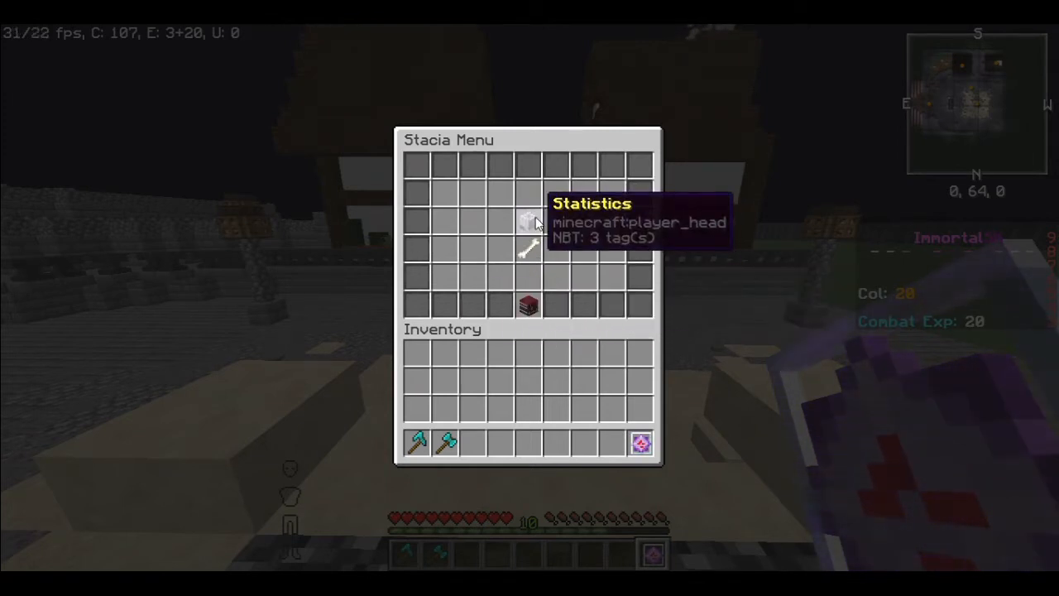
mouse_move(528, 249)
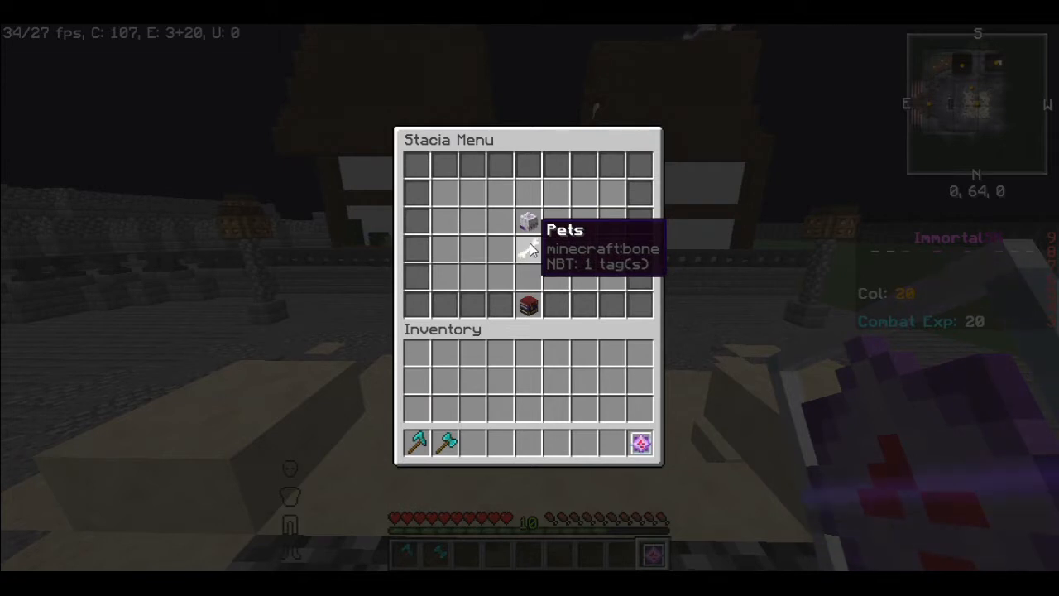
Choose the Slime head in the Pets Menu as the player's pet, then leave the menu
left_click(528, 222)
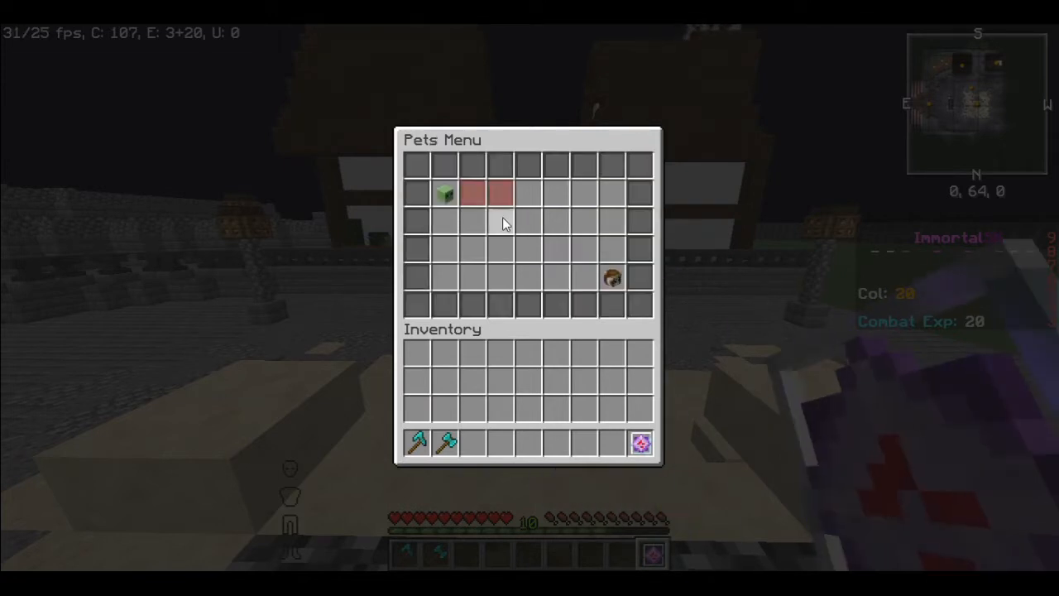
mouse_move(622, 263)
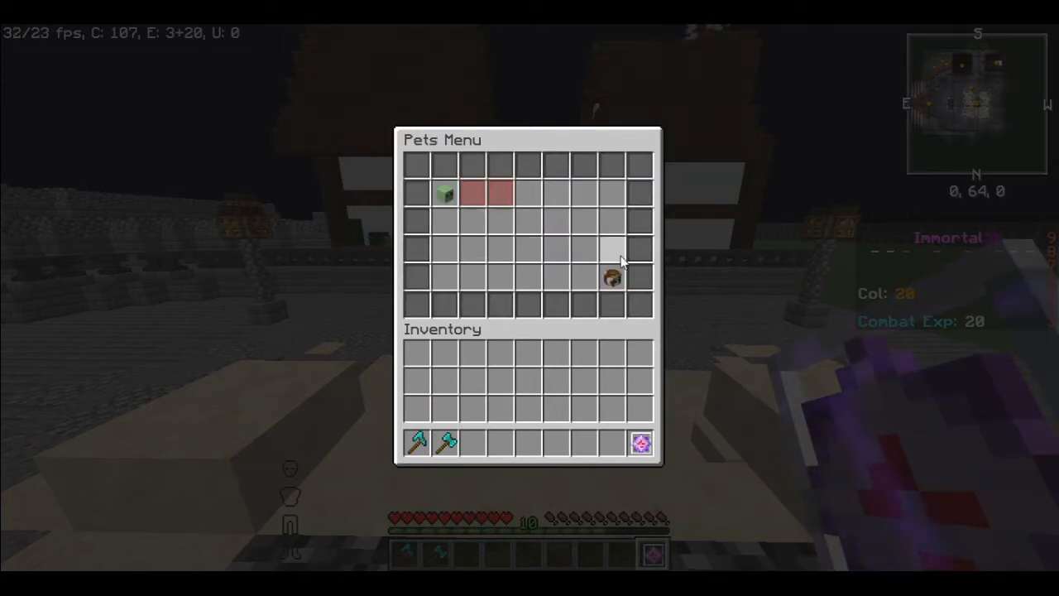
mouse_move(612, 278)
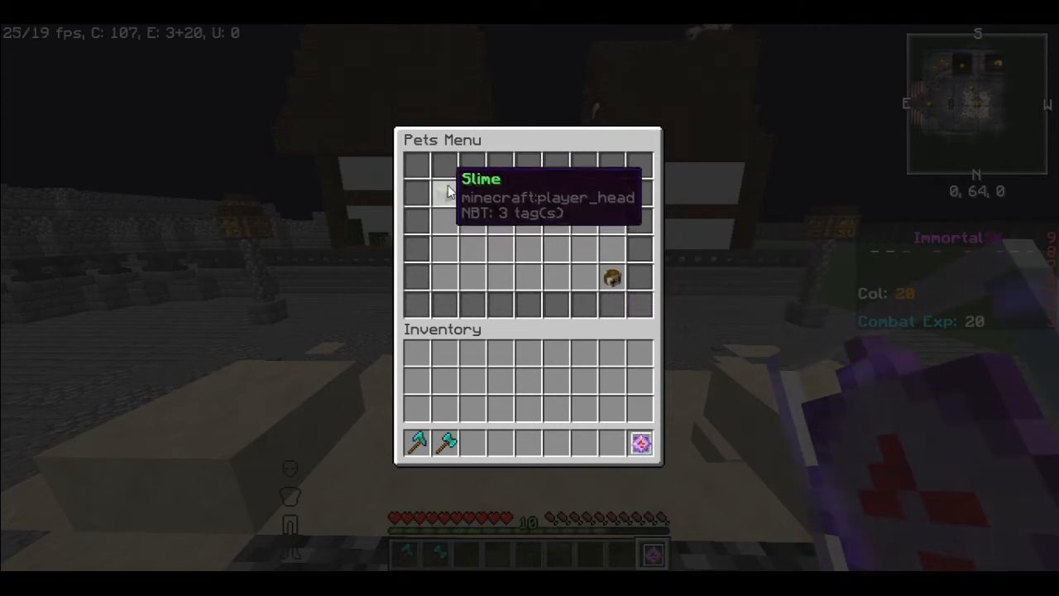
mouse_move(453, 202)
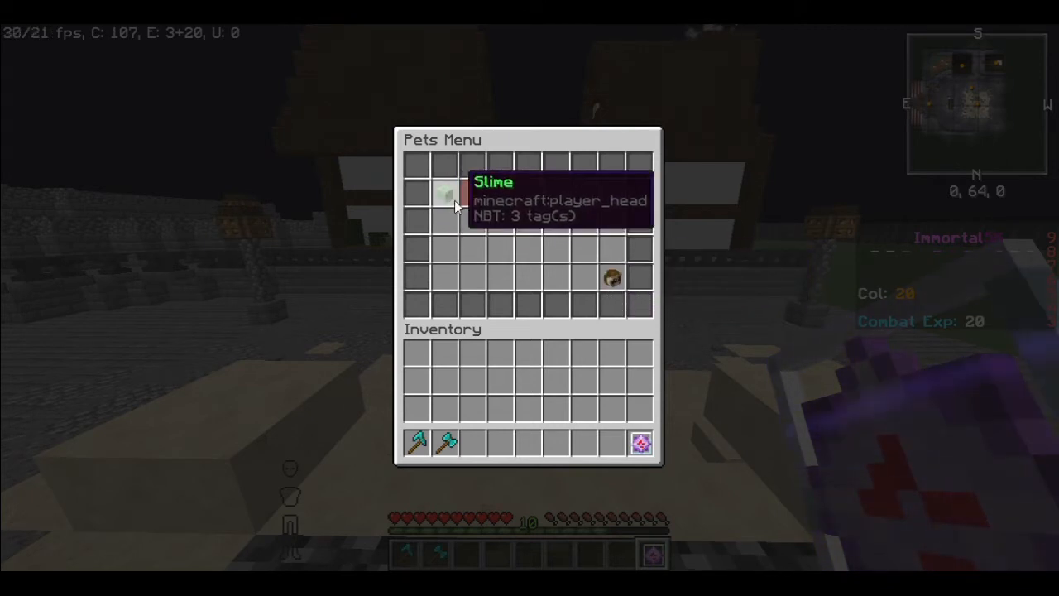
left_click(443, 194)
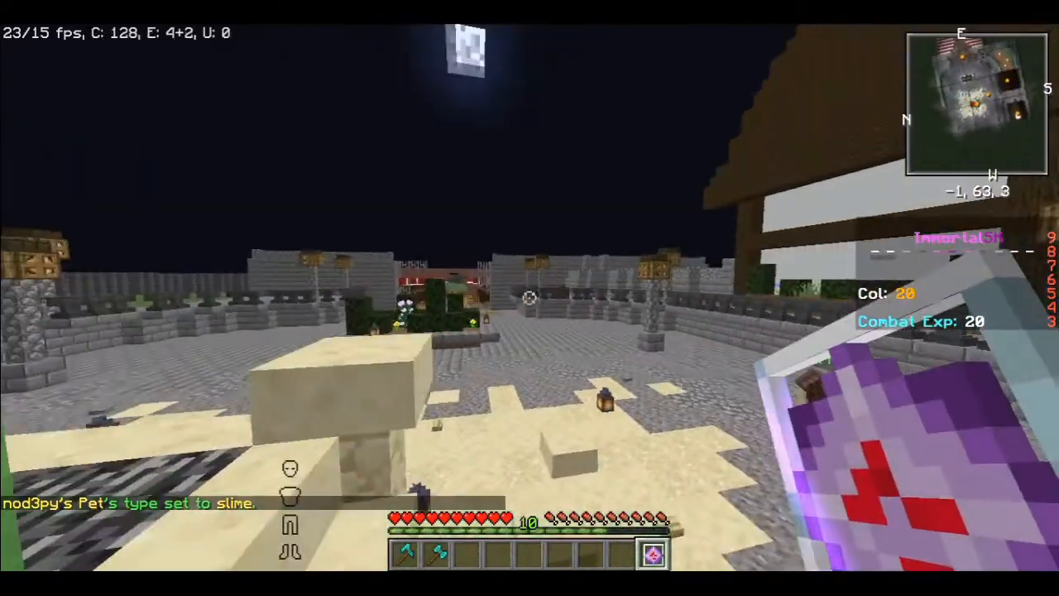
mouse_move(530, 298)
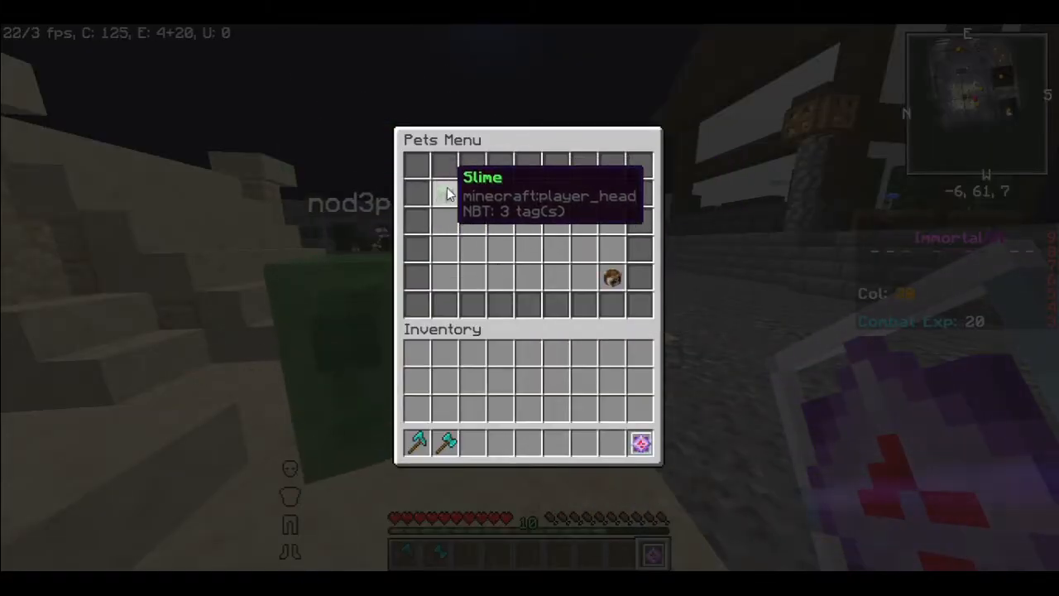
key("Escape")
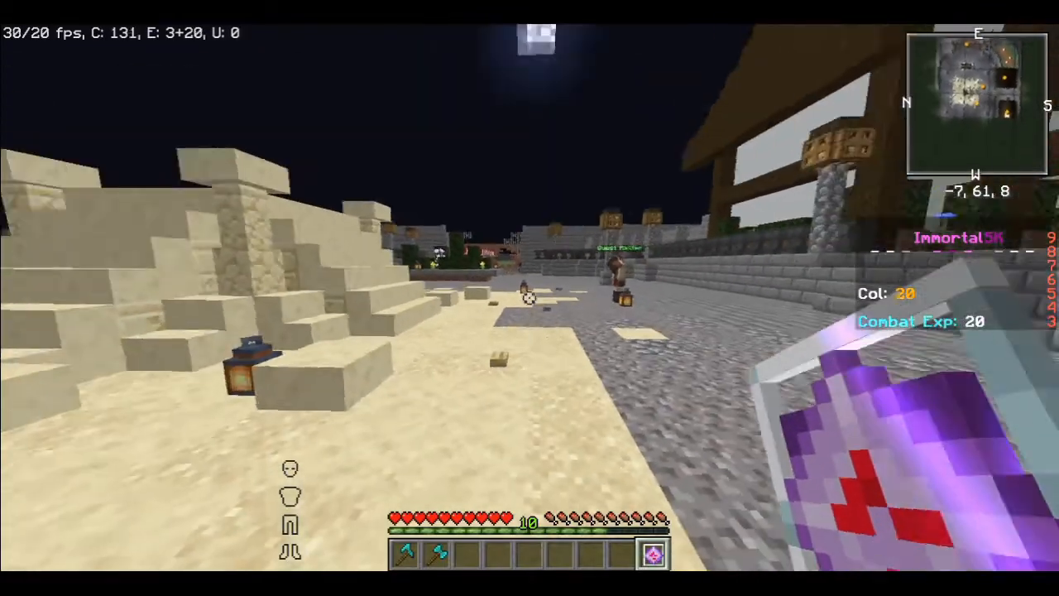
mouse_move(529, 298)
type("/pet")
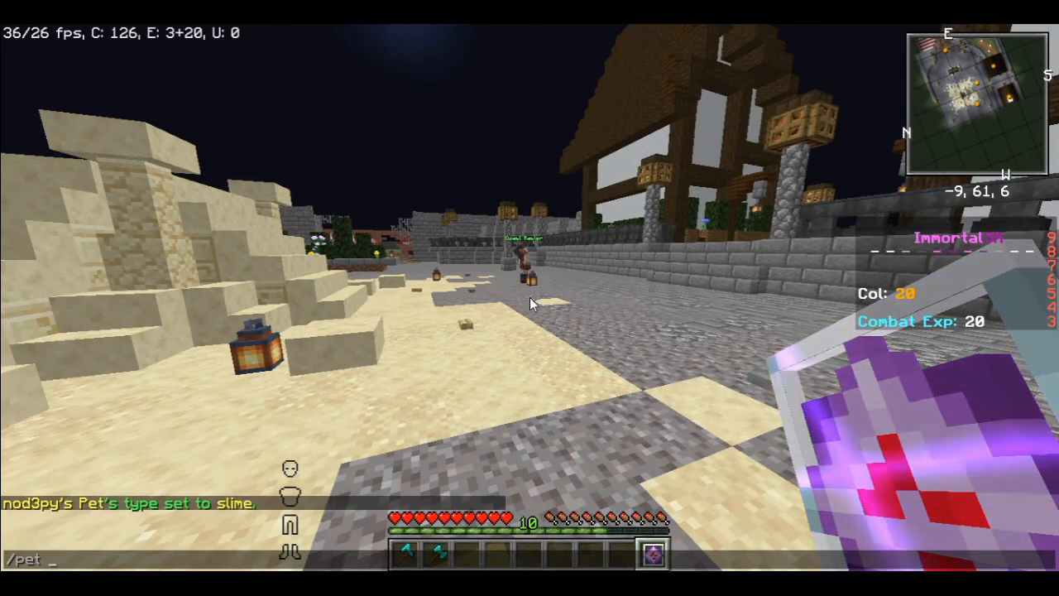
Enter the /pet add pig nod3py command in chat to grant the pig pet
type("add")
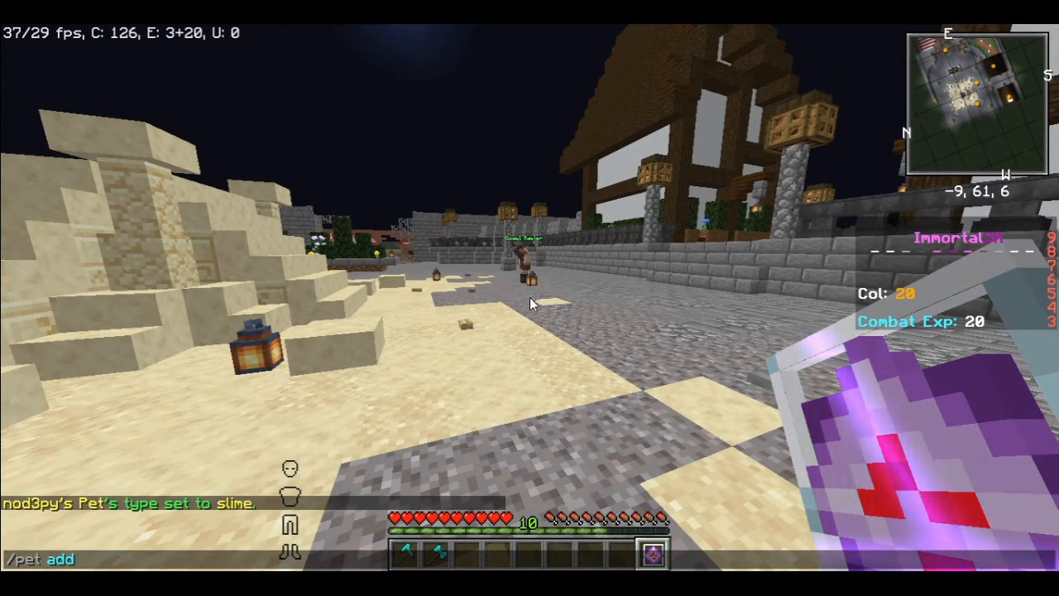
type("pig")
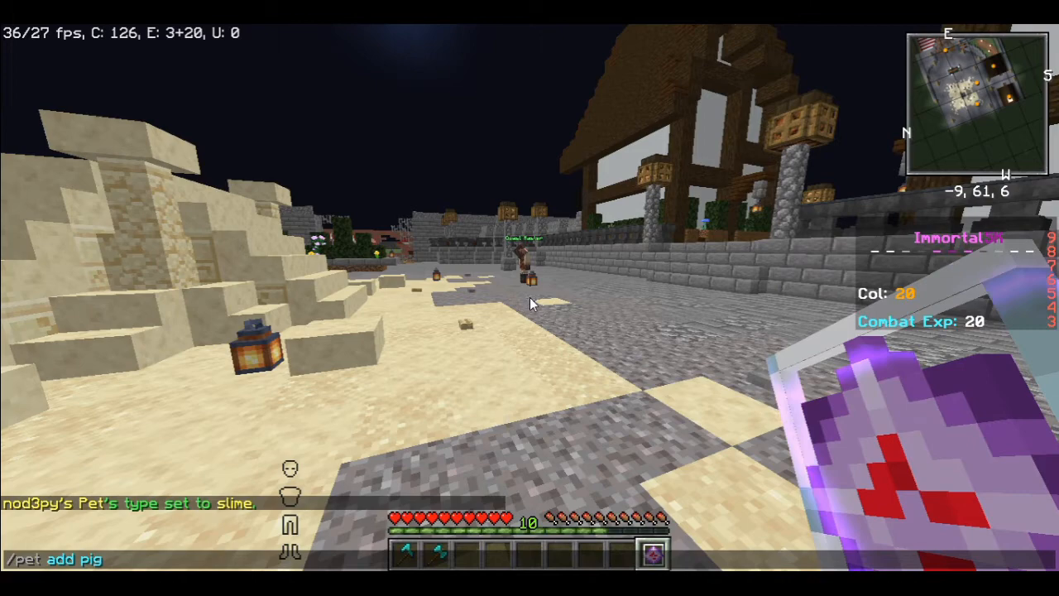
type("nod3py")
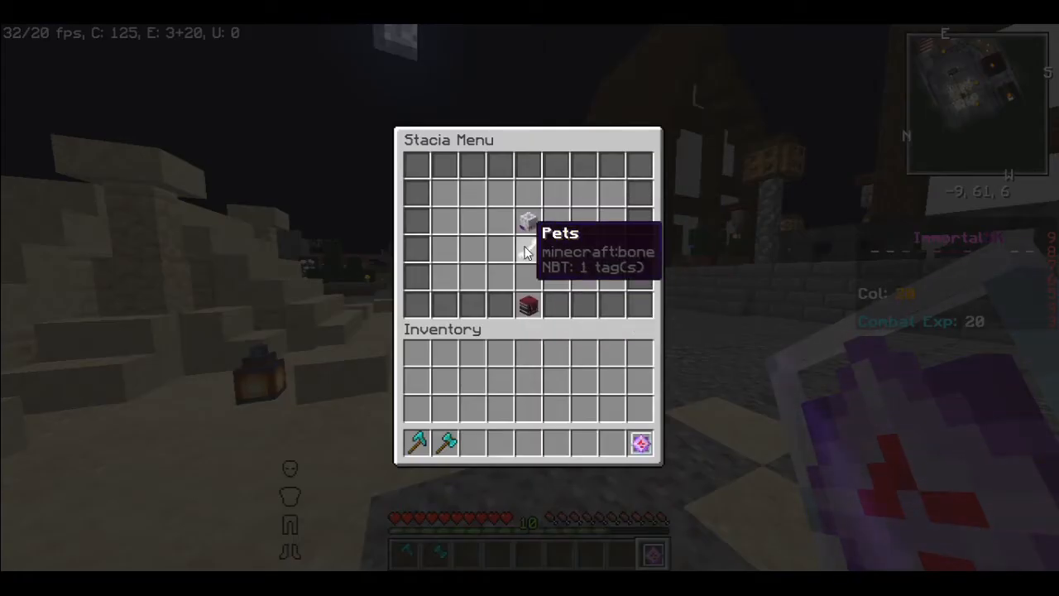
Pick the Pig head in the Pets Menu, then switch the pet back to the Slime
left_click(526, 222)
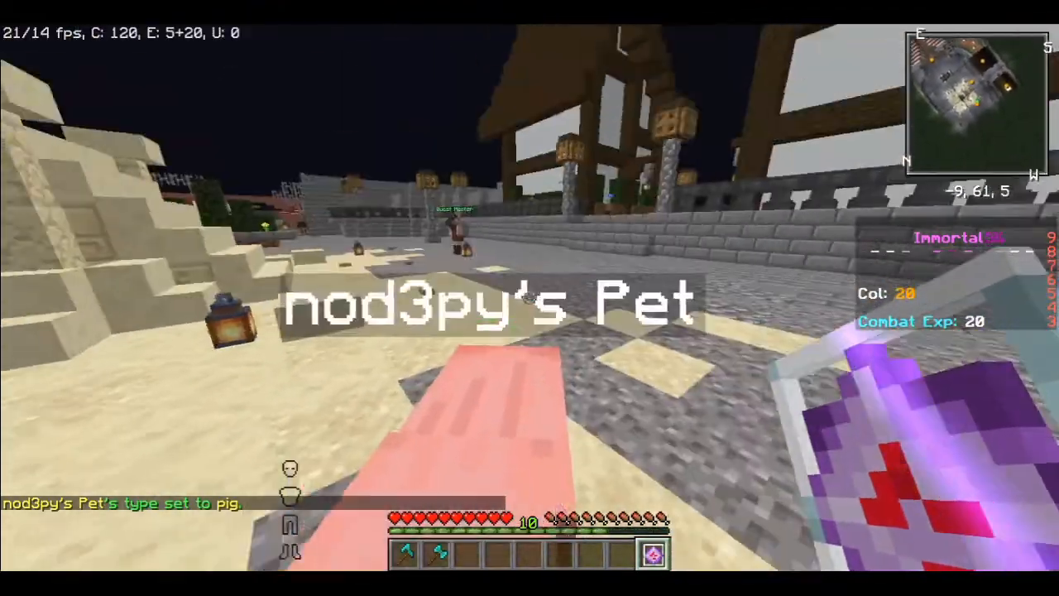
mouse_move(529, 298)
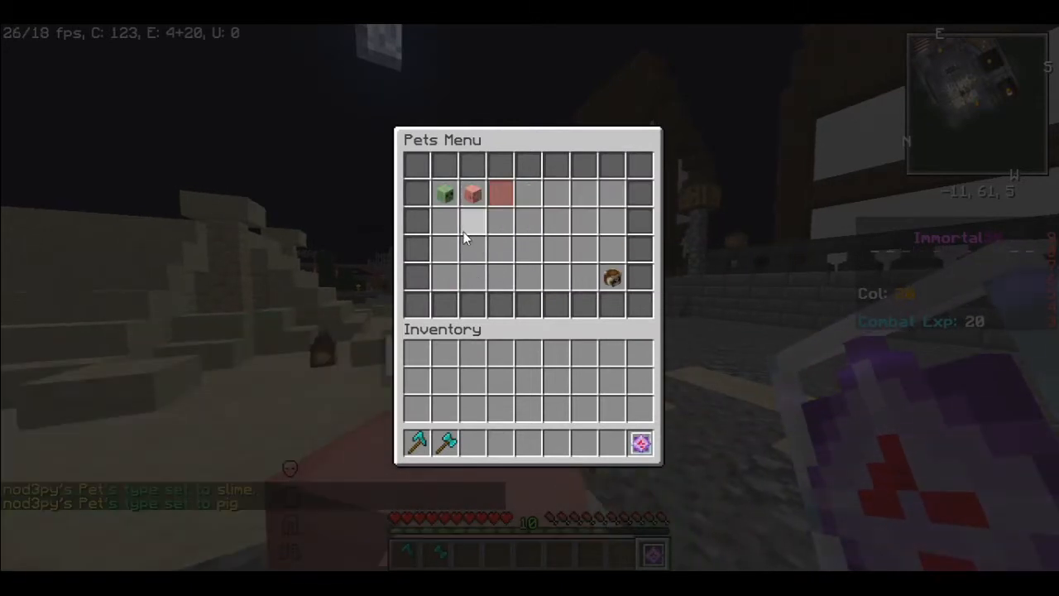
left_click(443, 196)
type("/pet add sheep")
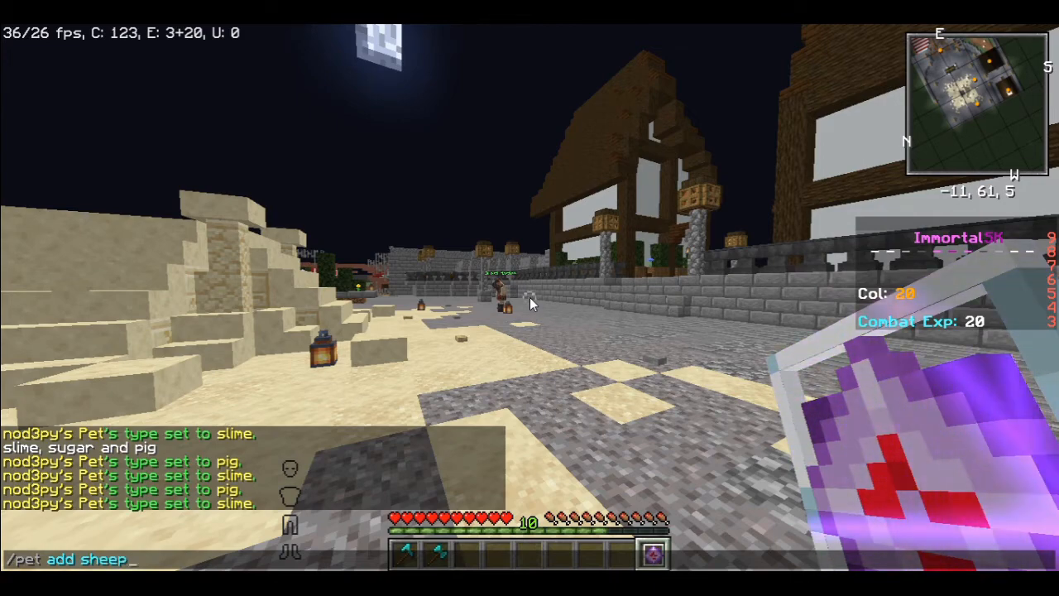
Send /pet add sheep and confirm the Sheep head appears in the Pets Menu
key("Return")
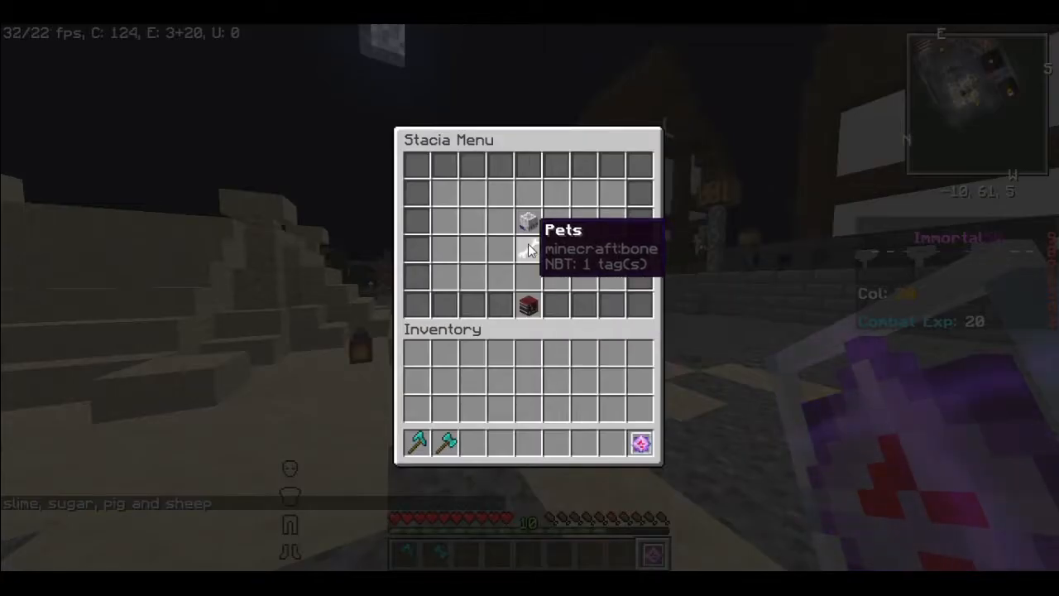
left_click(527, 222)
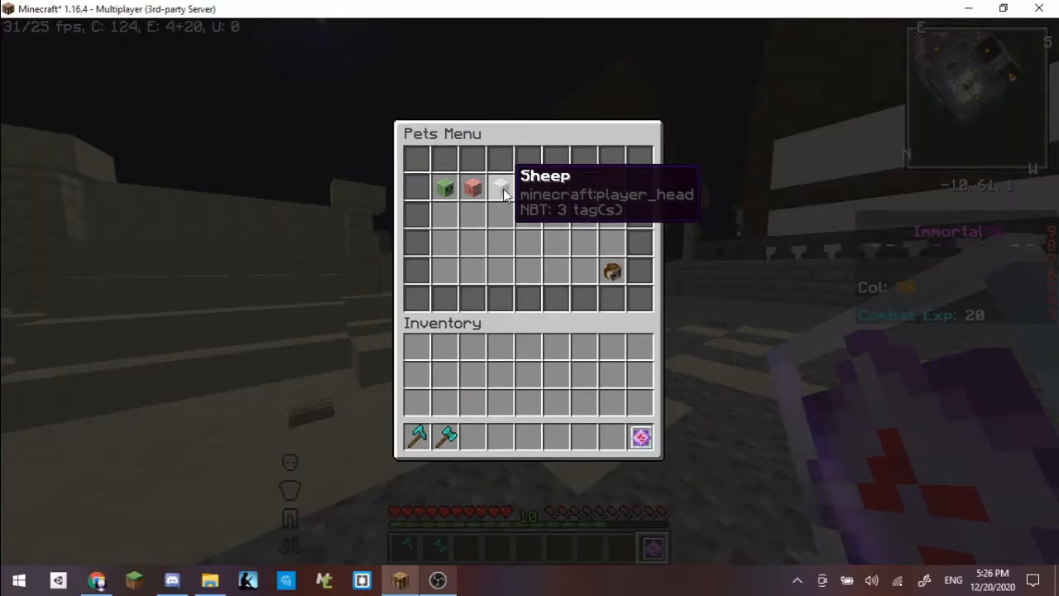
mouse_move(537, 219)
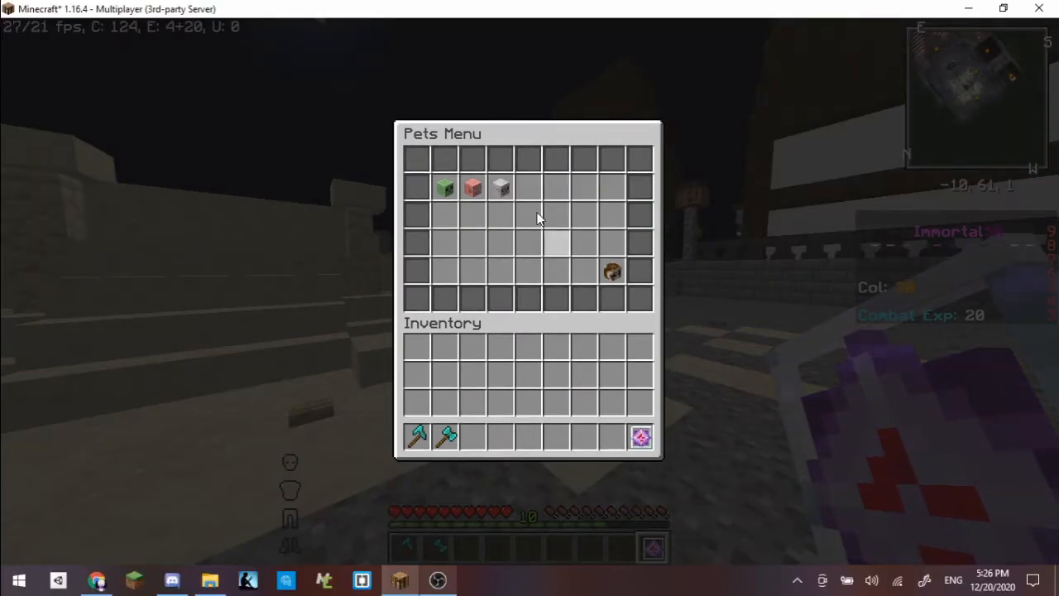
key("Escape")
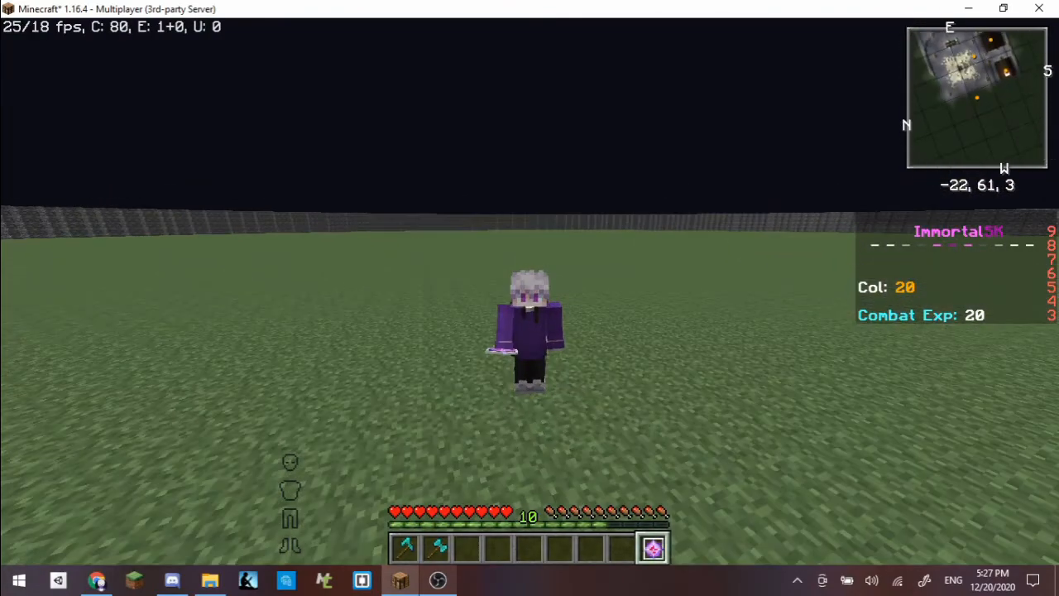
mouse_move(530, 298)
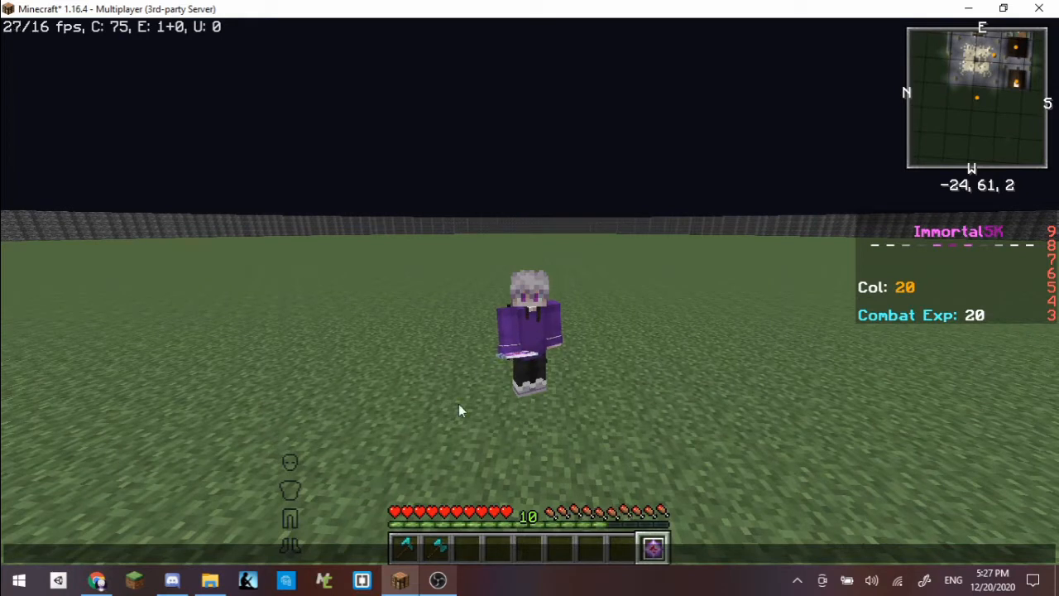
mouse_move(337, 434)
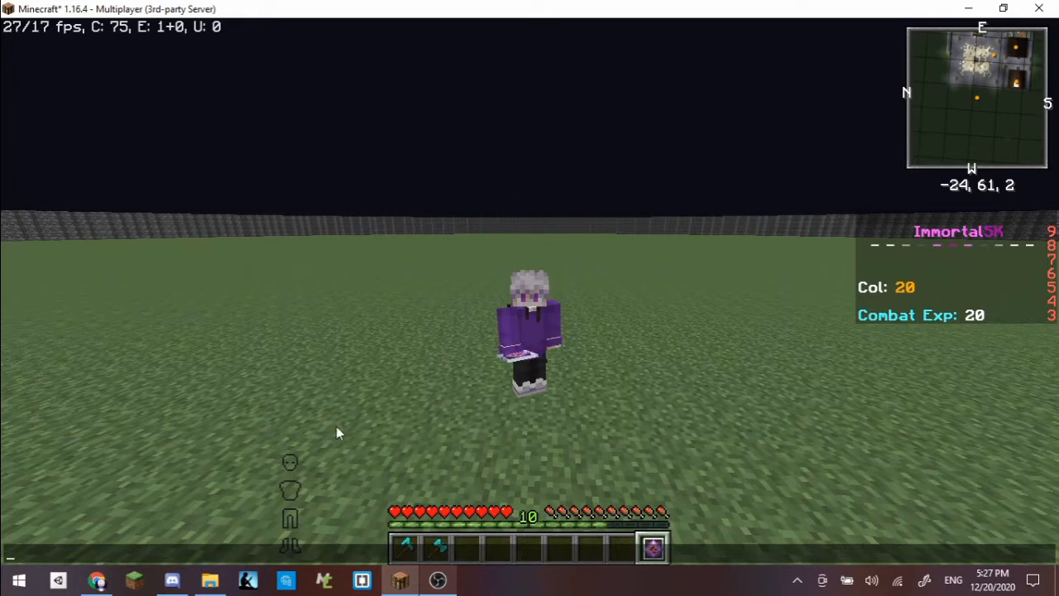
left_click(96, 579)
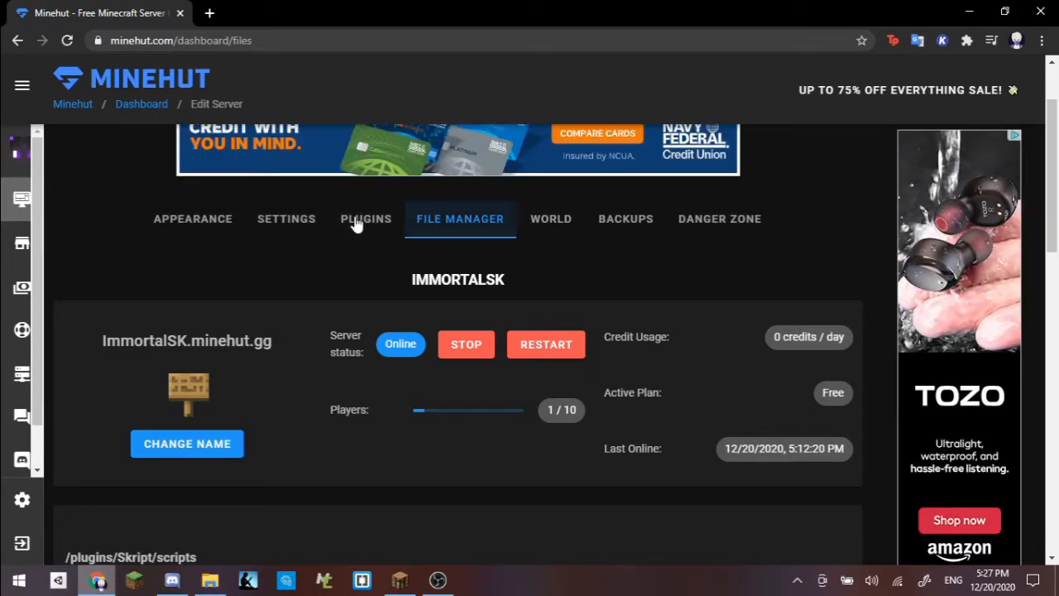
mouse_move(351, 245)
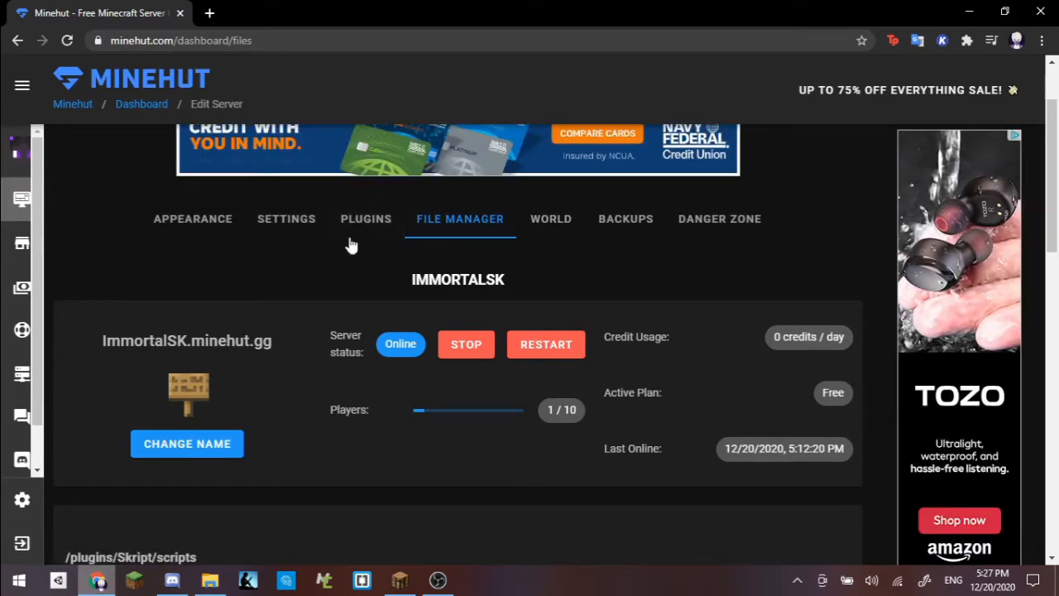
Show the ImmortalSK Plugins page listing available plugins like ActionAnnouncer
left_click(366, 218)
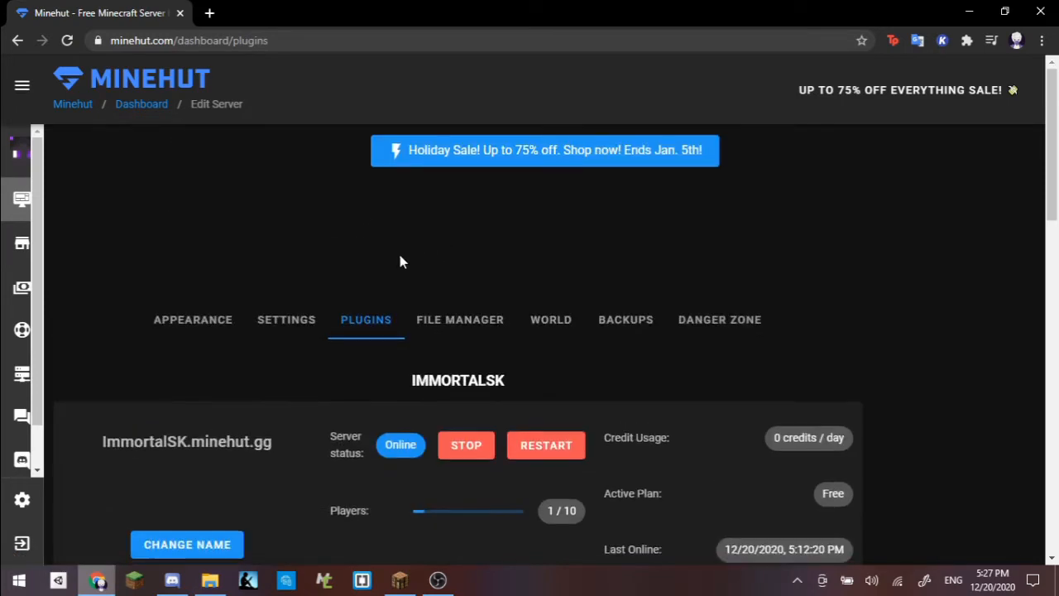
scroll("up", 3)
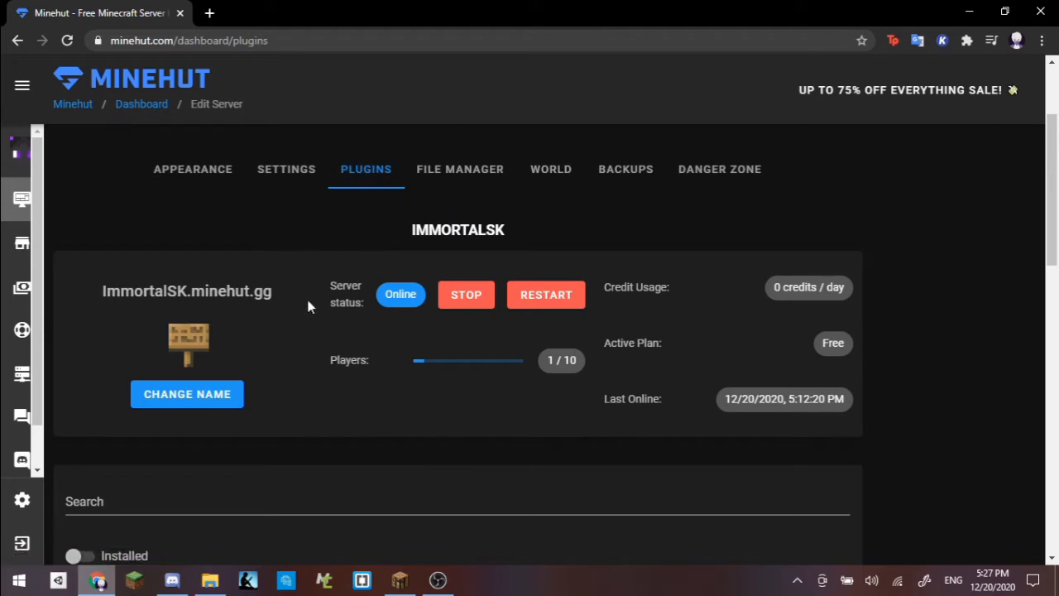
mouse_move(301, 301)
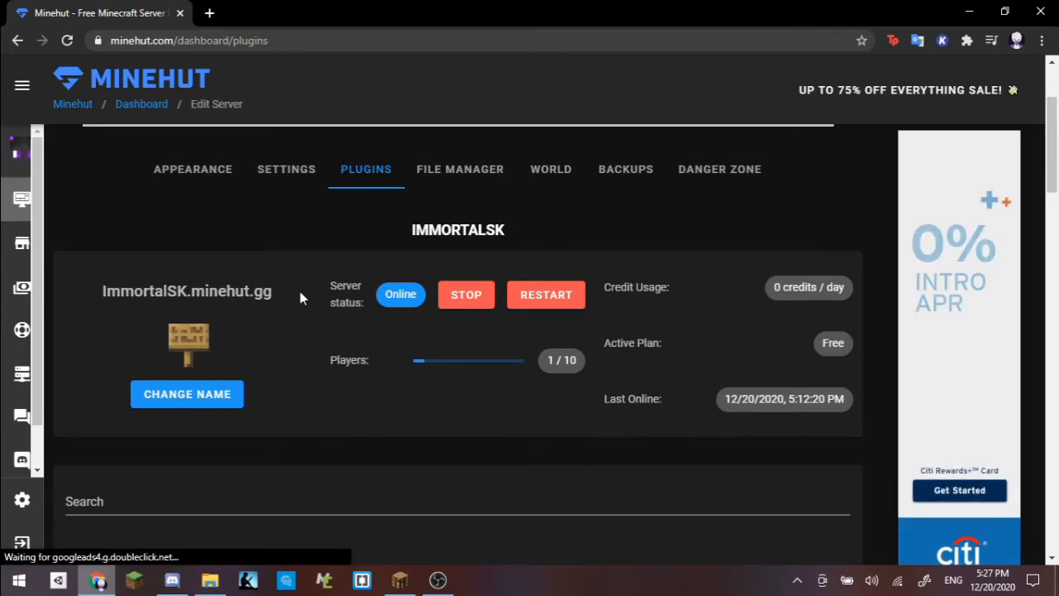
scroll("down", 3)
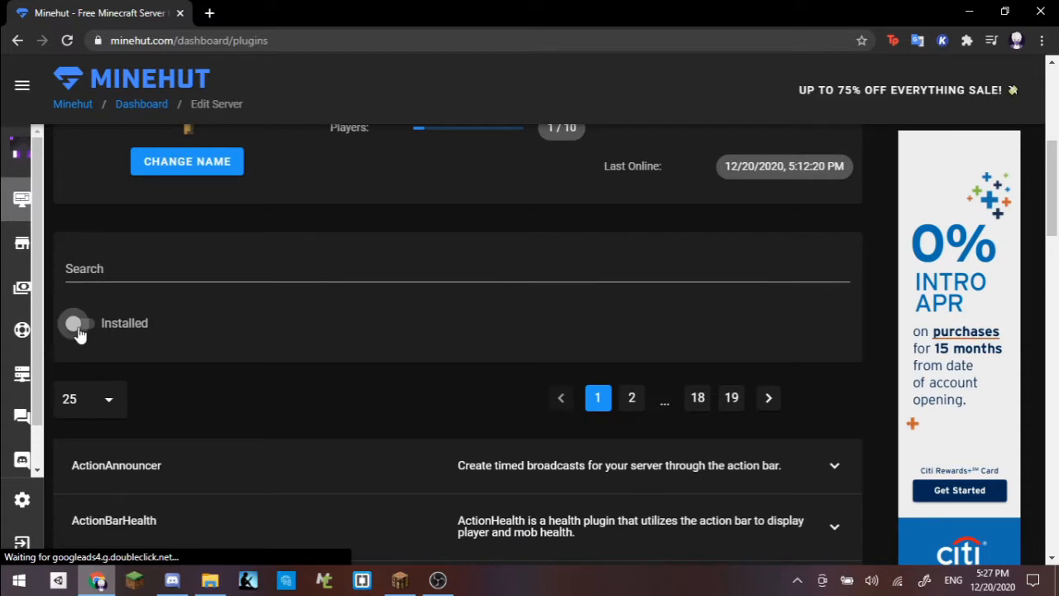
Filter to Installed plugins and review the Citizens and Citizens CMD entries
left_click(81, 323)
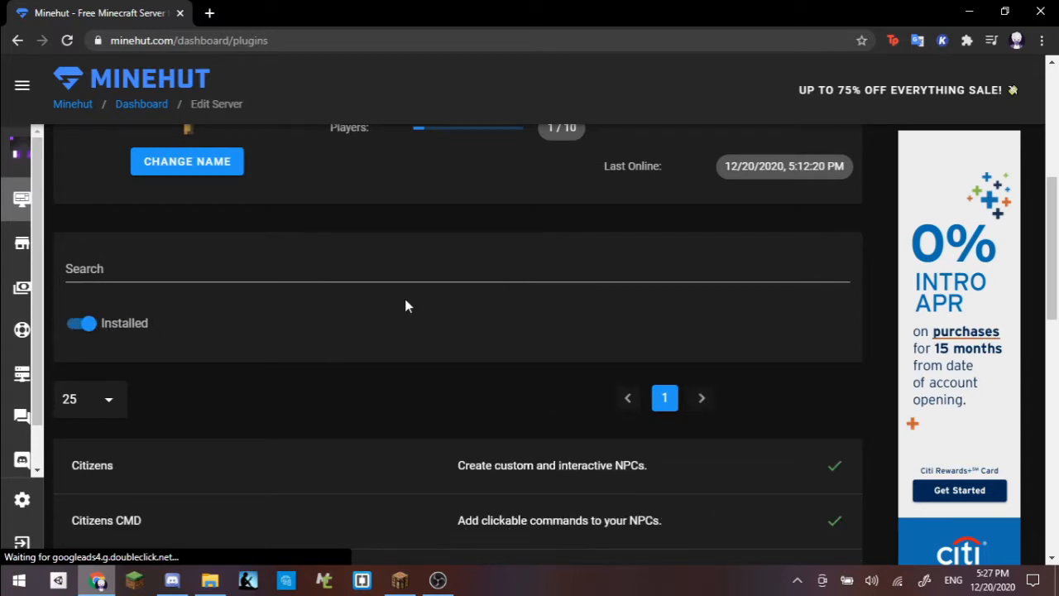
scroll("down", 3)
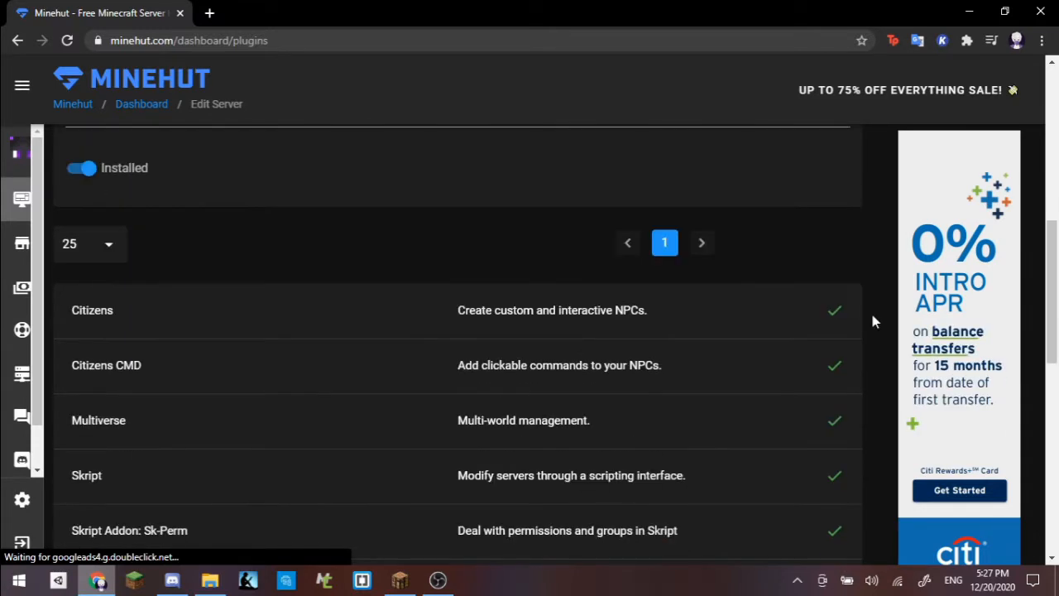
scroll("down", 3)
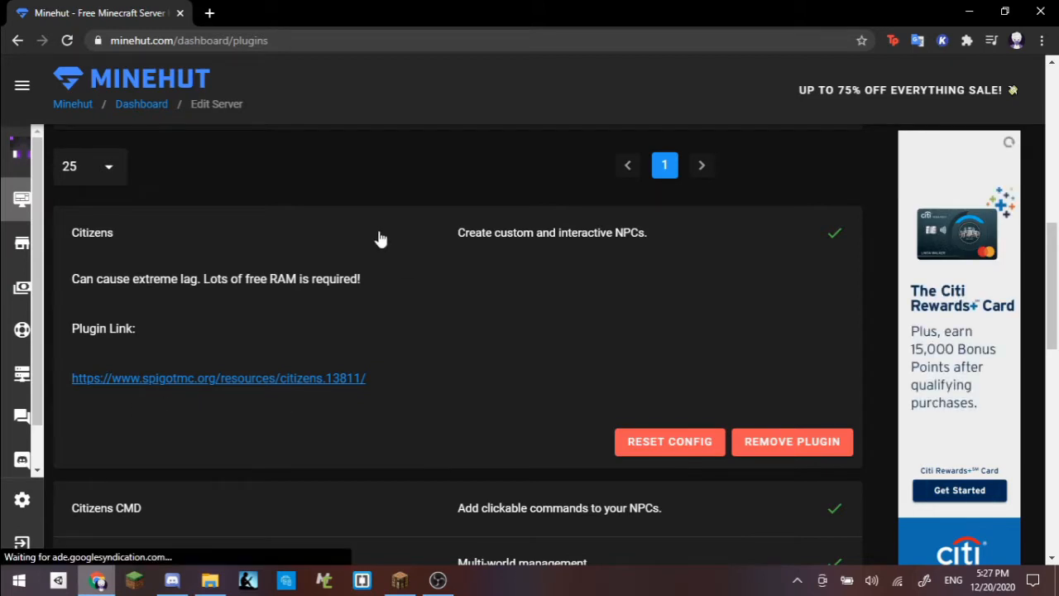
left_click(92, 232)
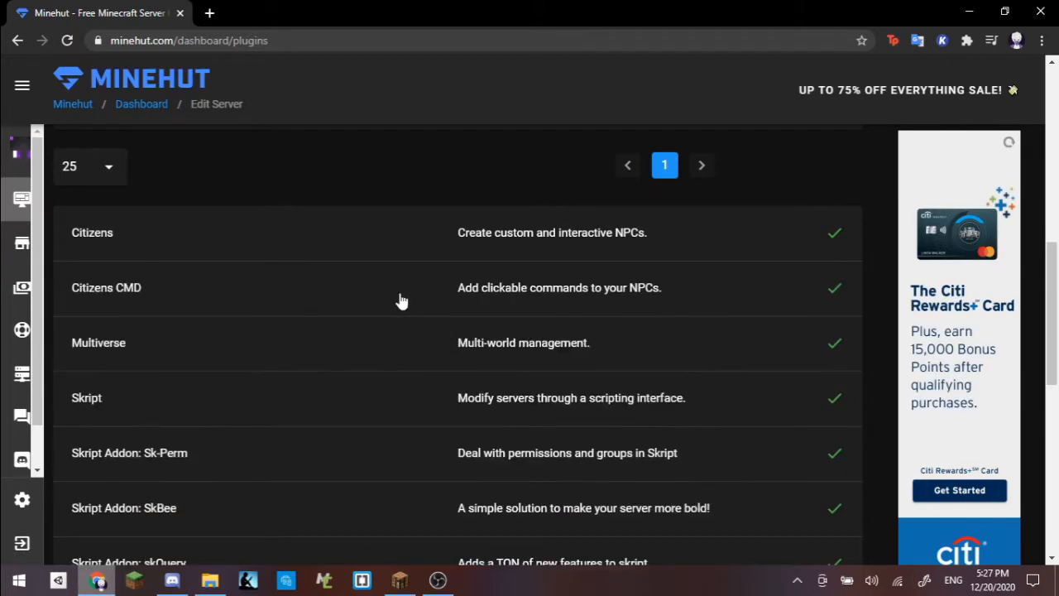
left_click(106, 288)
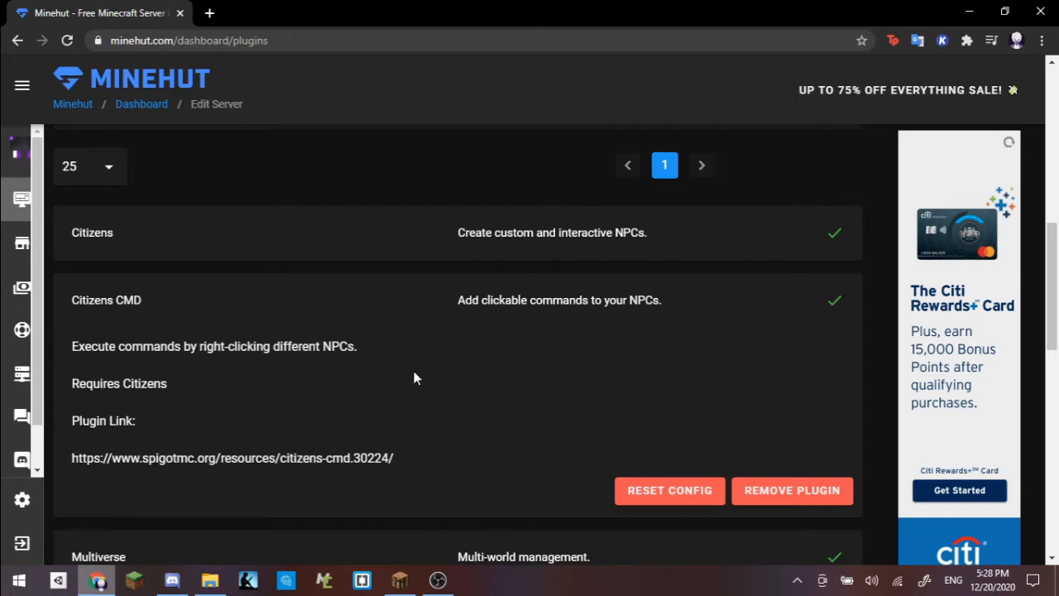
mouse_move(347, 383)
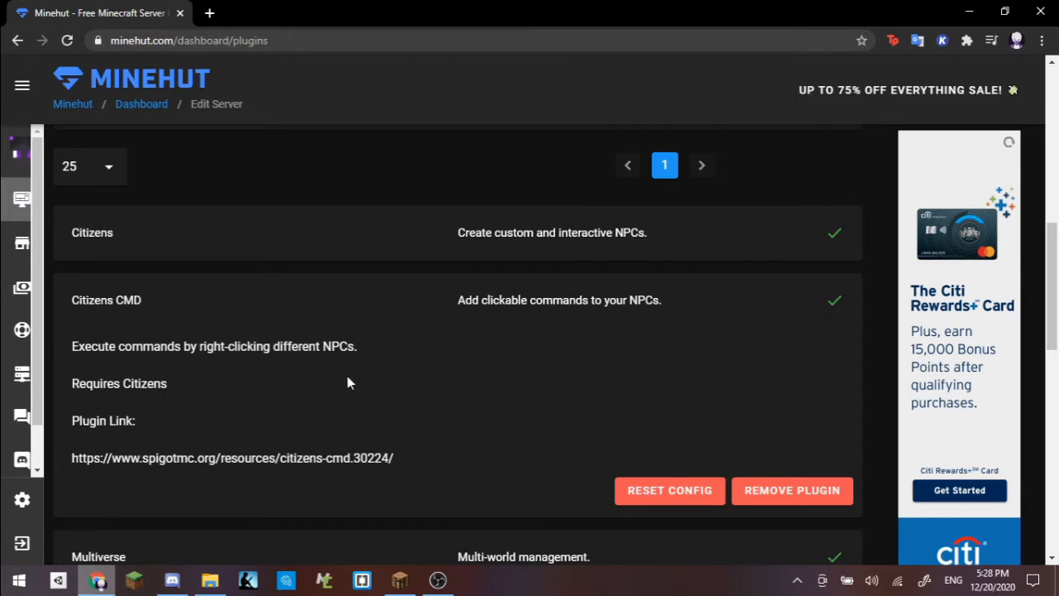
mouse_move(368, 380)
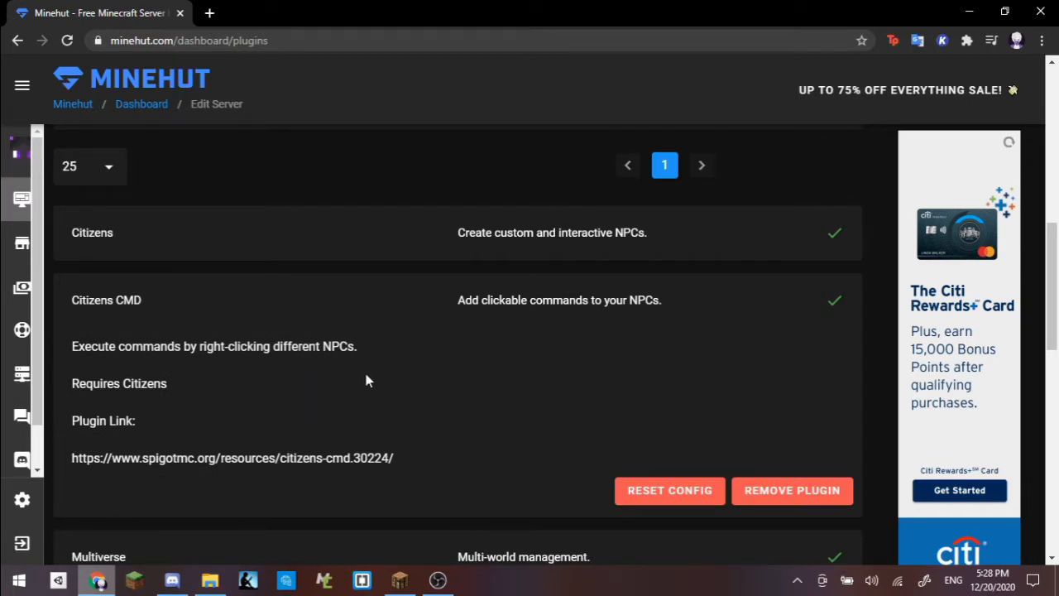
mouse_move(430, 299)
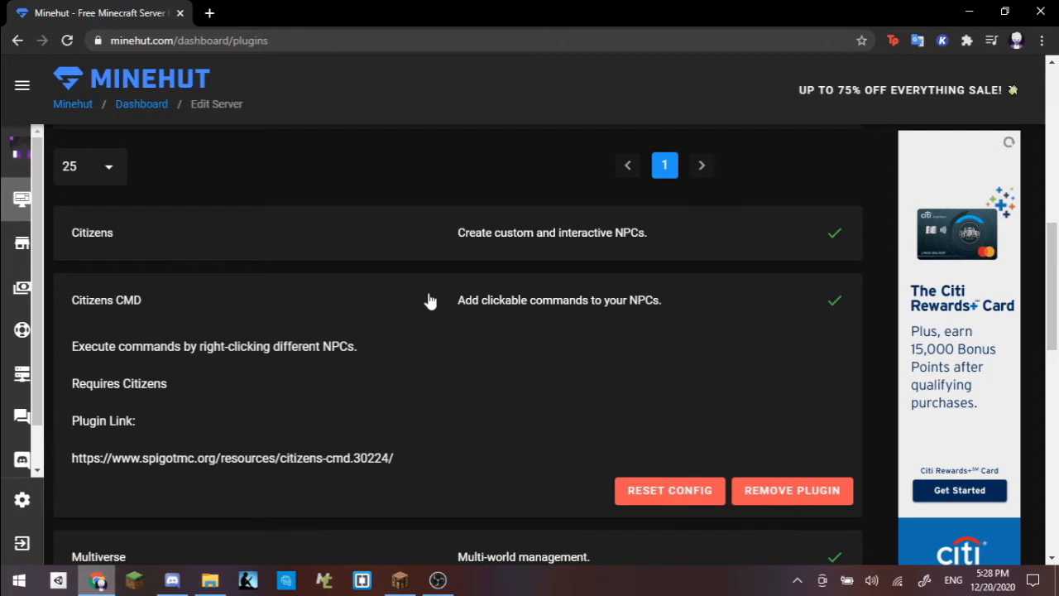
mouse_move(404, 318)
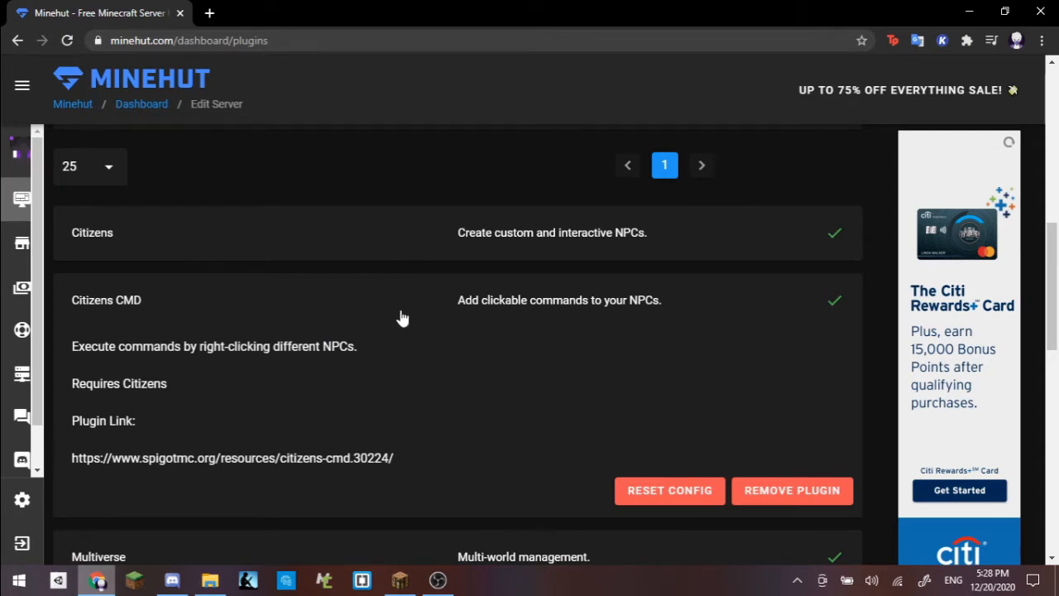
mouse_move(119, 327)
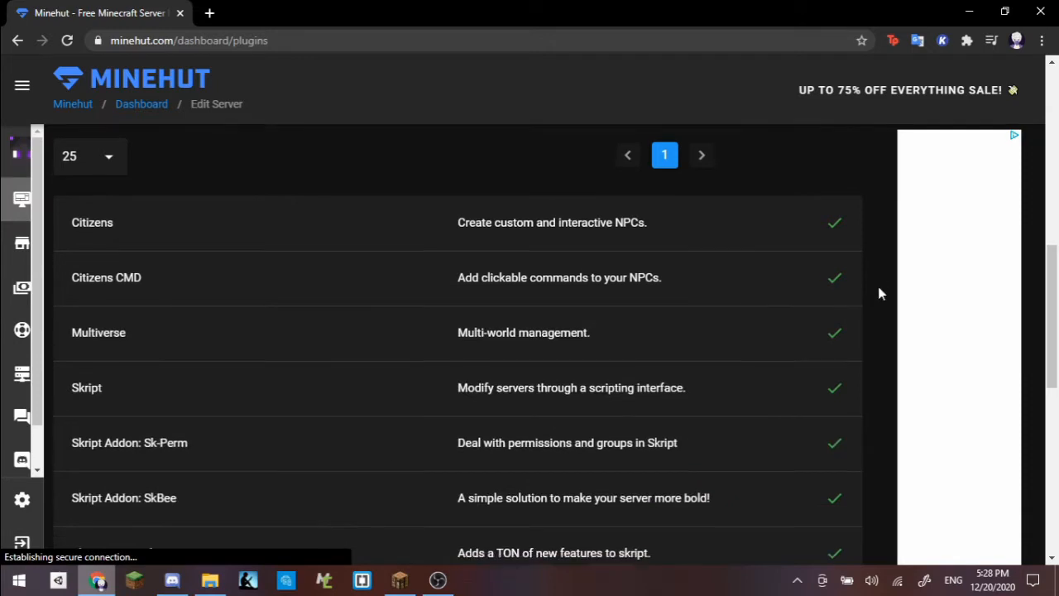
Review the Skript entry with its addons, then return to the top of the list
scroll("down", 3)
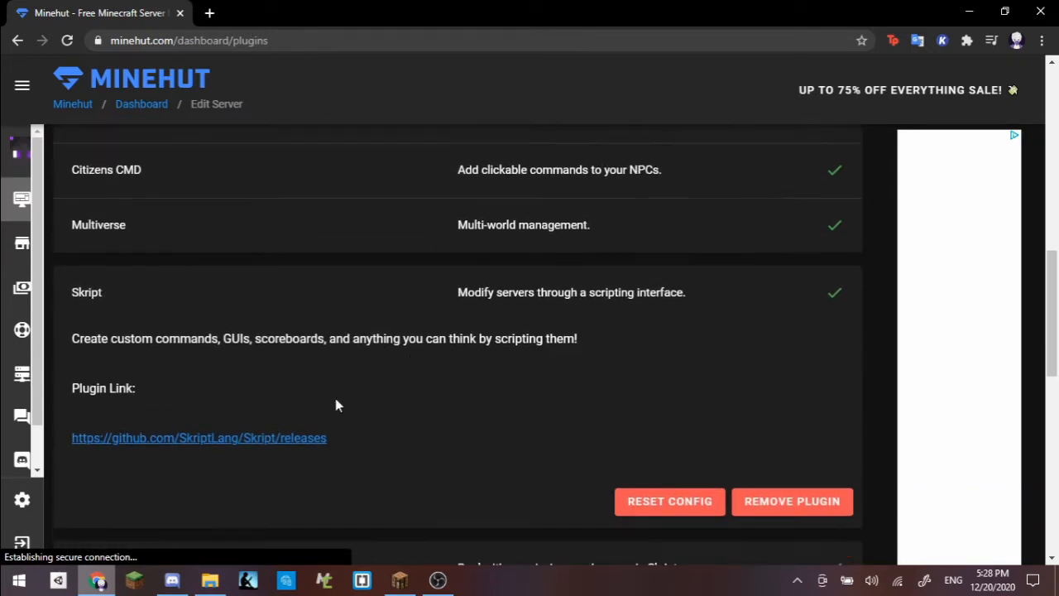
scroll("down", 3)
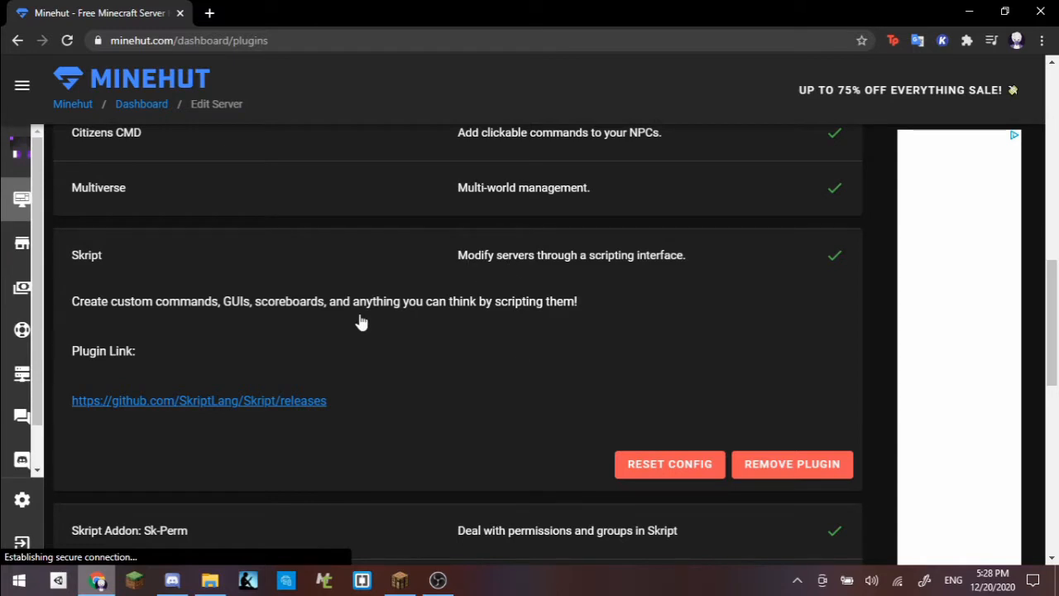
left_click(86, 242)
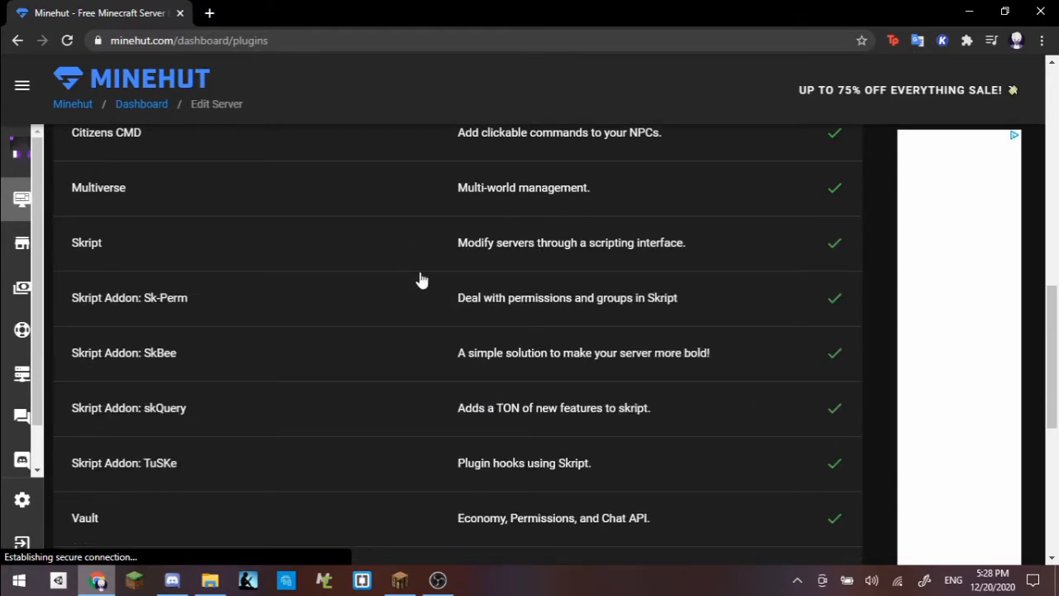
scroll("up", 3)
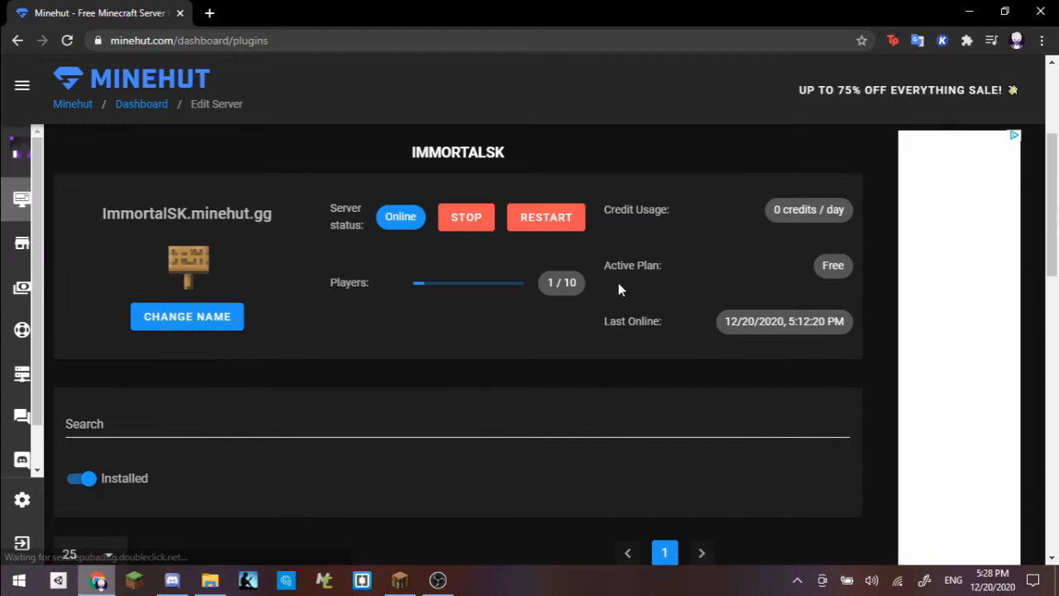
scroll("up", 3)
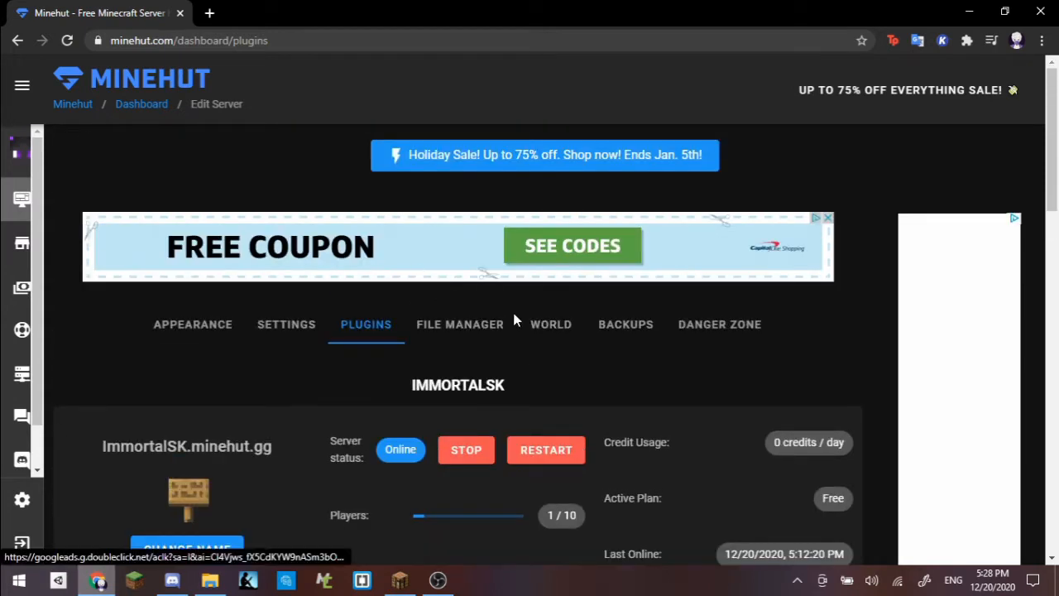
Go into the server's file manager and enter the plugins folder
left_click(460, 323)
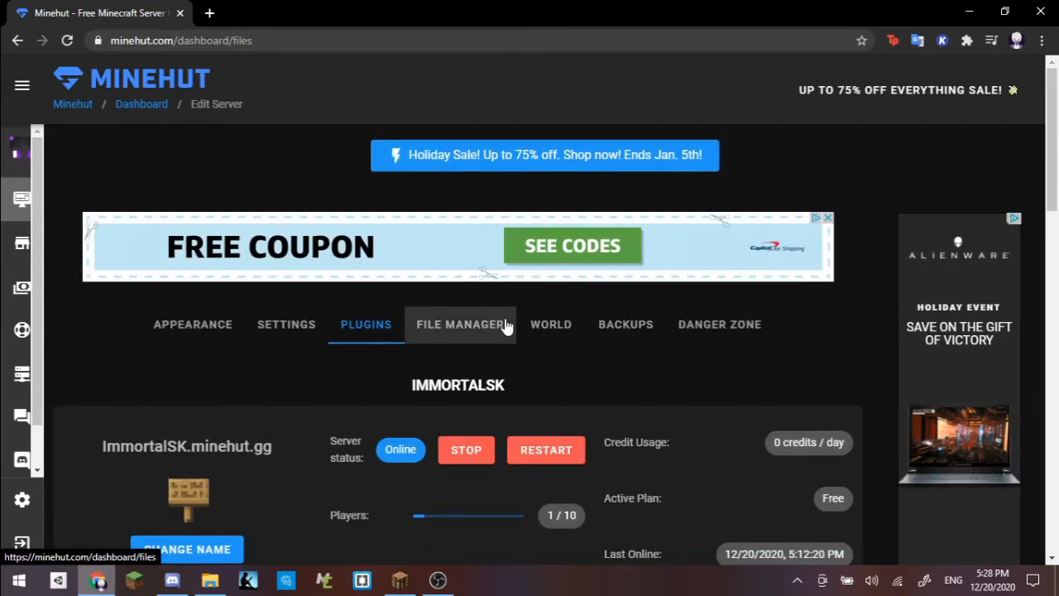
mouse_move(433, 368)
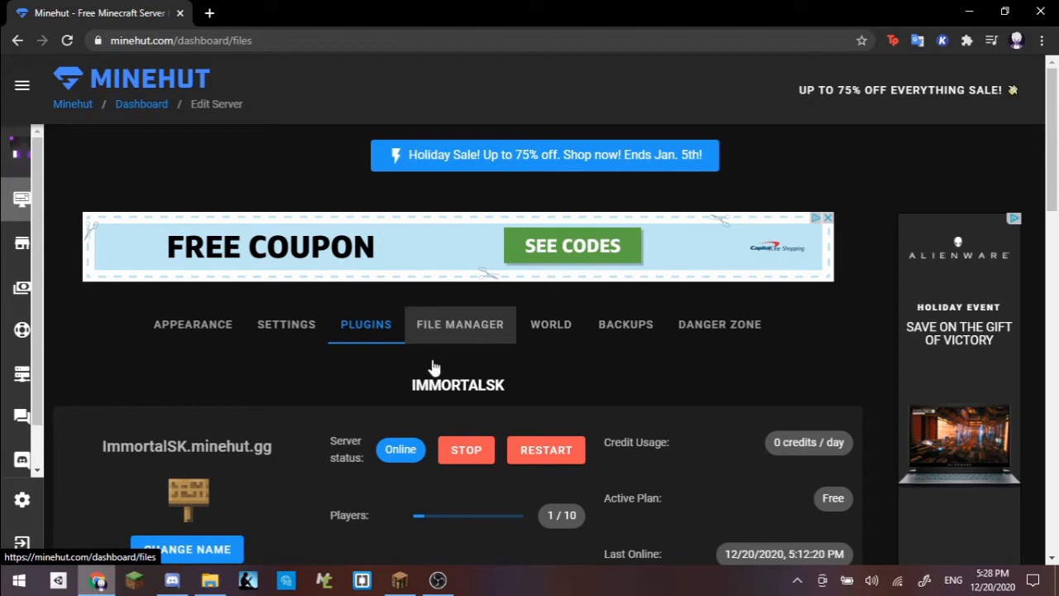
scroll("down", 3)
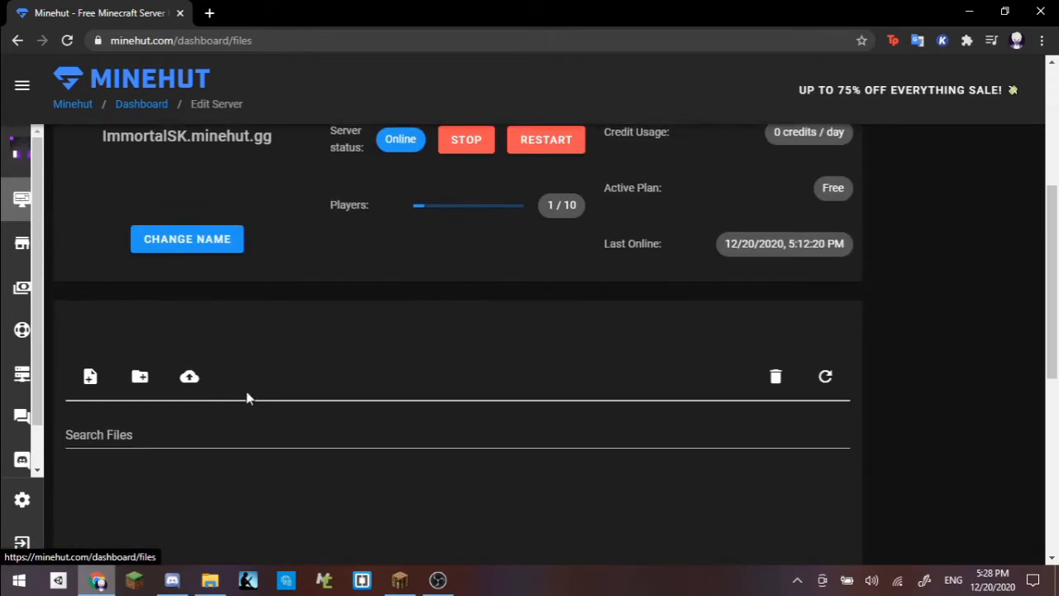
left_click(824, 377)
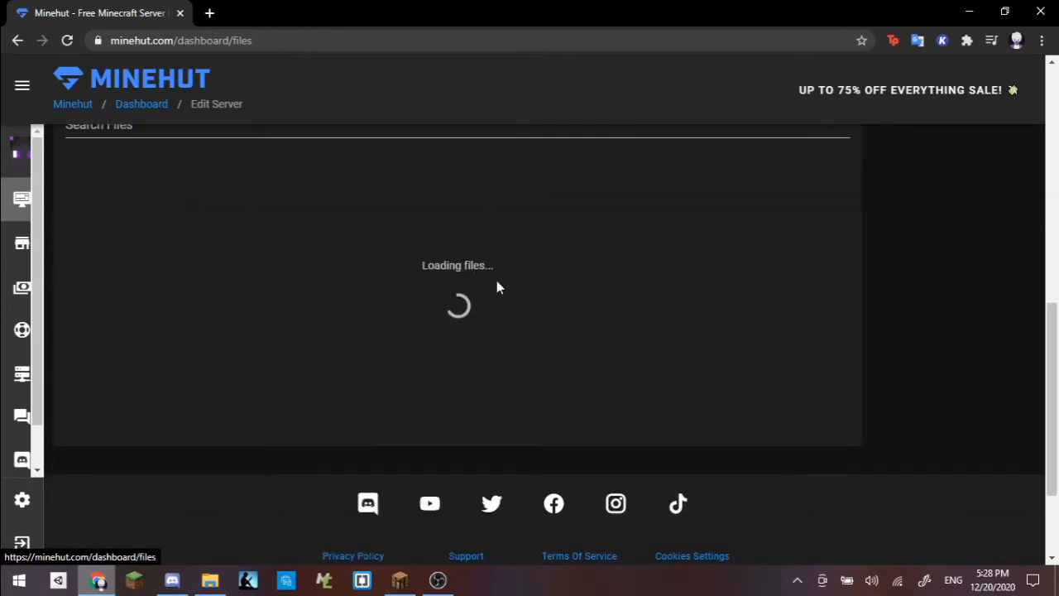
mouse_move(415, 326)
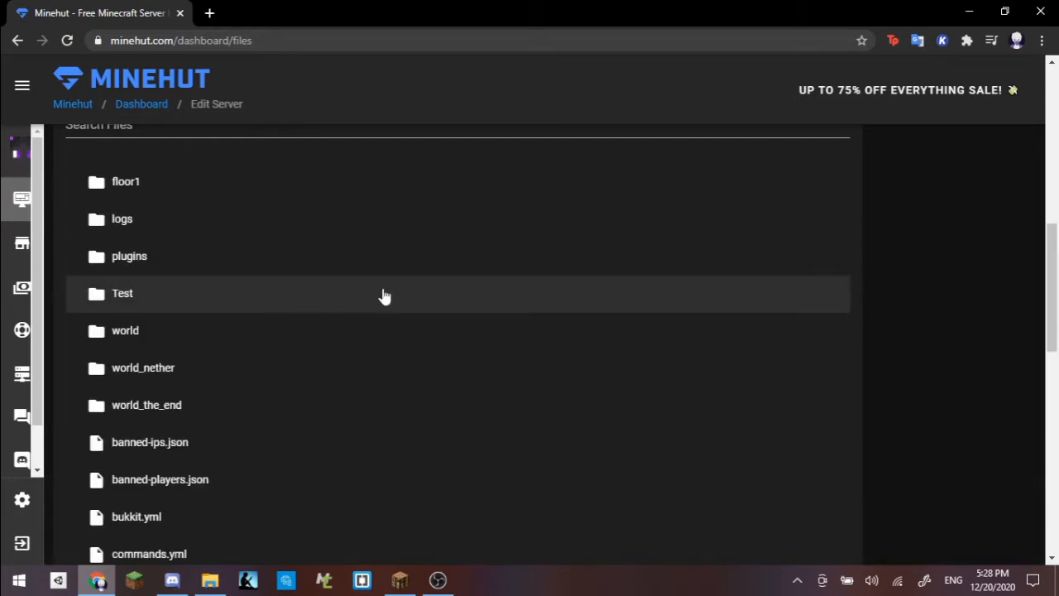
mouse_move(159, 257)
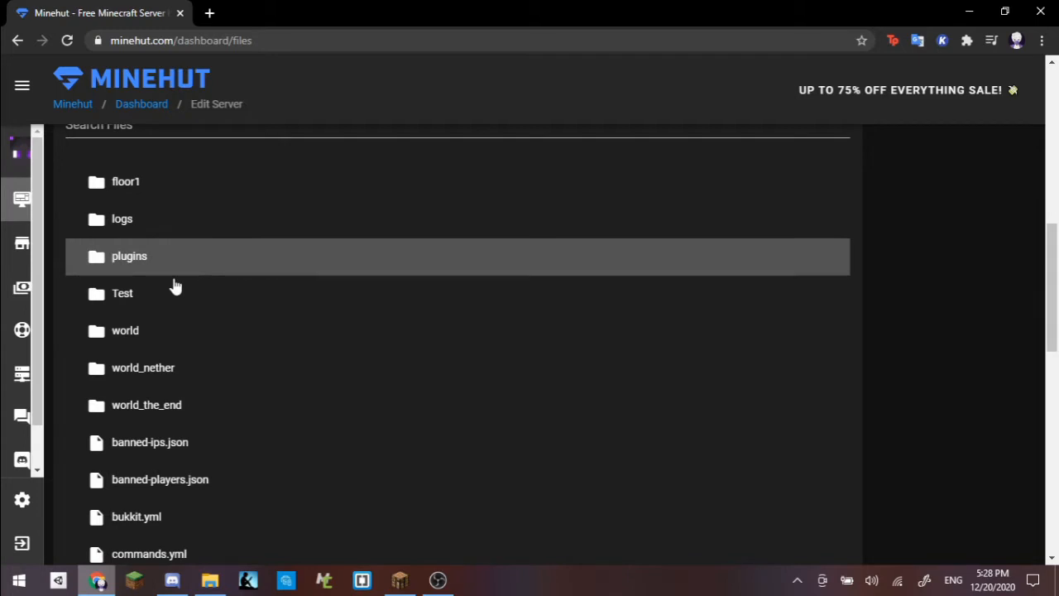
mouse_move(189, 268)
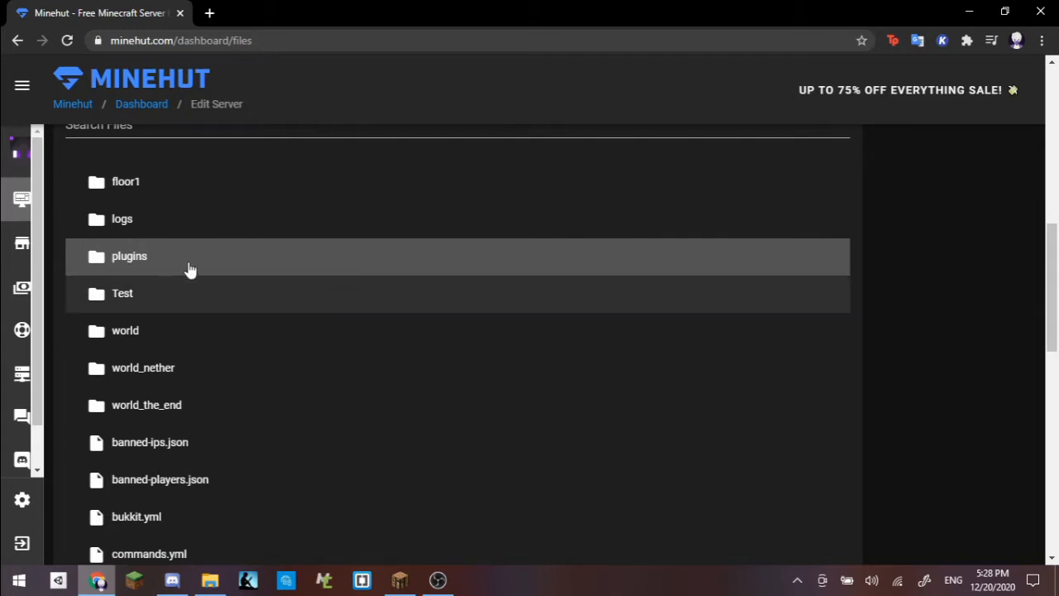
left_click(130, 255)
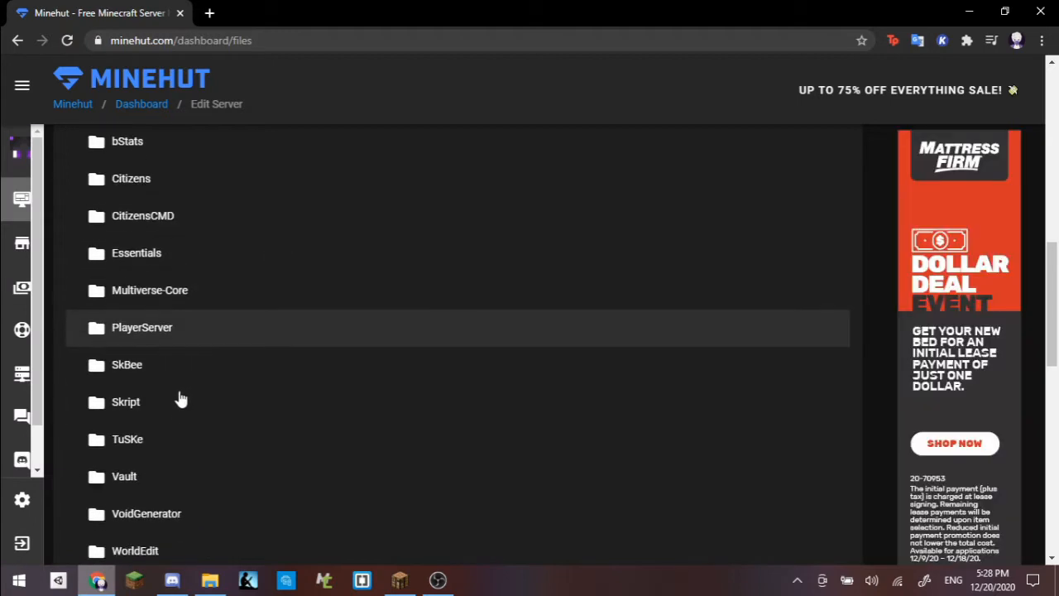
Browse the installed plugin folders down to the Skript folder
scroll("up", 3)
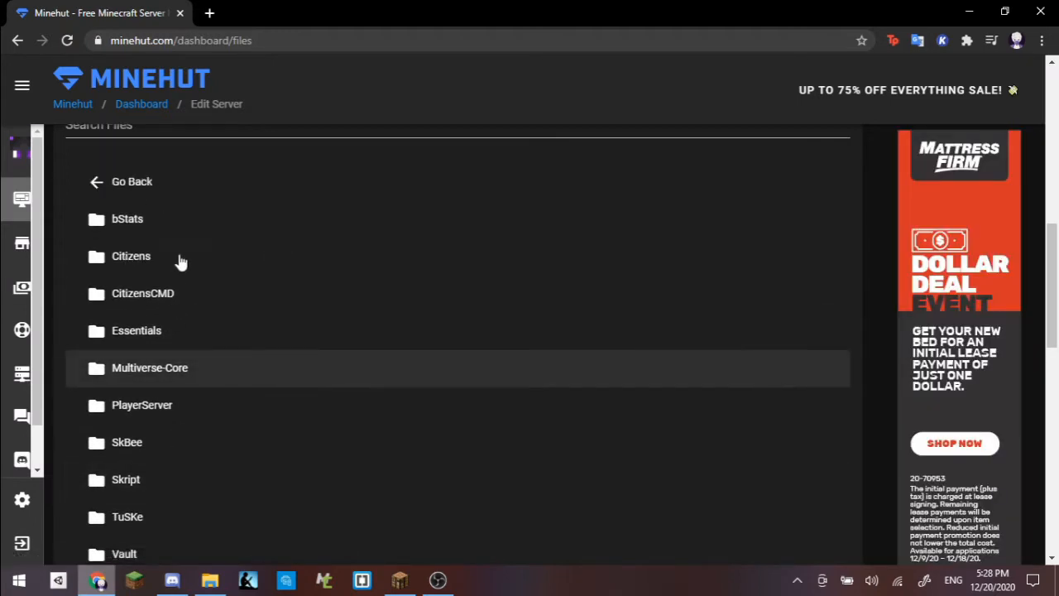
mouse_move(212, 293)
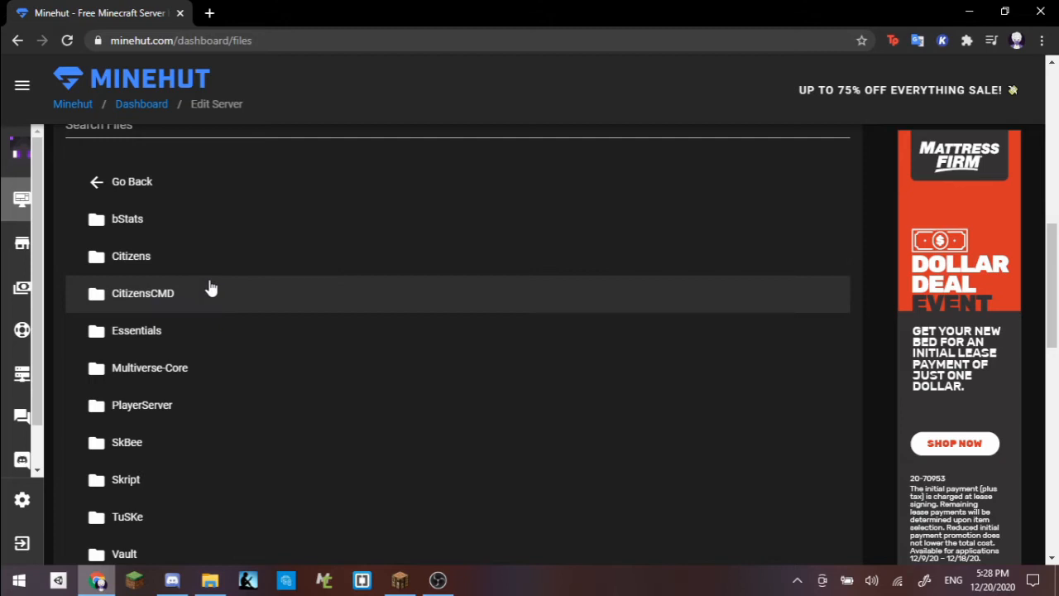
scroll("down", 3)
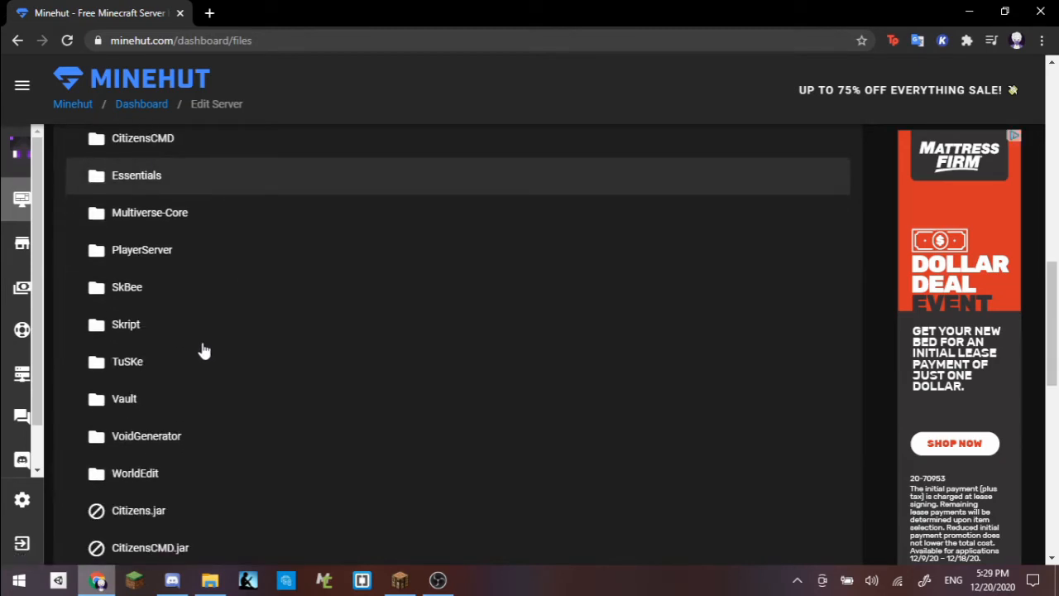
scroll("down", 3)
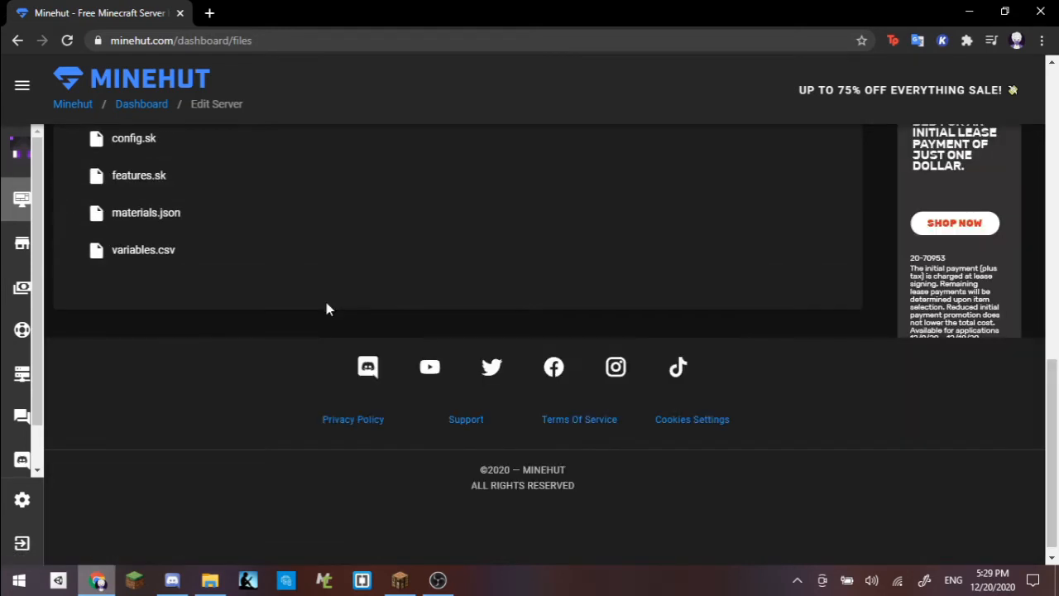
scroll("up", 3)
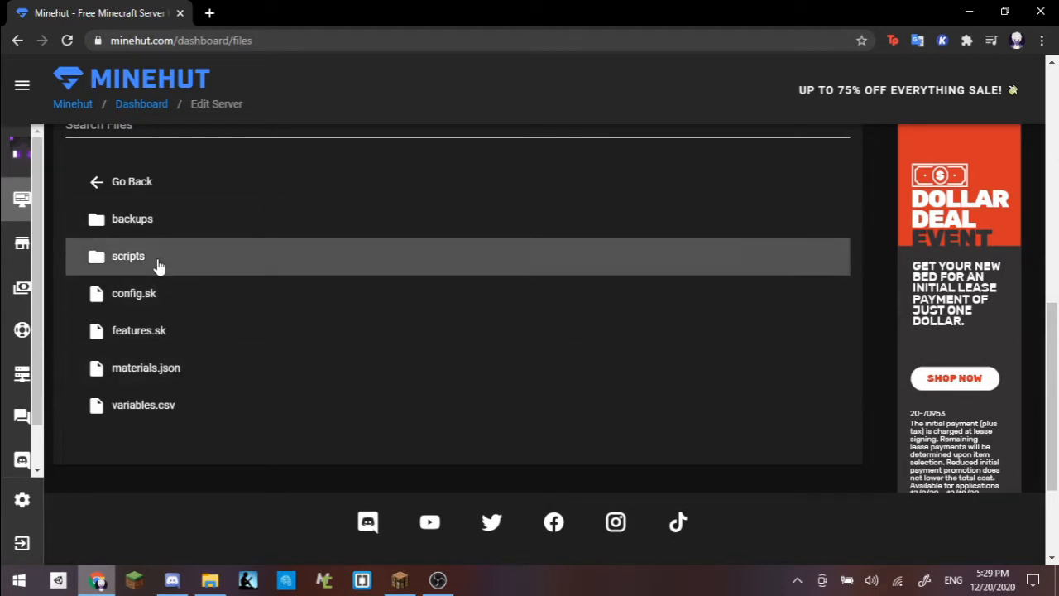
Enter the scripts folder and browse .sk files such as Baker.sk, economy.sk, Menu.sk and Pets.sk
left_click(129, 254)
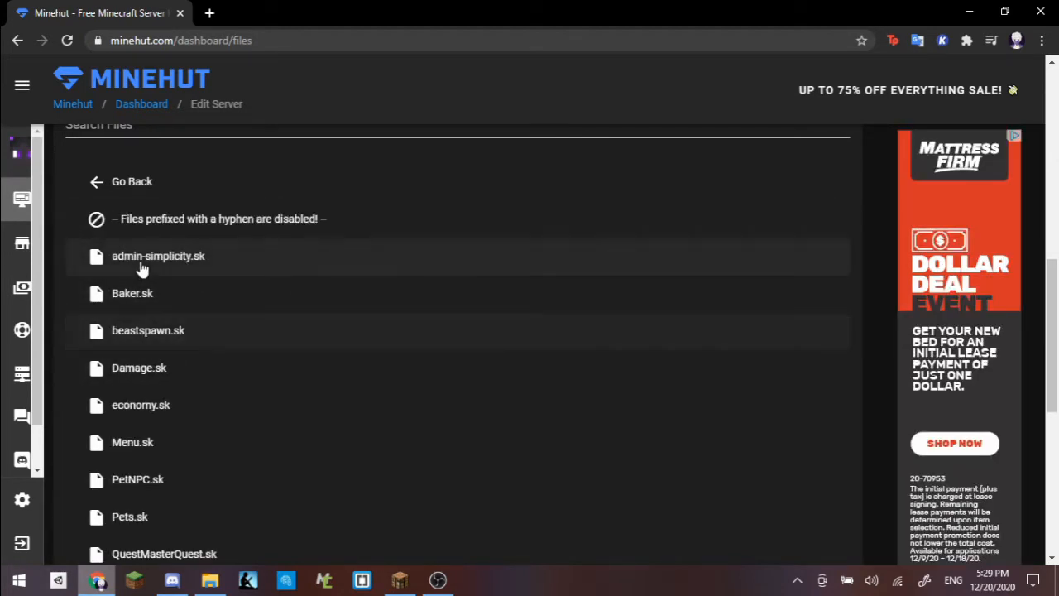
scroll("down", 3)
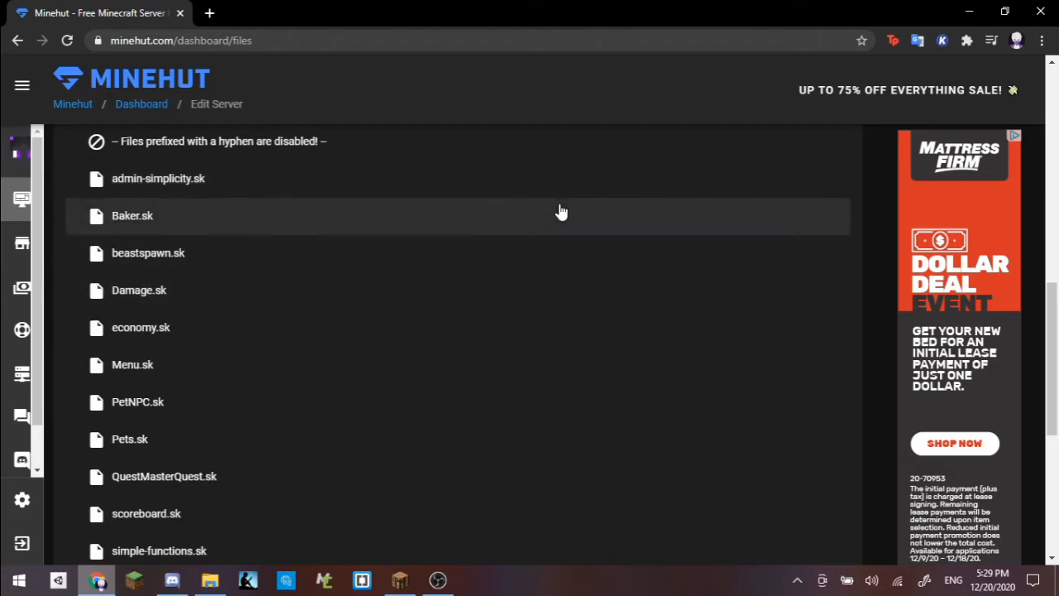
mouse_move(162, 179)
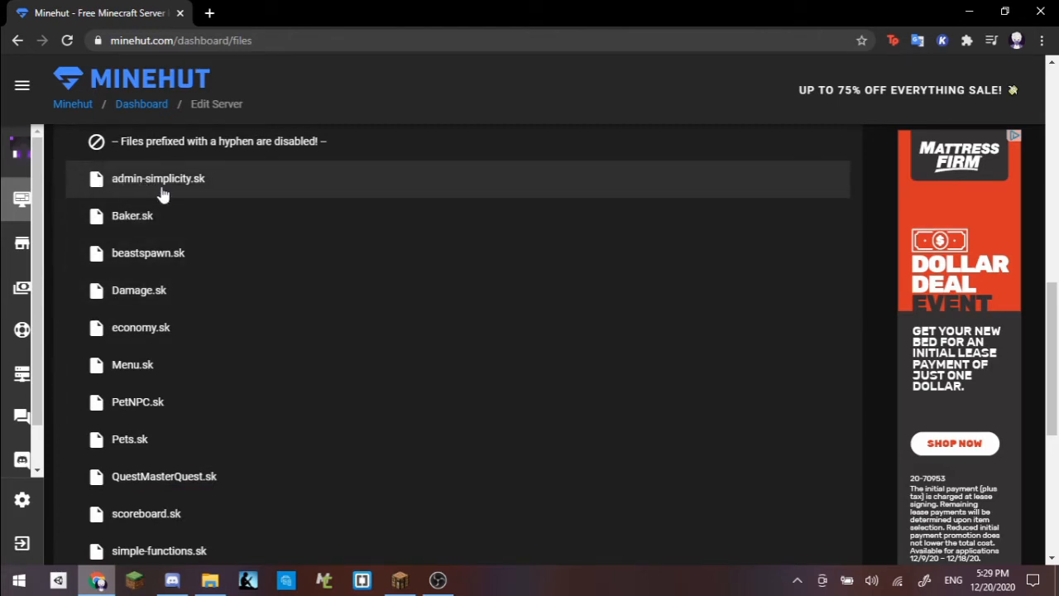
scroll("down", 3)
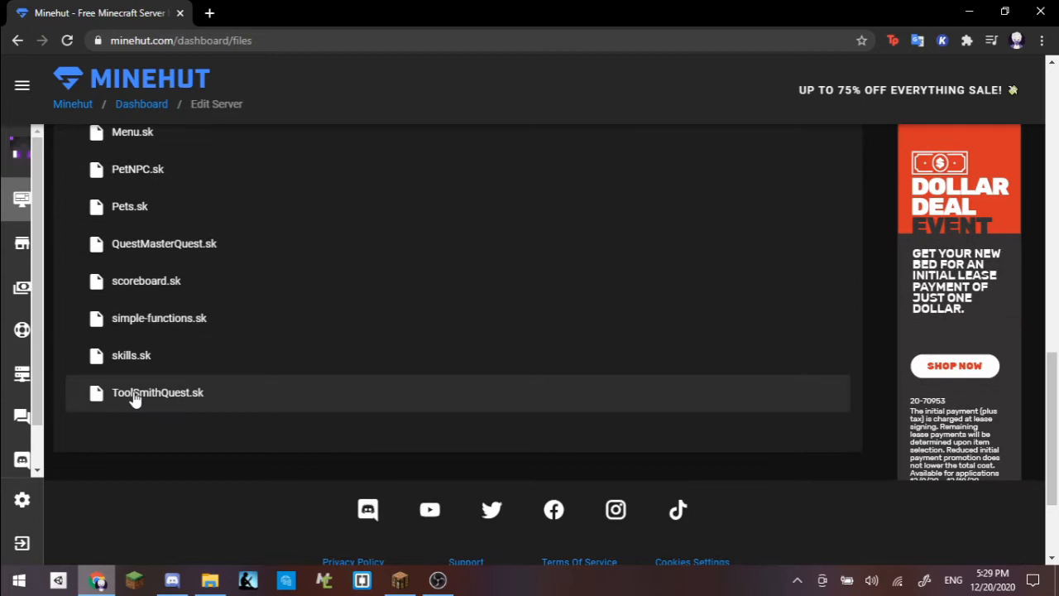
scroll("up", 3)
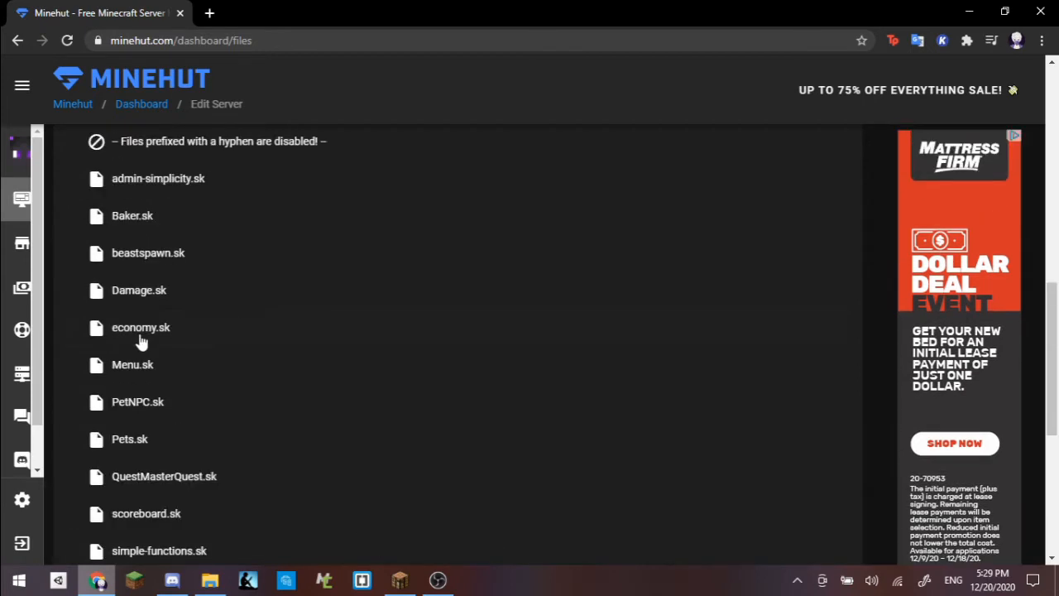
scroll("down", 3)
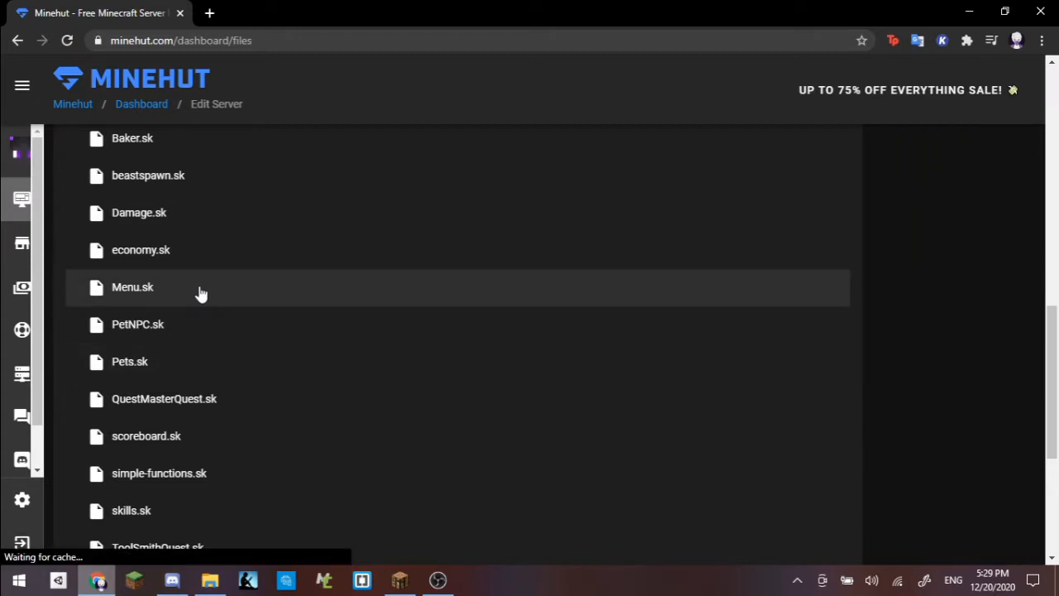
mouse_move(174, 361)
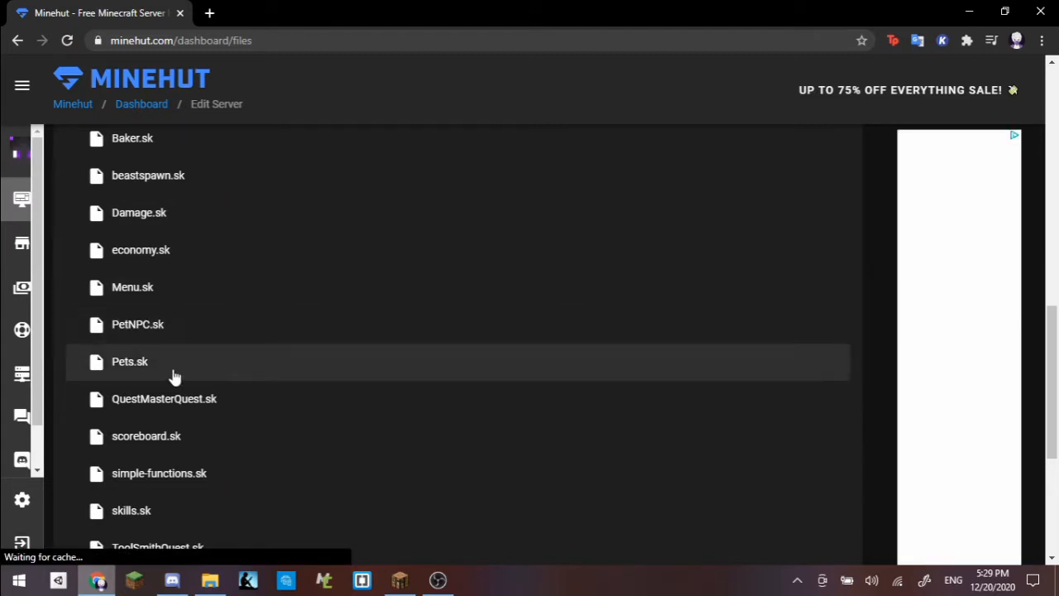
mouse_move(241, 387)
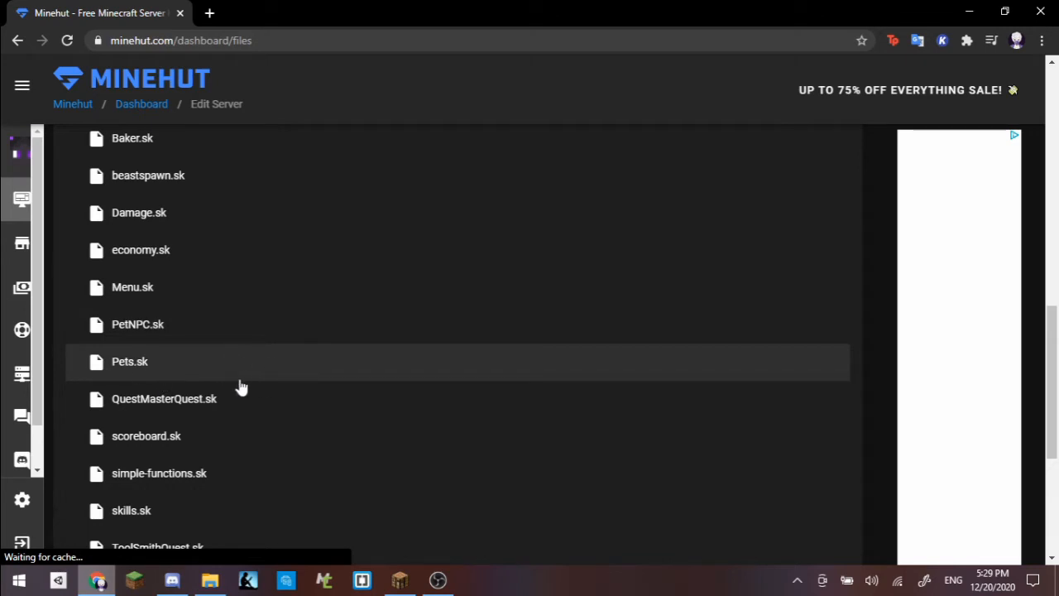
mouse_move(364, 288)
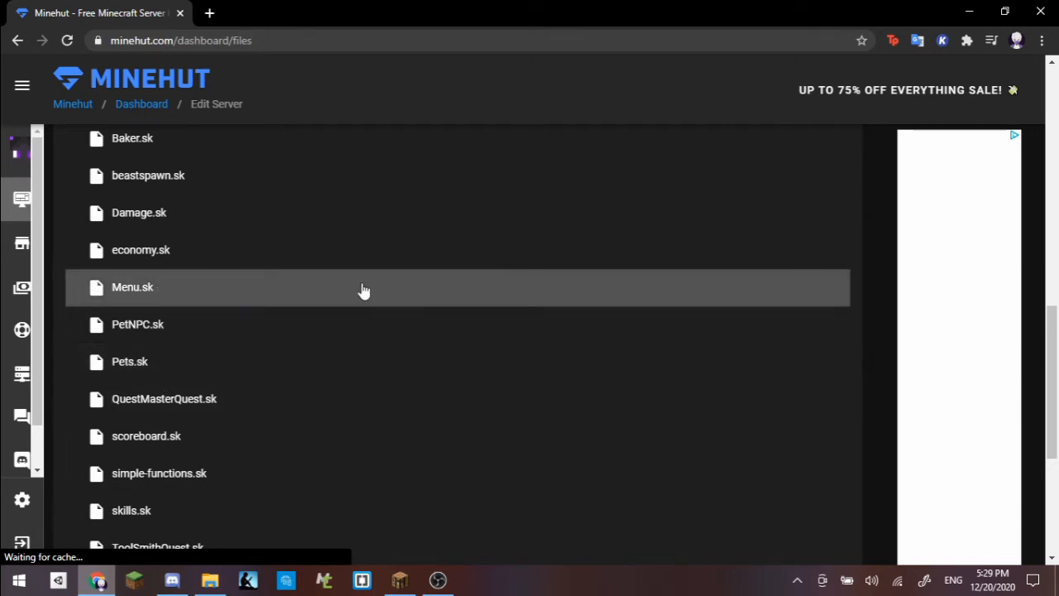
View Menu.sk's Stacia Menu join, /menu-open and inventory click handlers down to the Exit/Save buttons
left_click(132, 286)
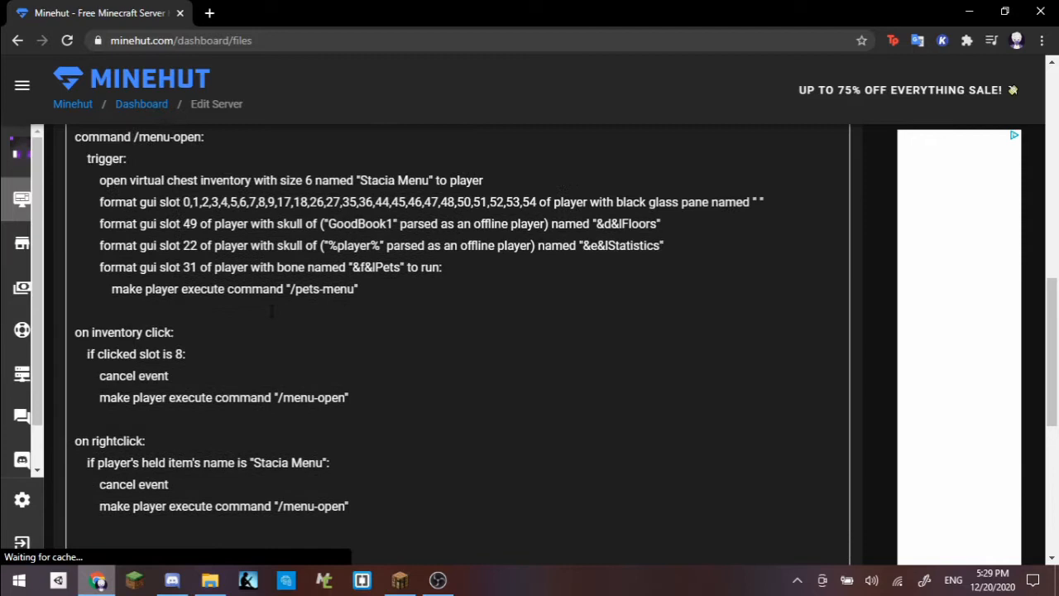
scroll("up", 3)
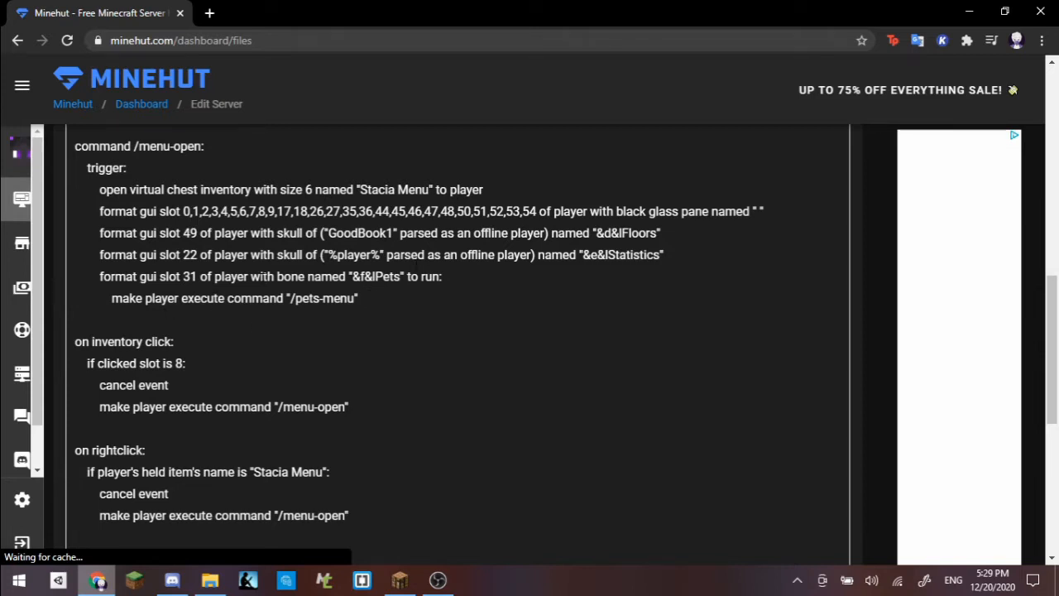
scroll("up", 3)
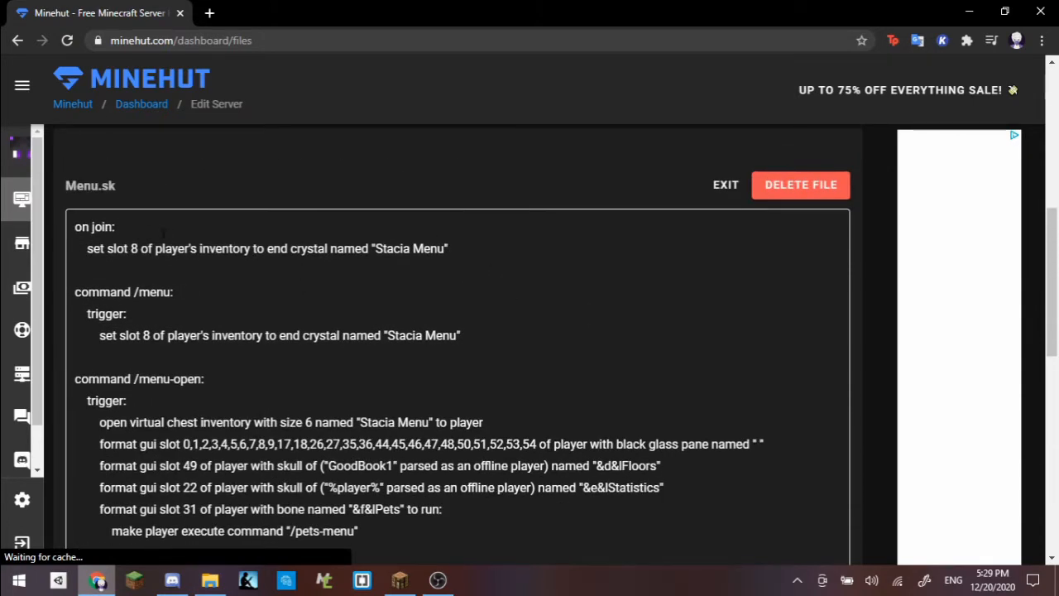
scroll("down", 3)
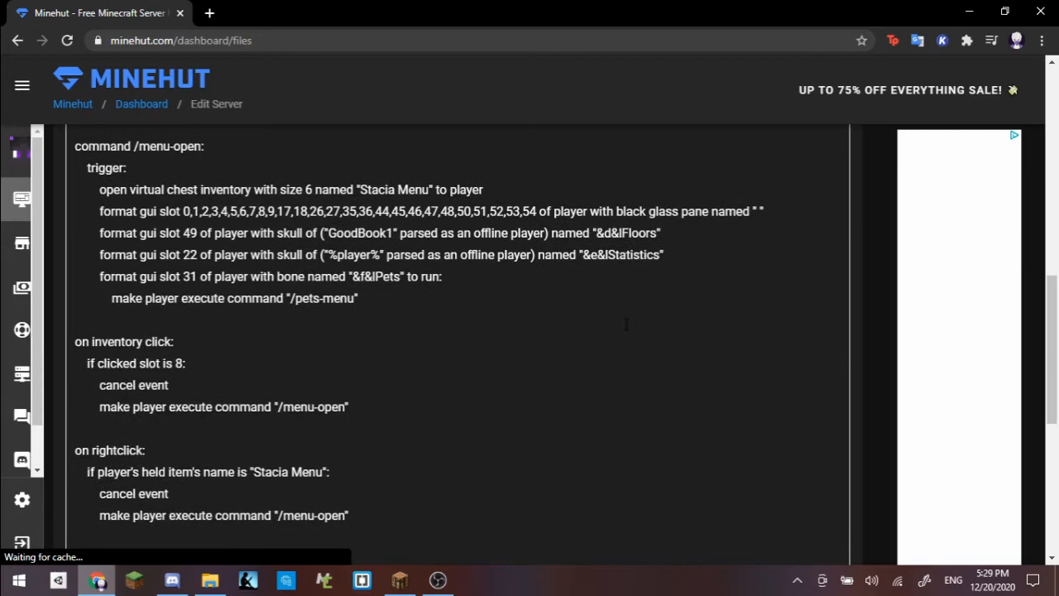
scroll("down", 3)
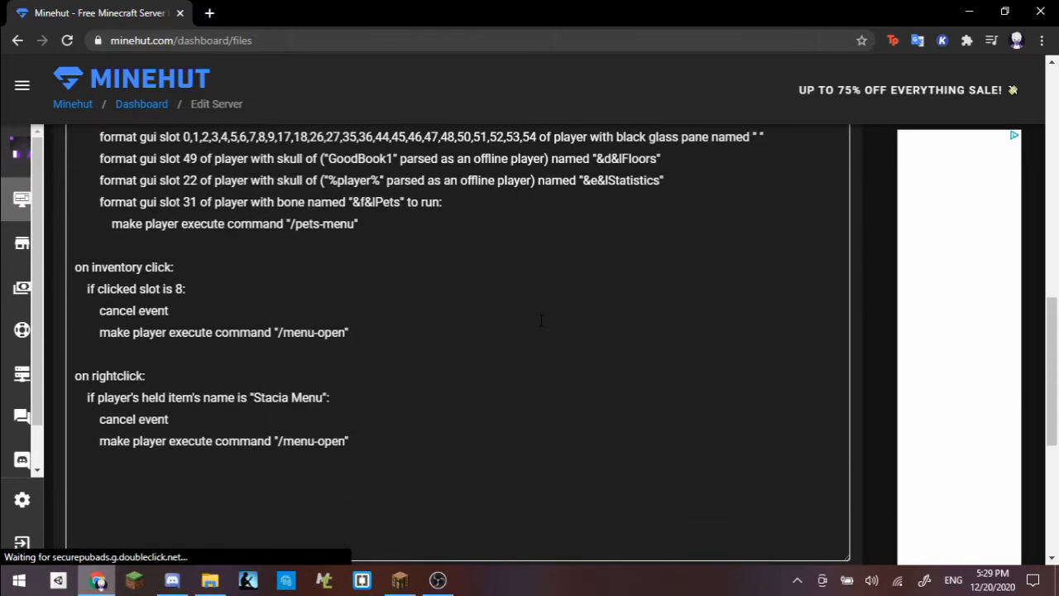
scroll("down", 3)
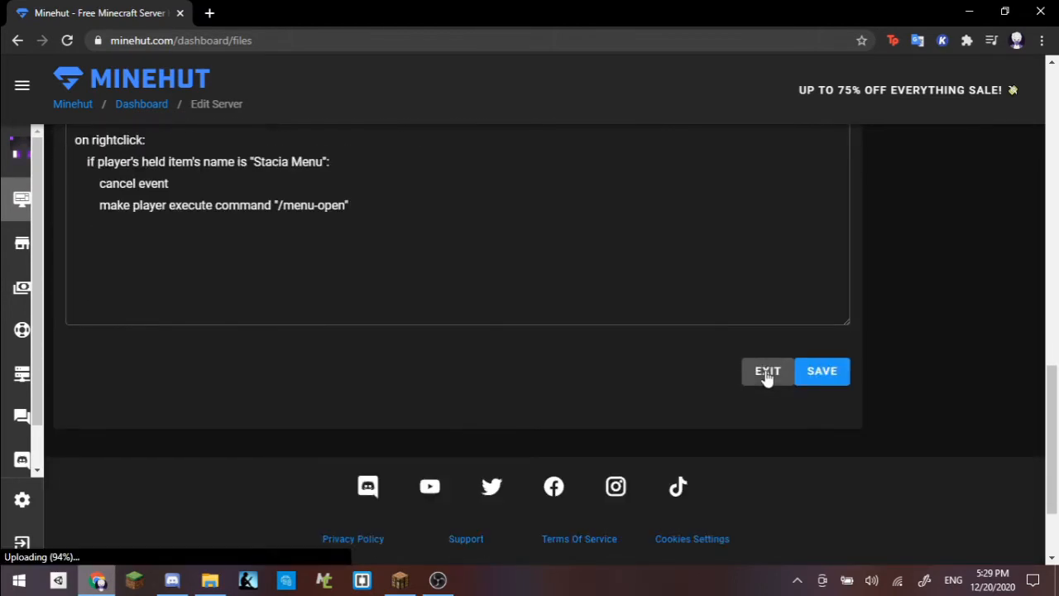
Exit Menu.sk and bring Pets.sk's /pets-menu command with Slime and Pig slots into view
left_click(768, 371)
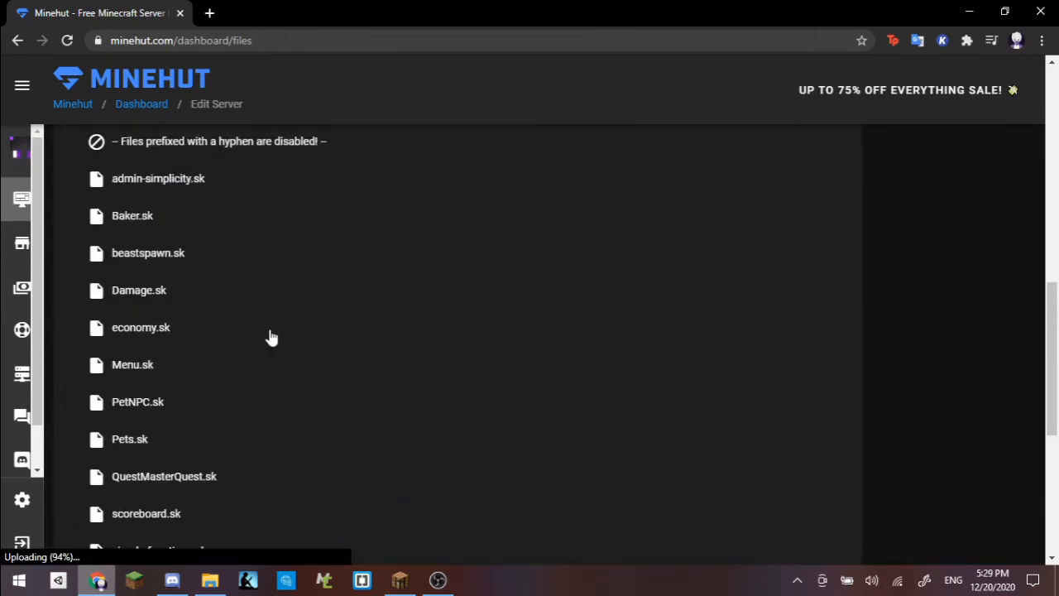
scroll("down", 3)
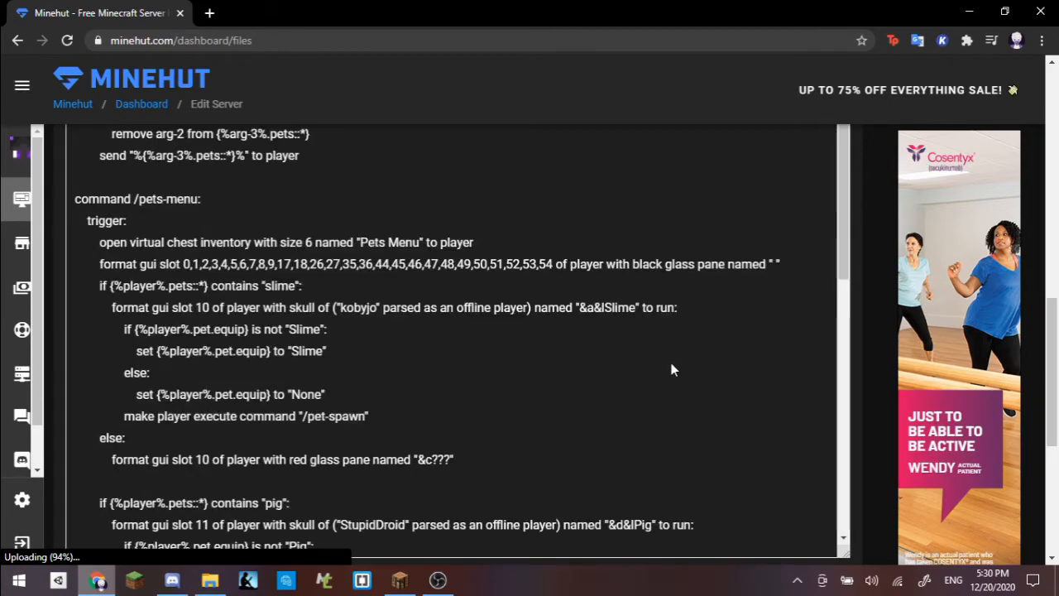
scroll("up", 3)
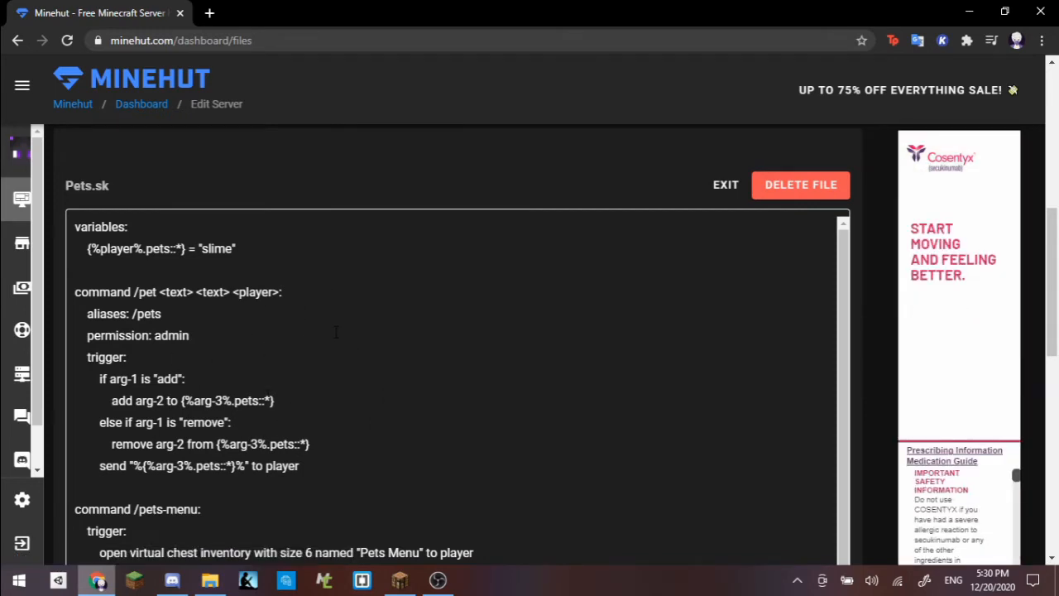
scroll("down", 3)
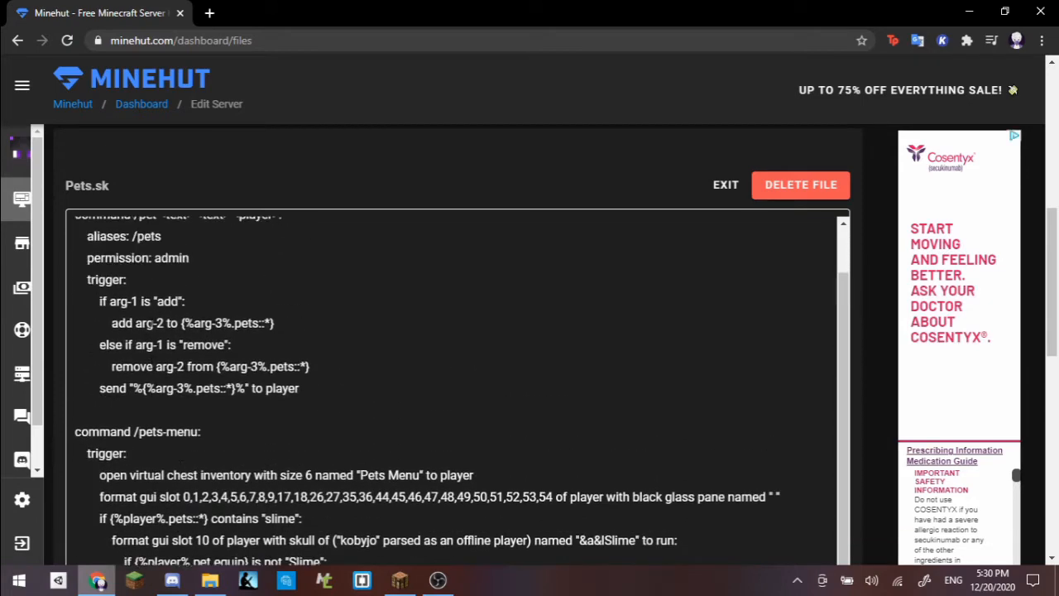
scroll("down", 3)
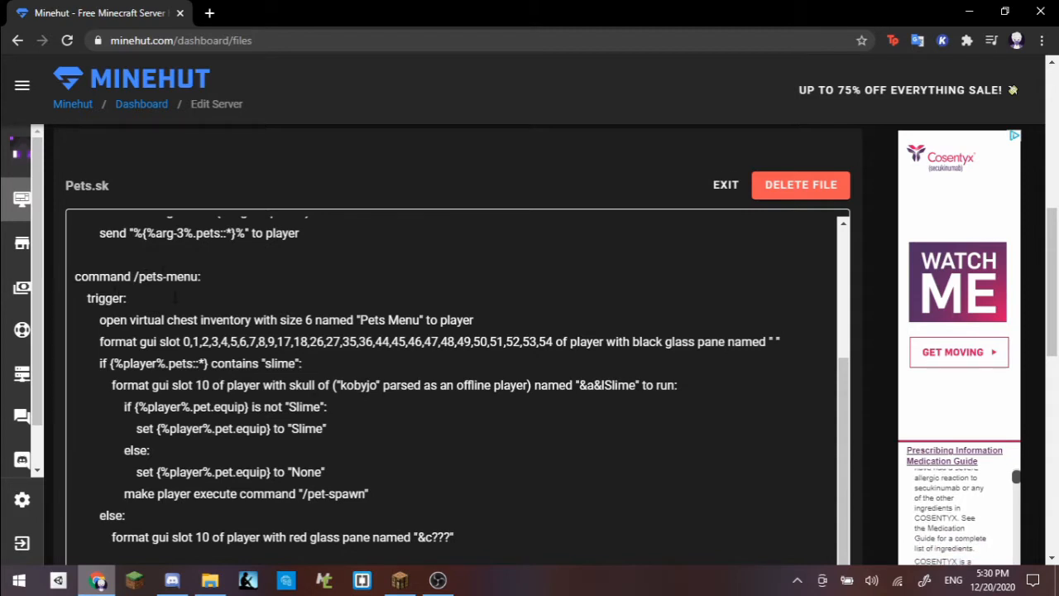
scroll("down", 3)
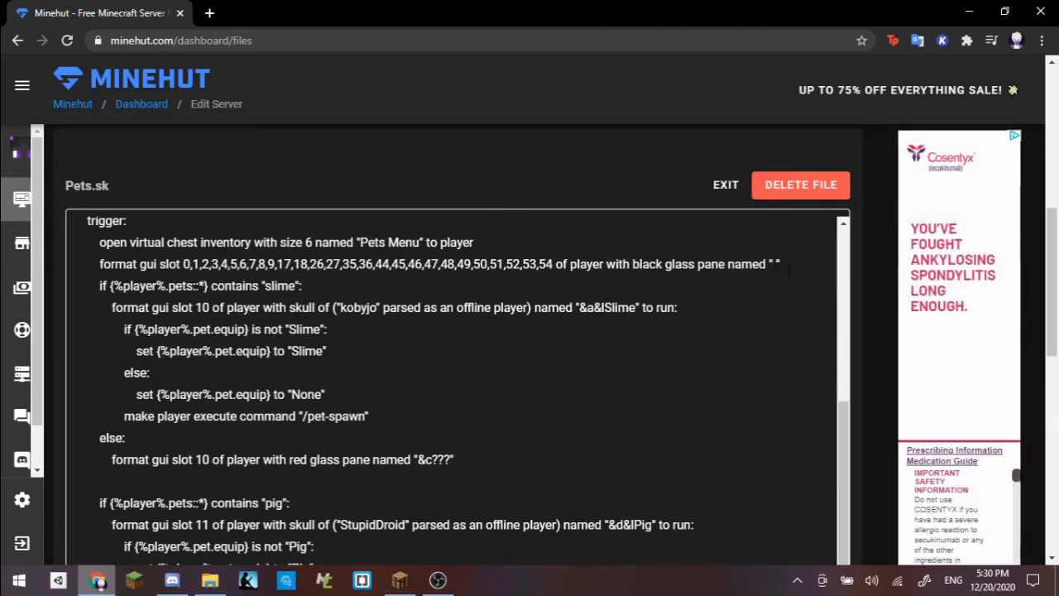
scroll("down", 3)
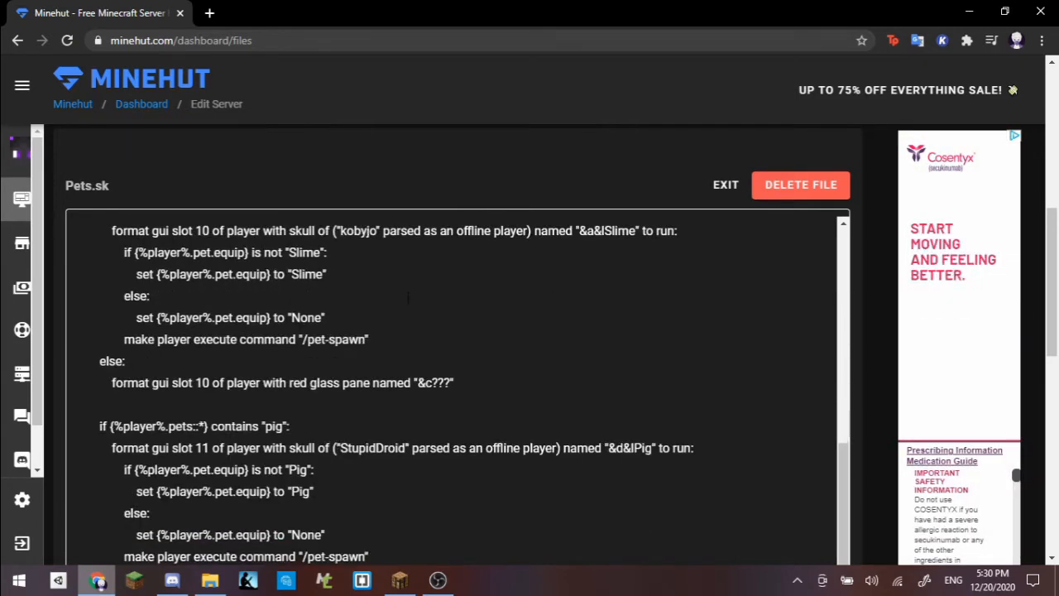
scroll("up", 3)
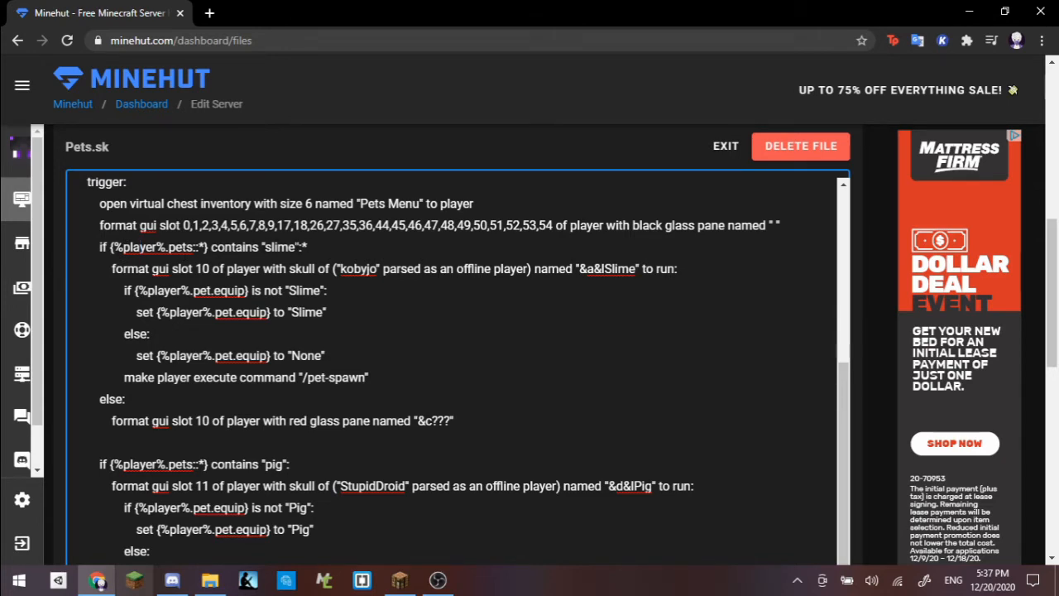
scroll("up", 3)
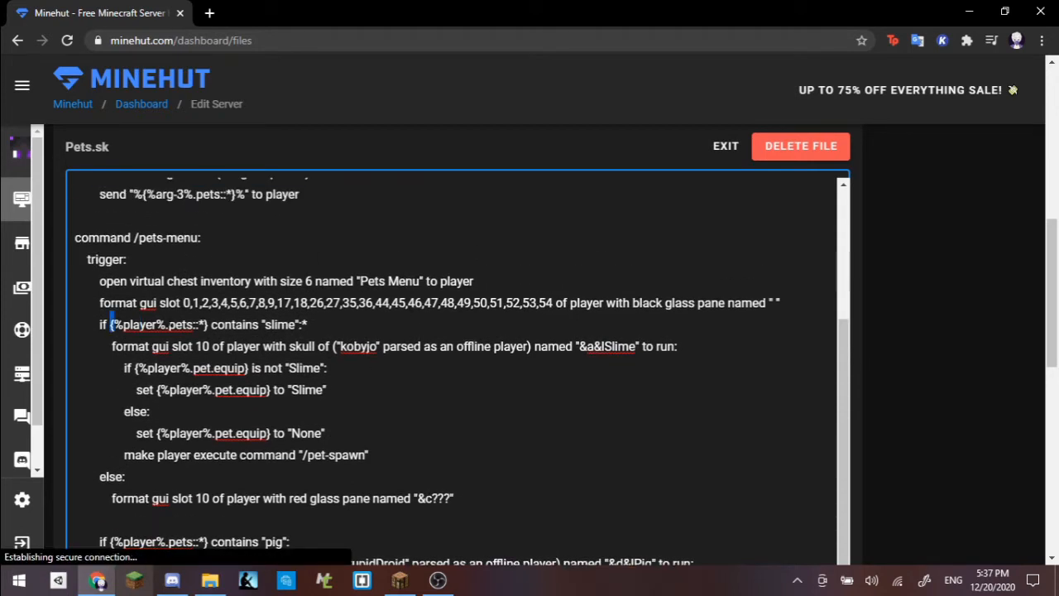
double_click(157, 323)
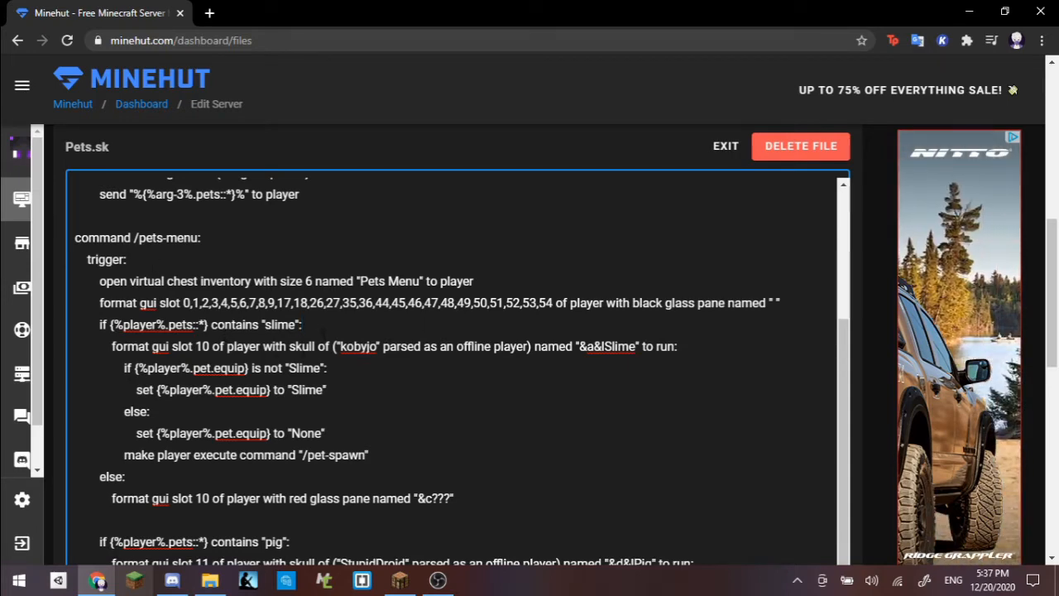
scroll("up", 3)
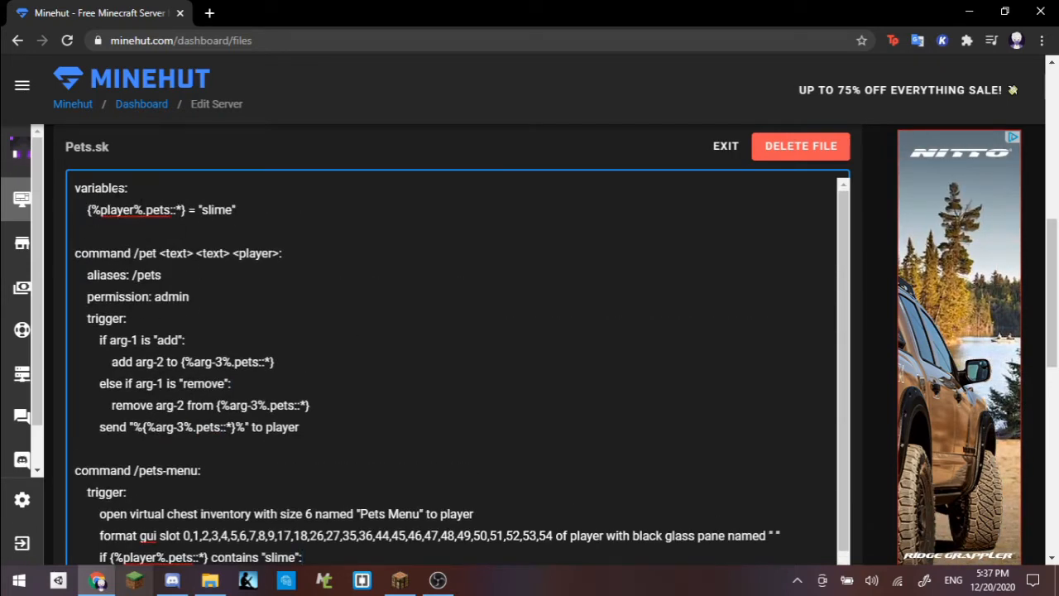
scroll("up", 3)
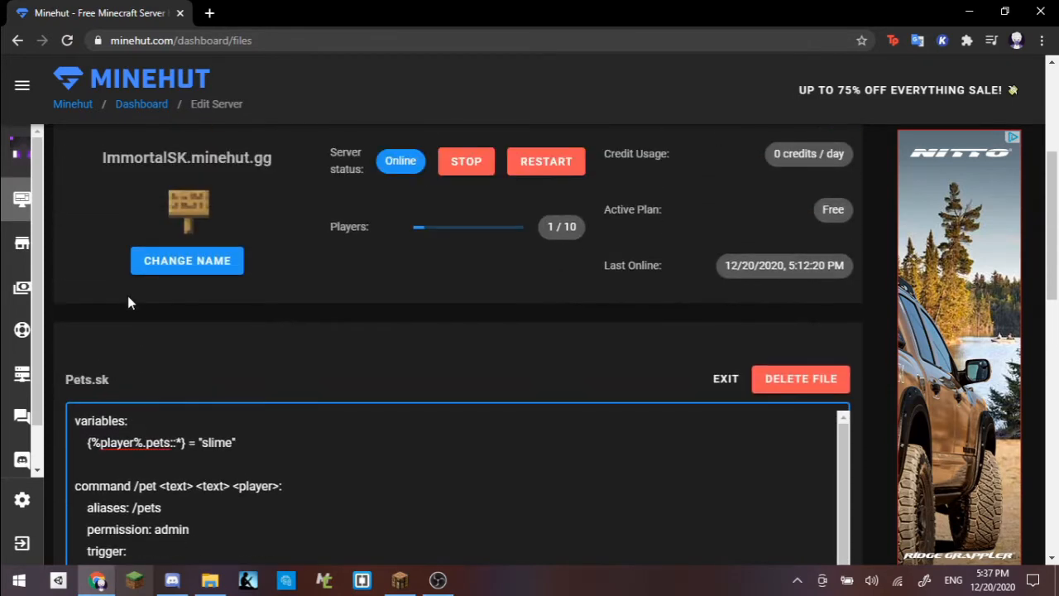
scroll("down", 3)
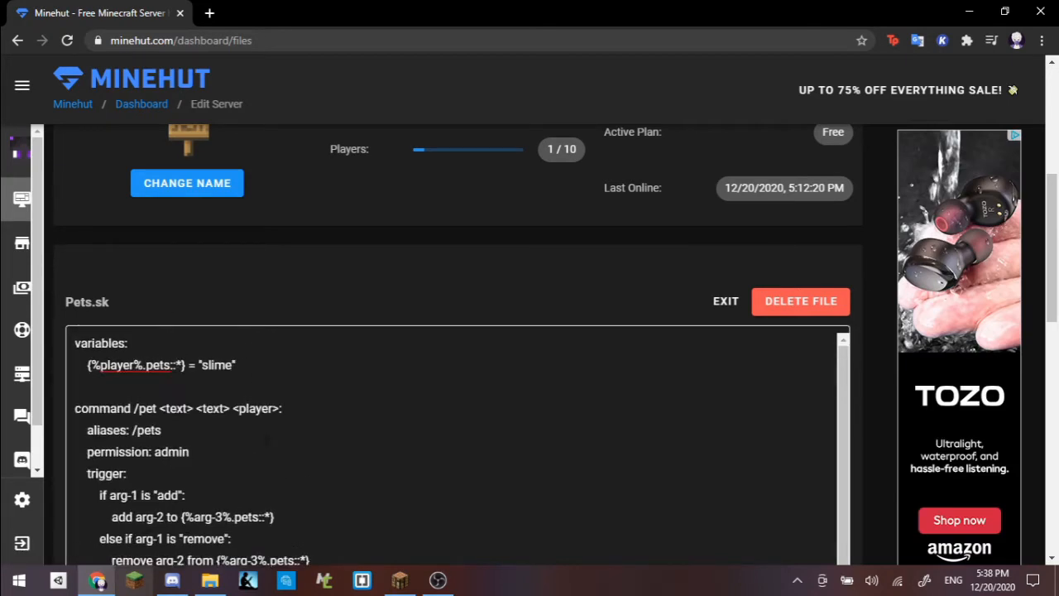
scroll("up", 3)
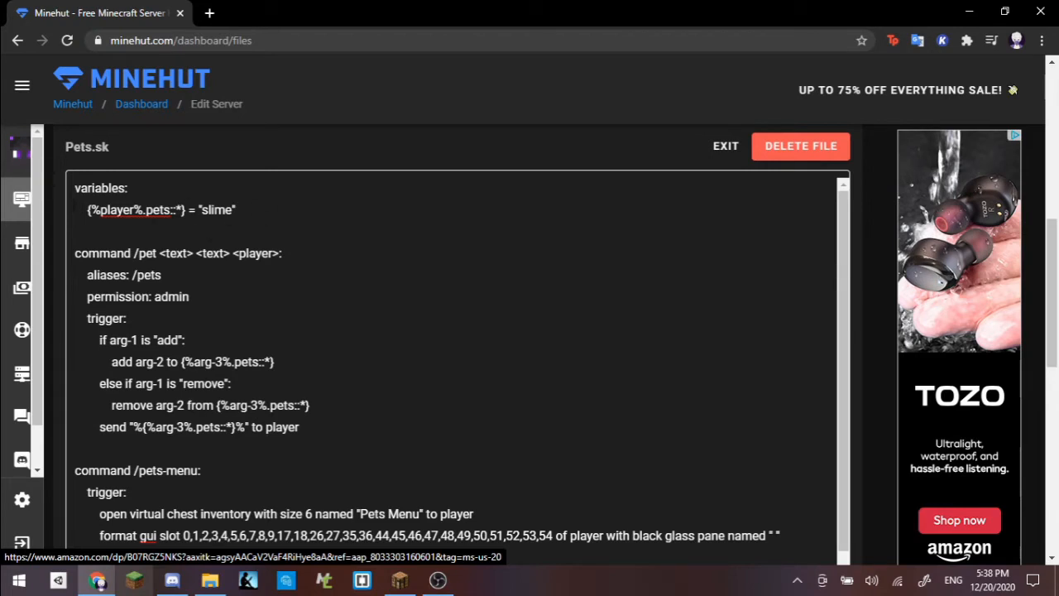
double_click(116, 209)
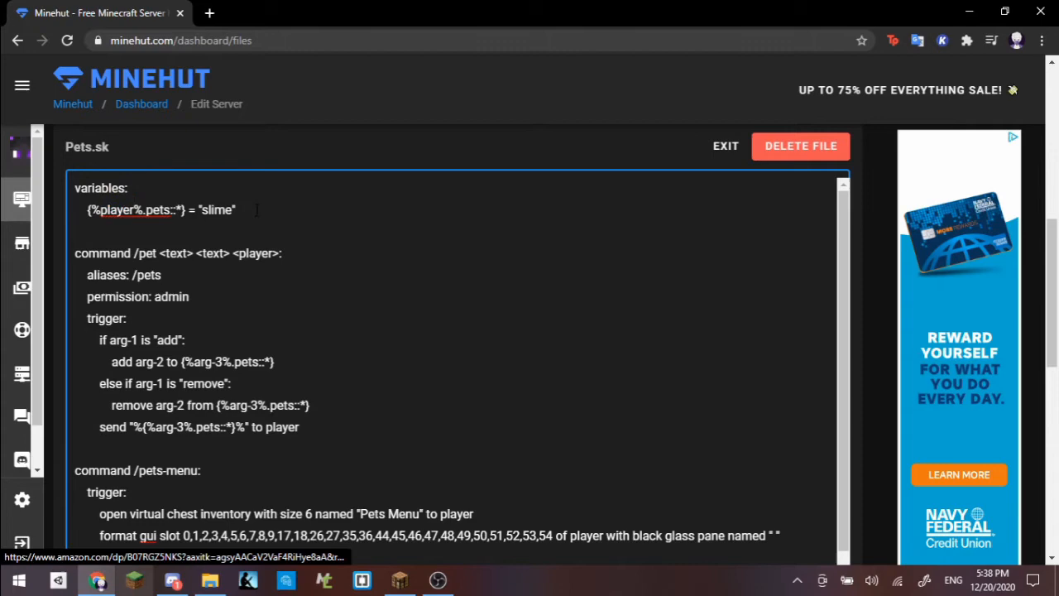
scroll("down", 3)
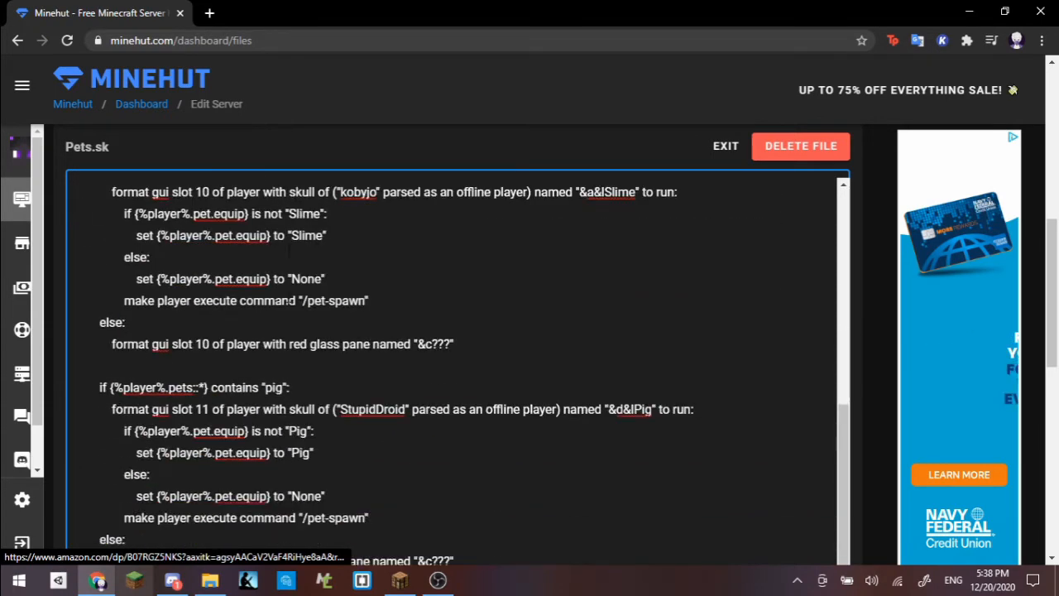
scroll("up", 3)
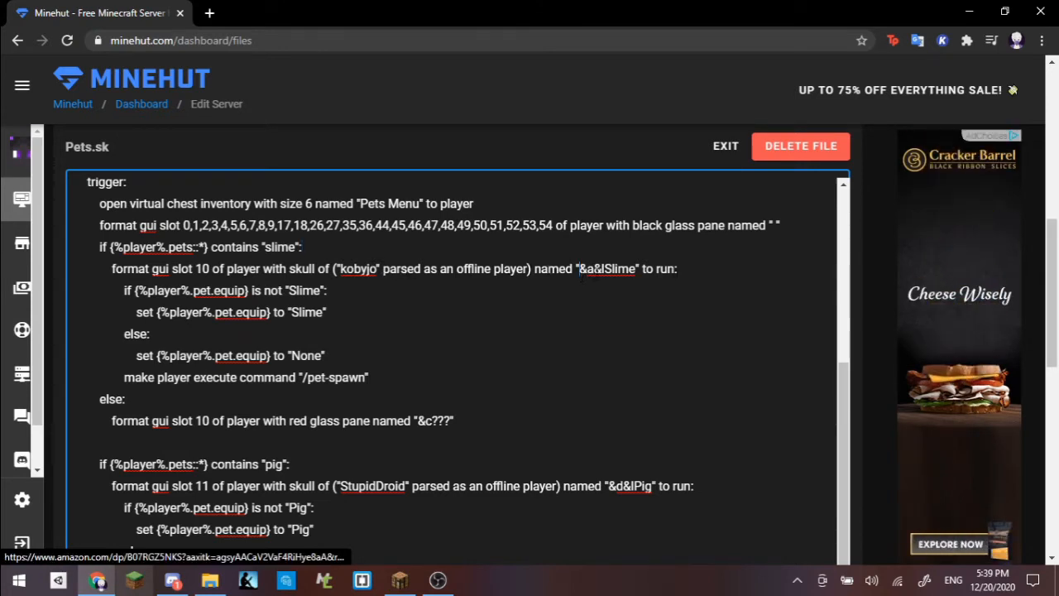
double_click(588, 268)
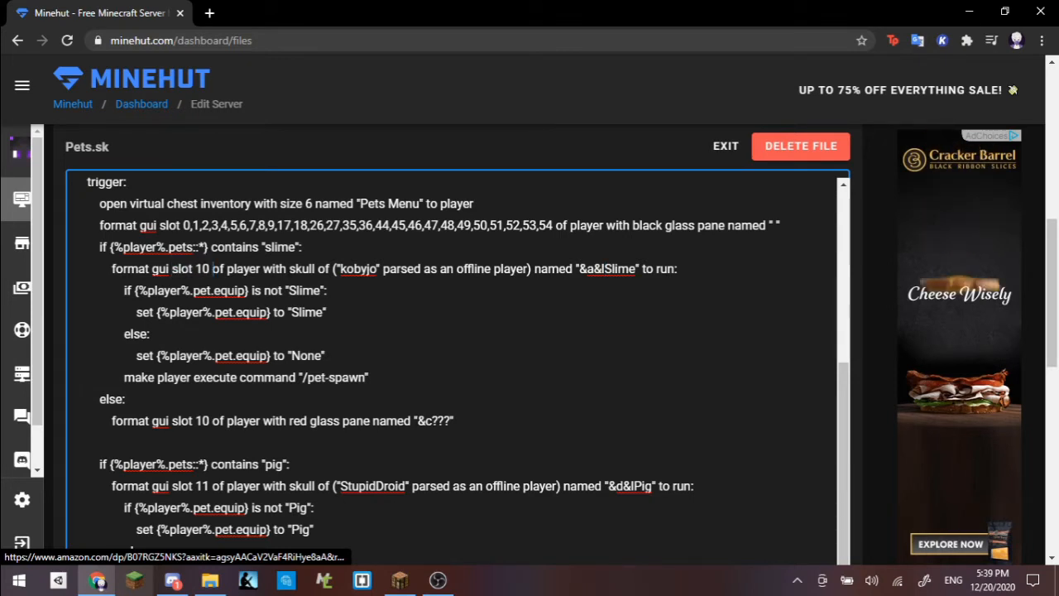
double_click(202, 268)
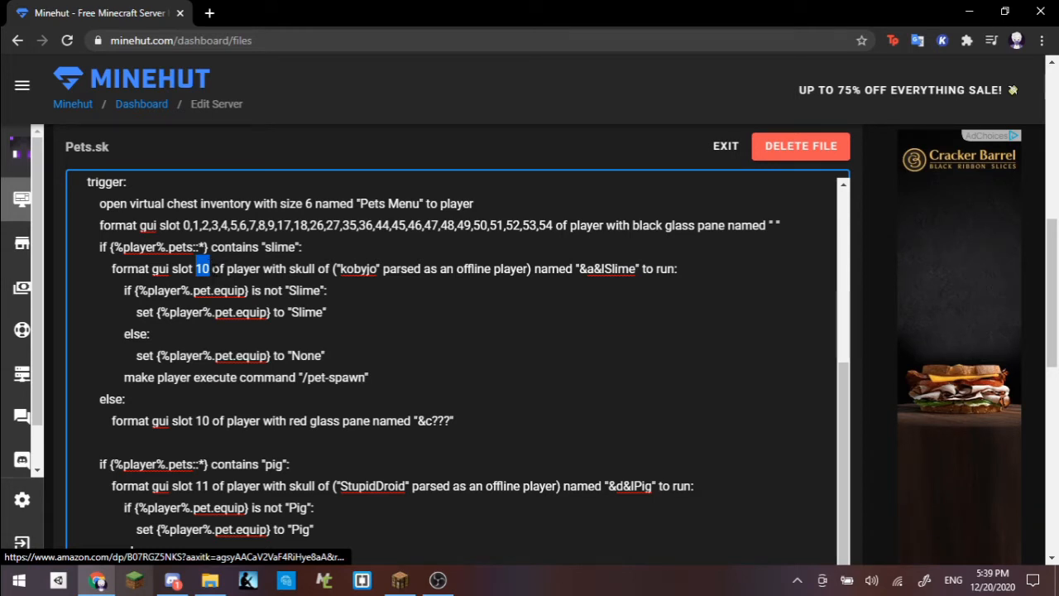
left_click(212, 268)
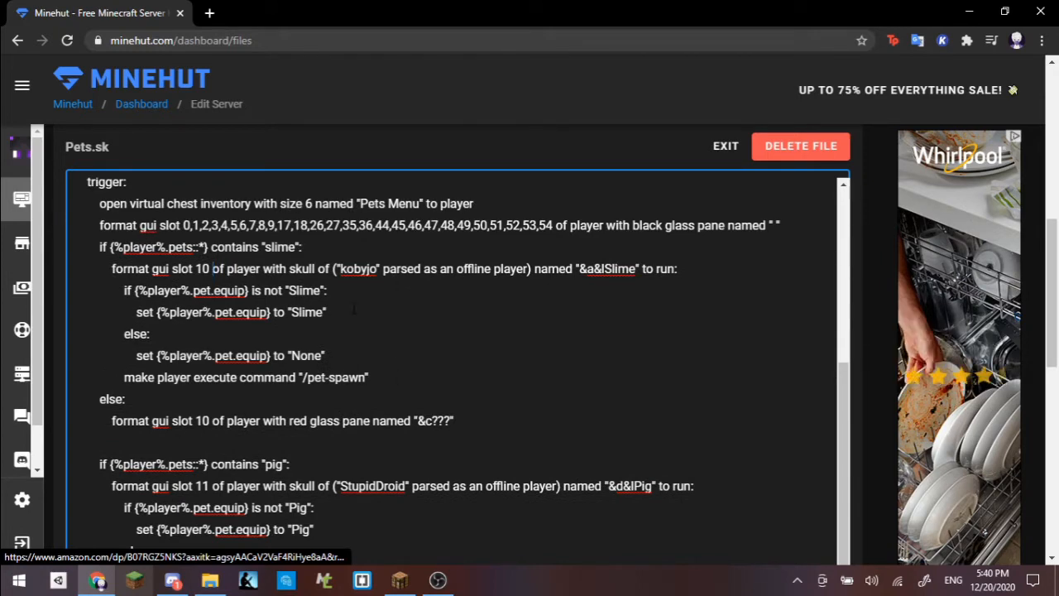
scroll("down", 3)
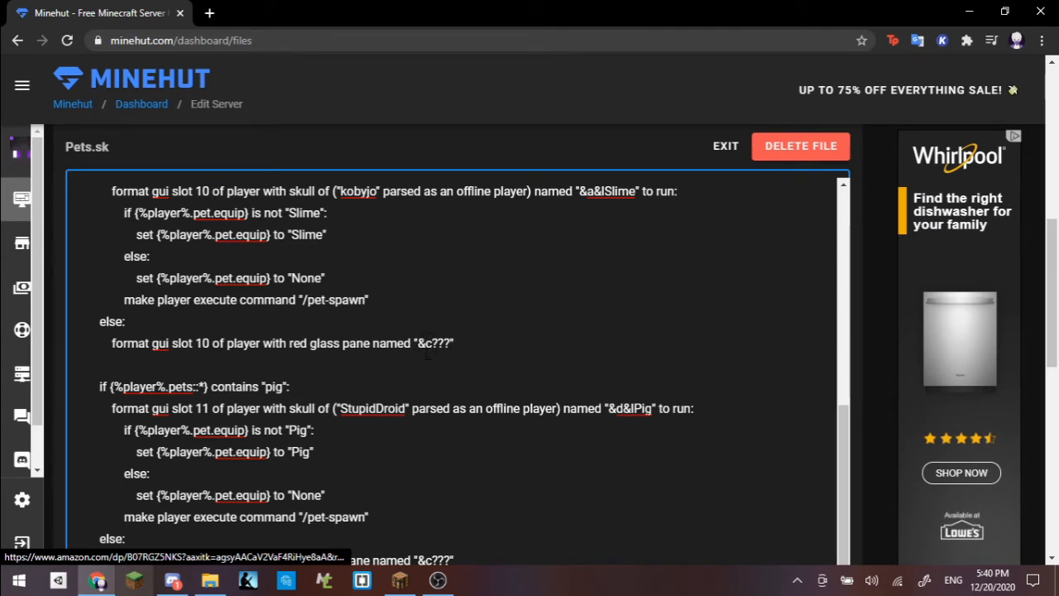
scroll("up", 3)
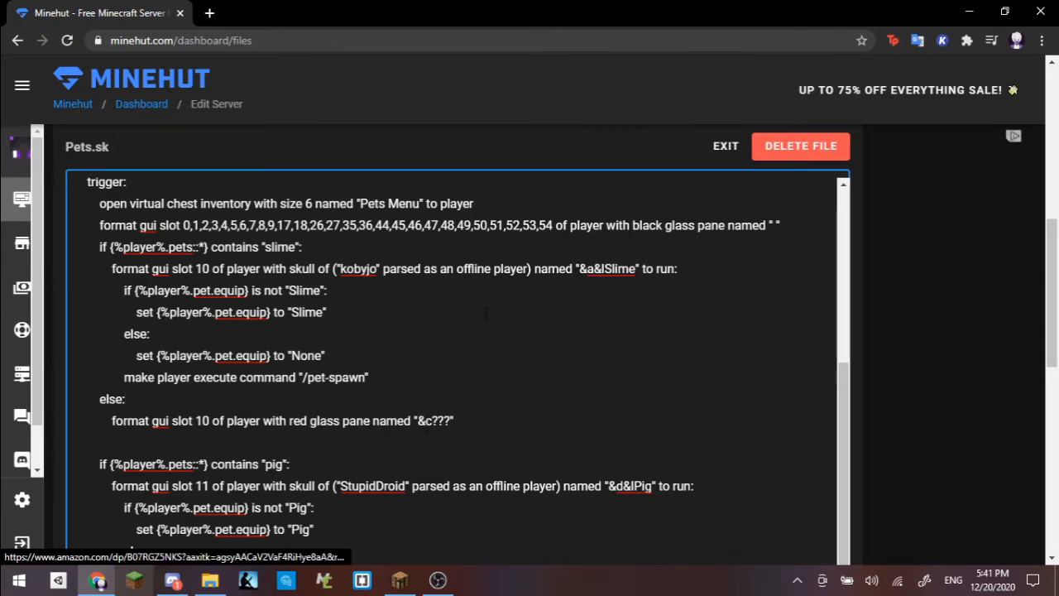
scroll("down", 3)
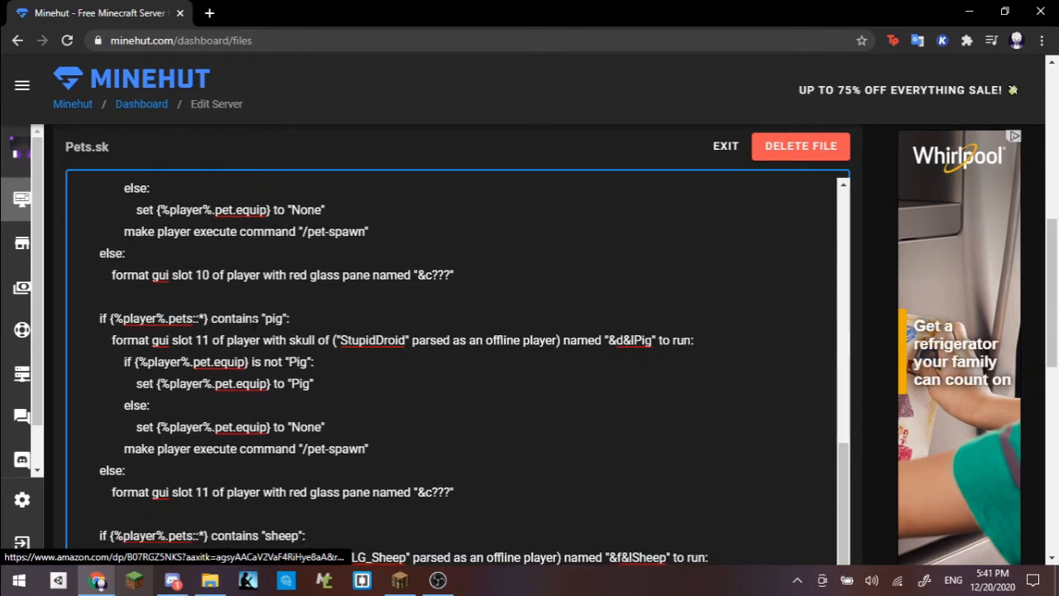
scroll("down", 3)
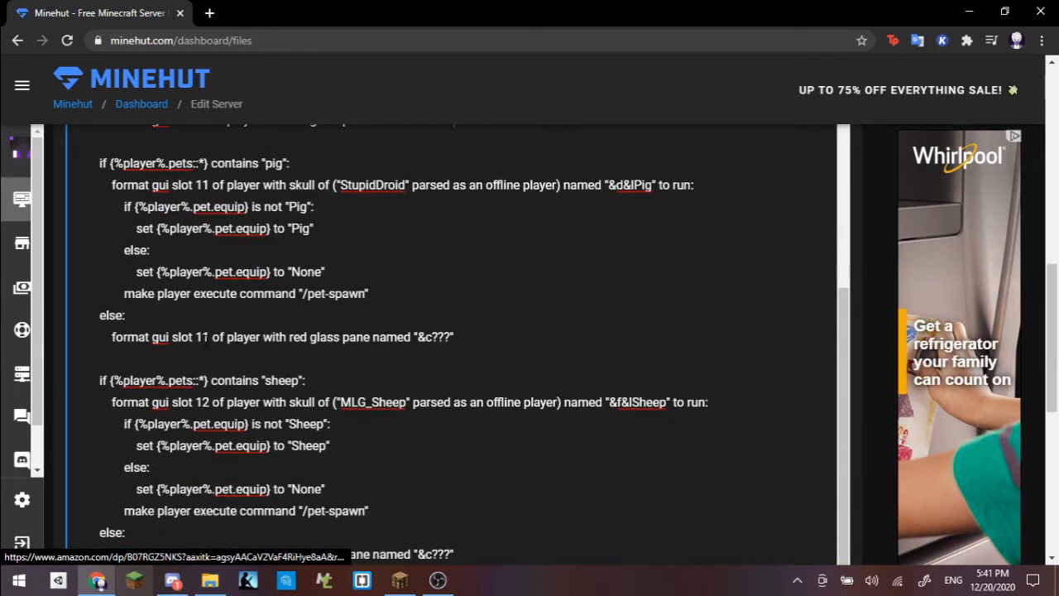
scroll("down", 3)
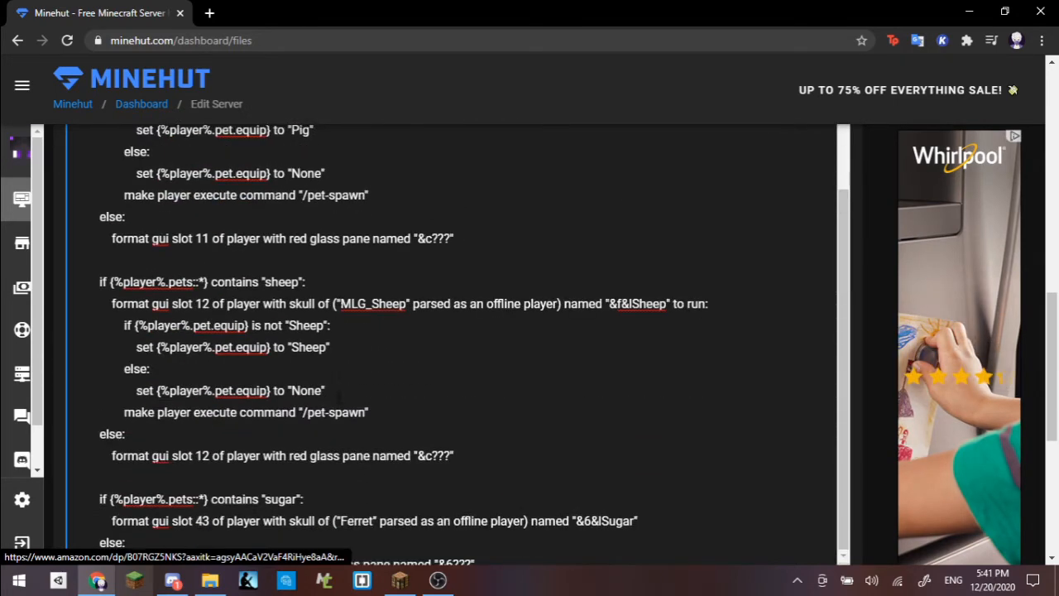
scroll("down", 3)
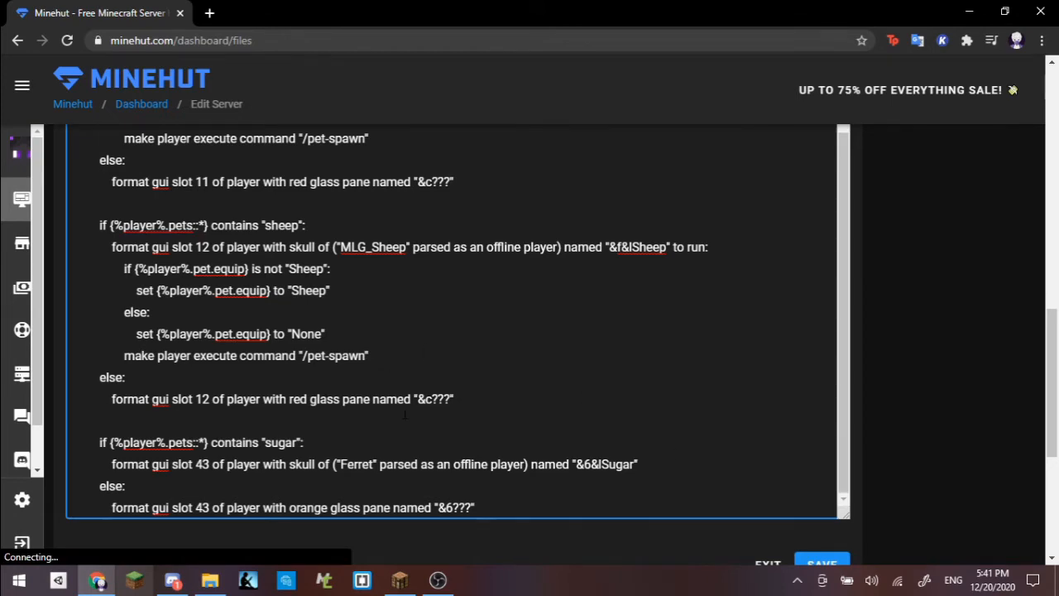
scroll("up", 3)
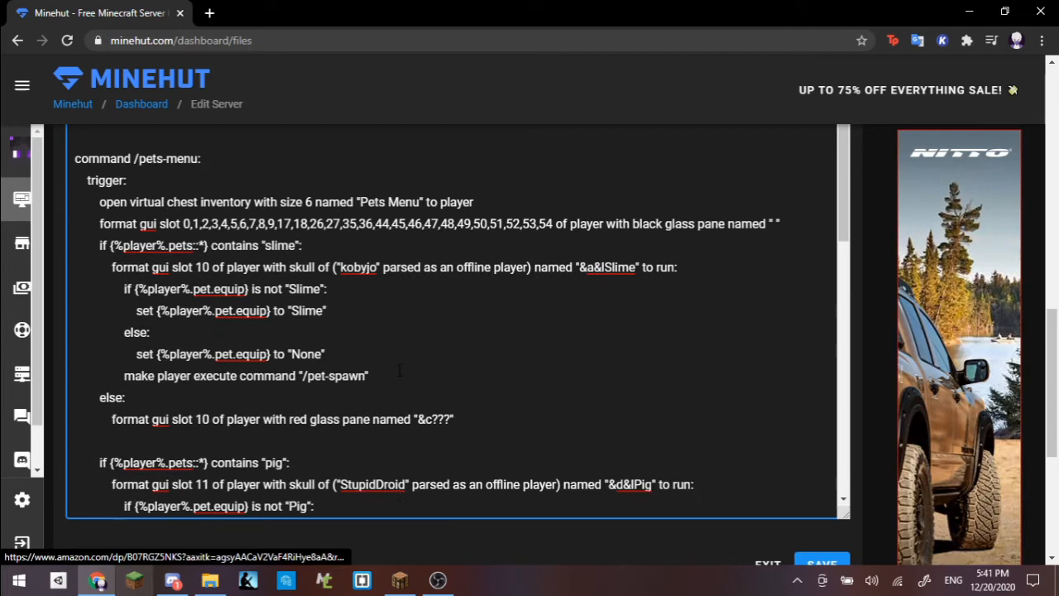
scroll("up", 3)
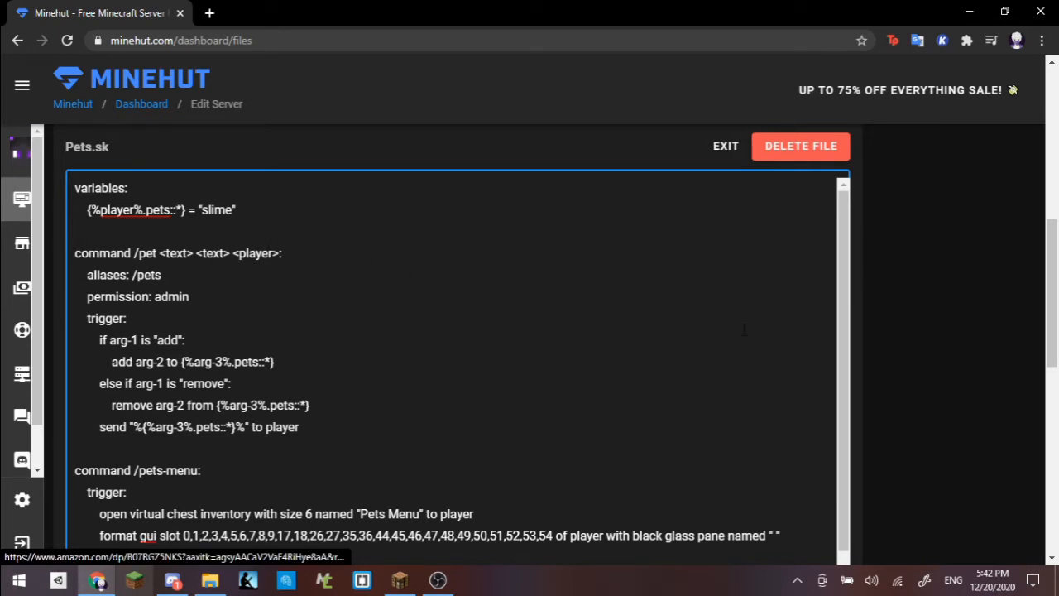
scroll("down", 3)
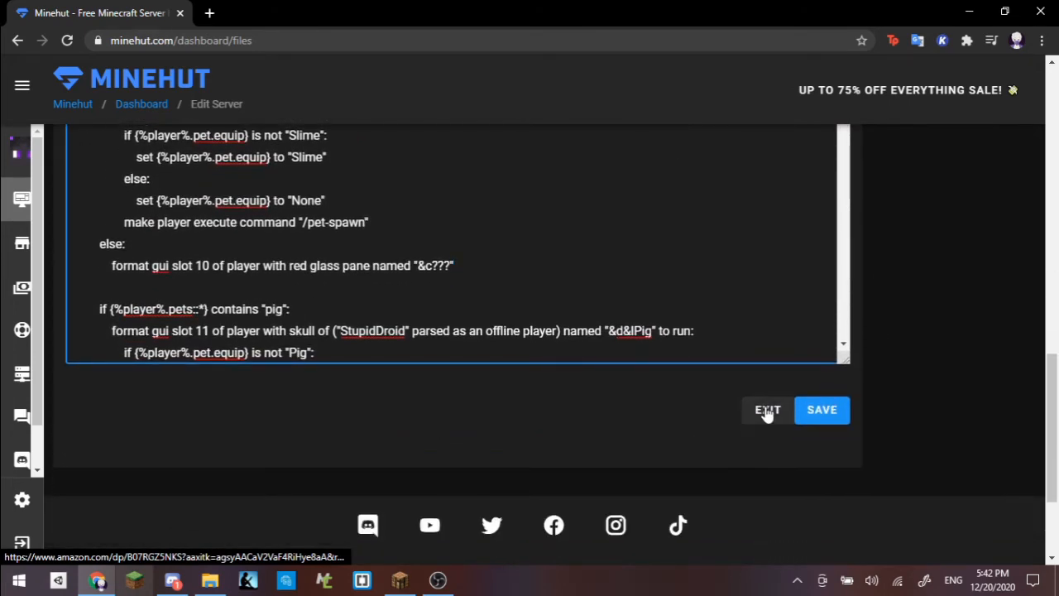
Close the Pets.sk editor and open PetNPC.sk from the server's file list
left_click(768, 411)
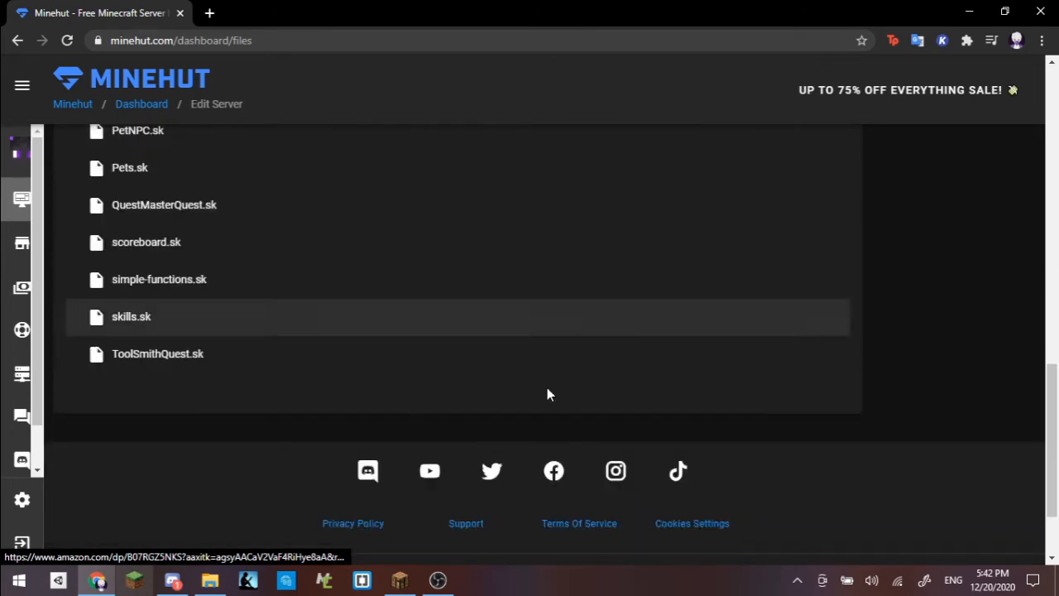
scroll("up", 3)
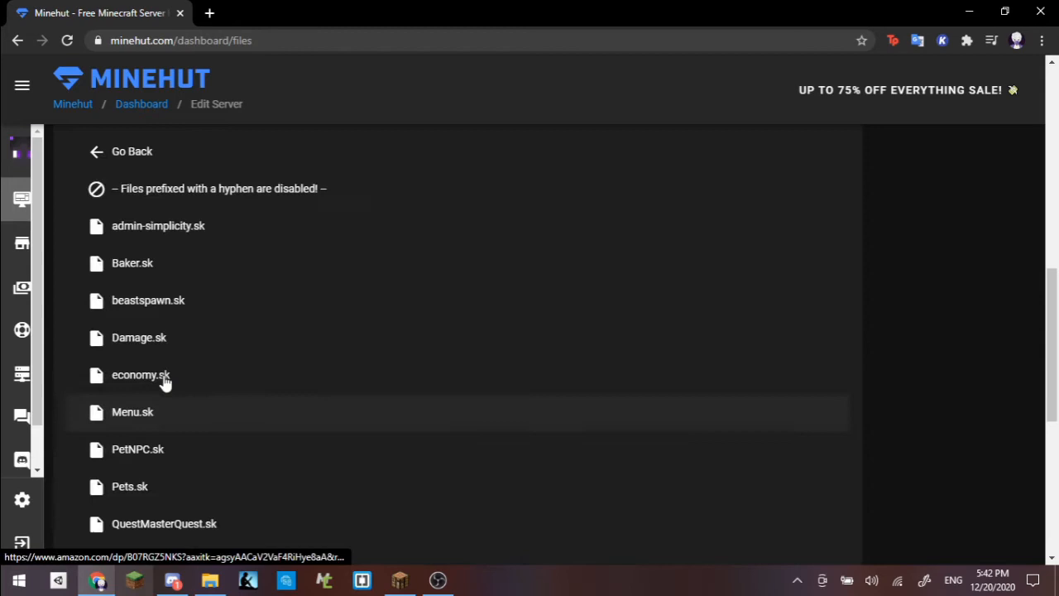
scroll("down", 3)
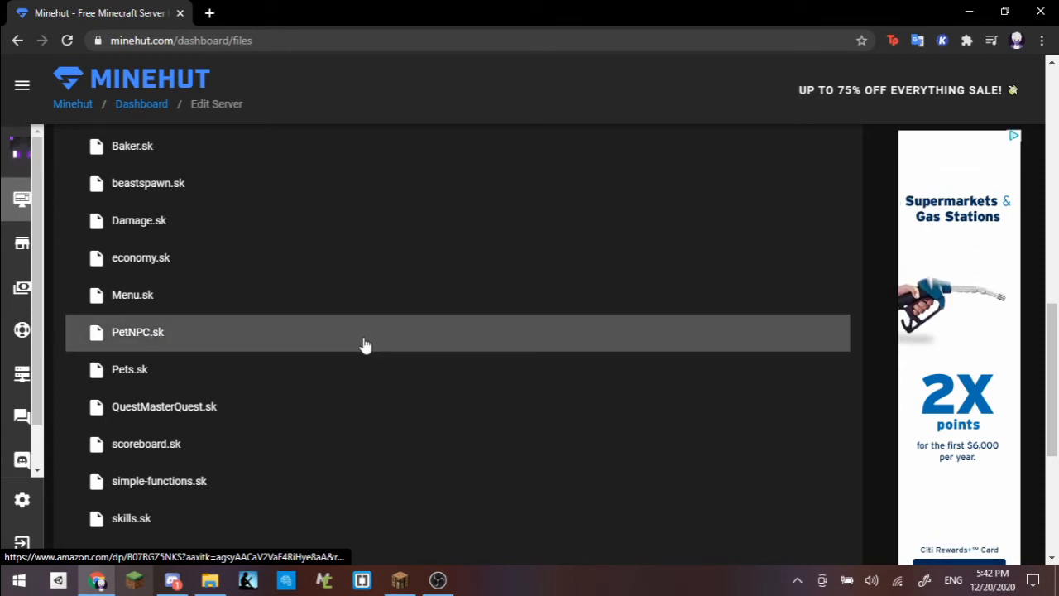
left_click(137, 331)
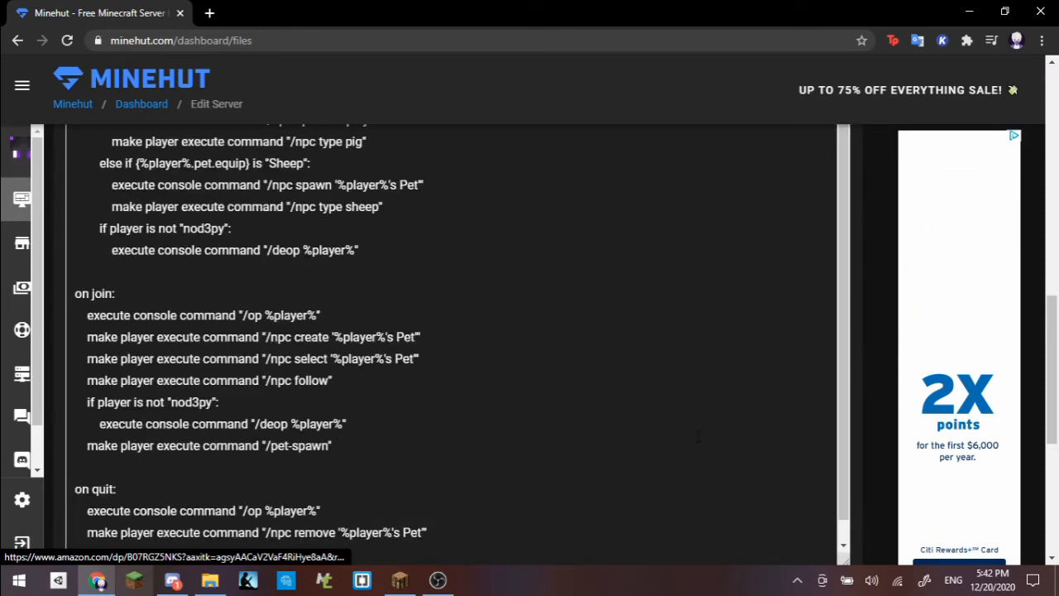
scroll("up", 3)
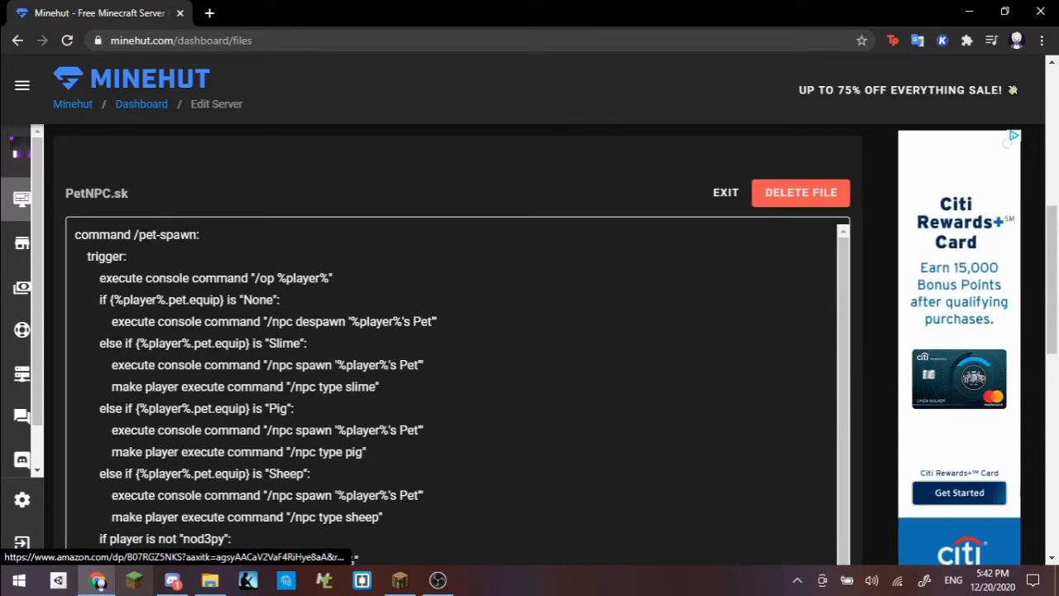
left_click(23, 84)
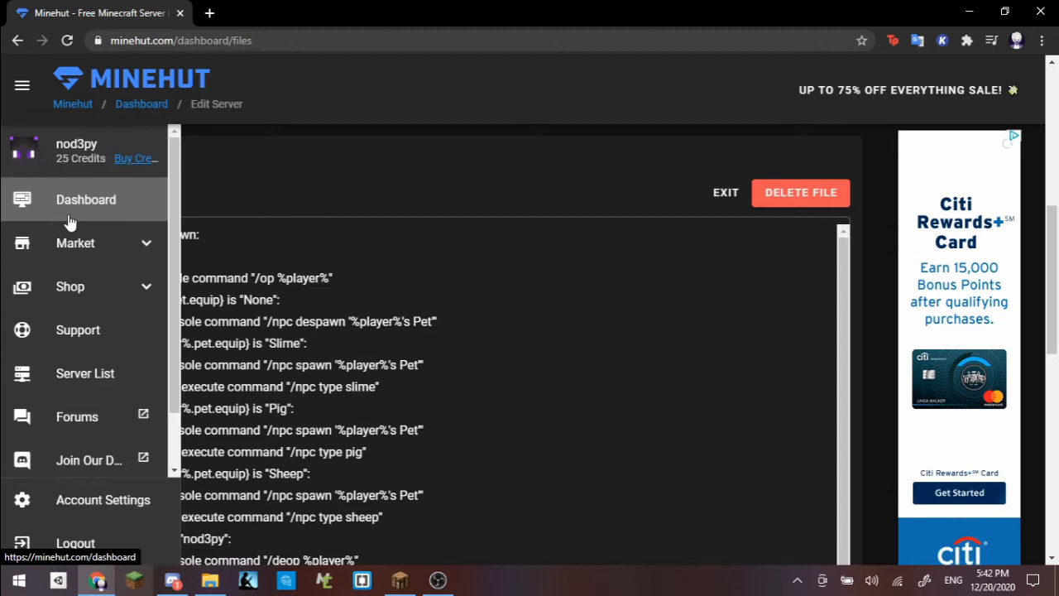
left_click(23, 86)
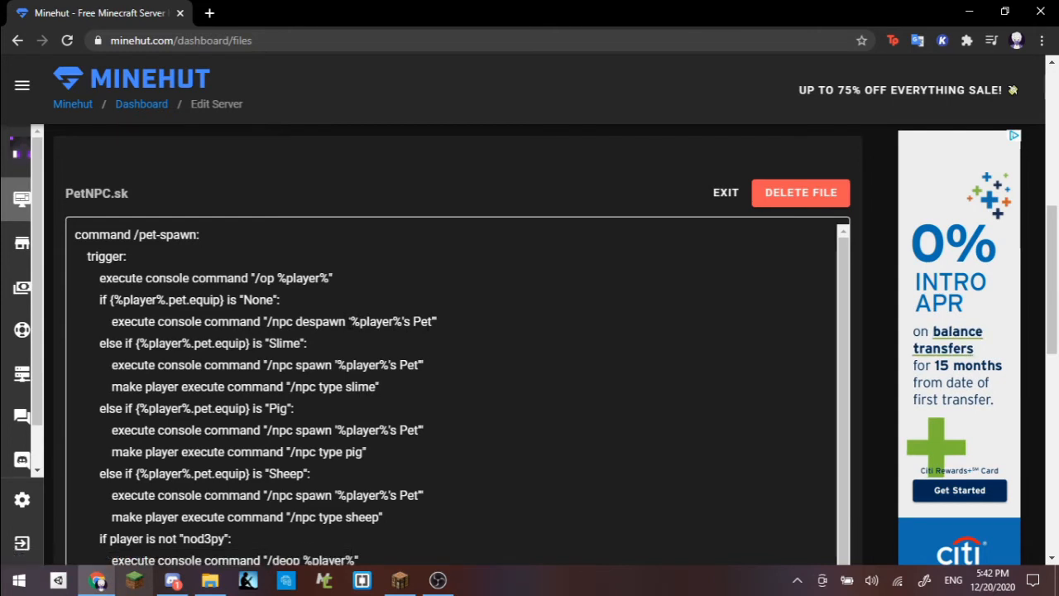
double_click(389, 321)
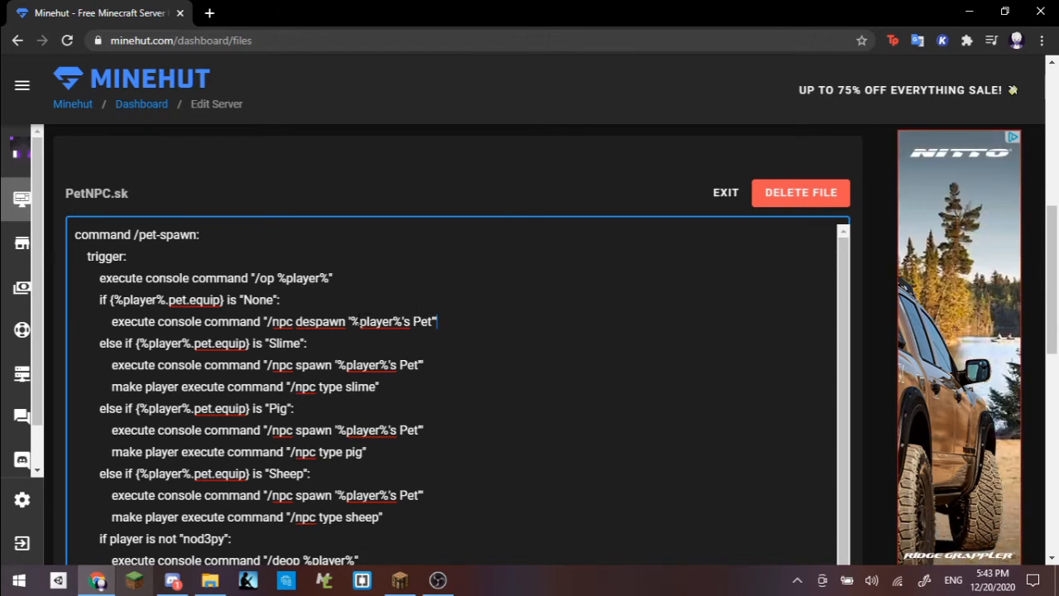
double_click(374, 321)
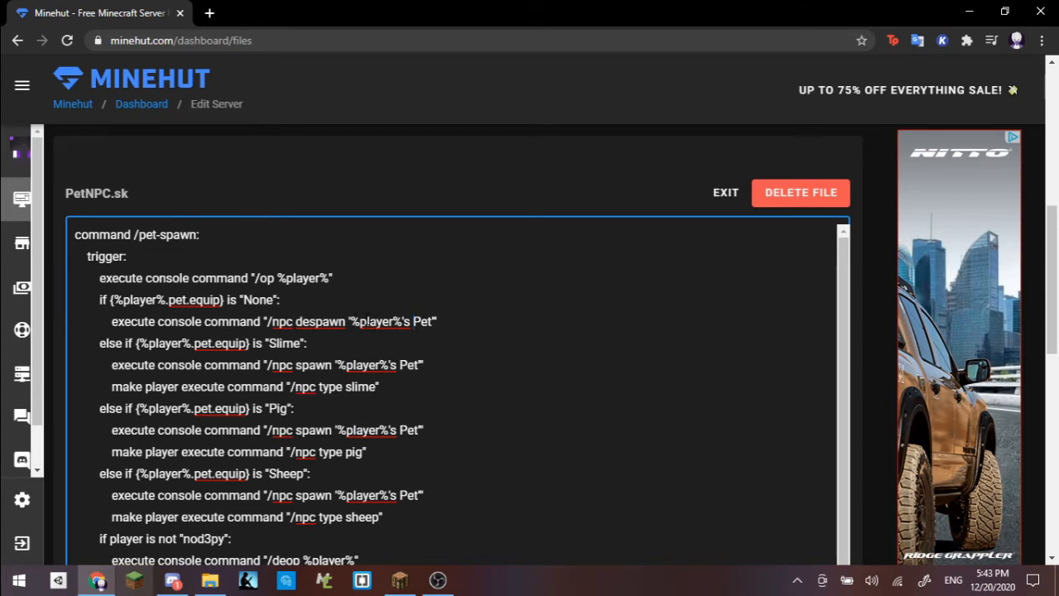
mouse_move(360, 331)
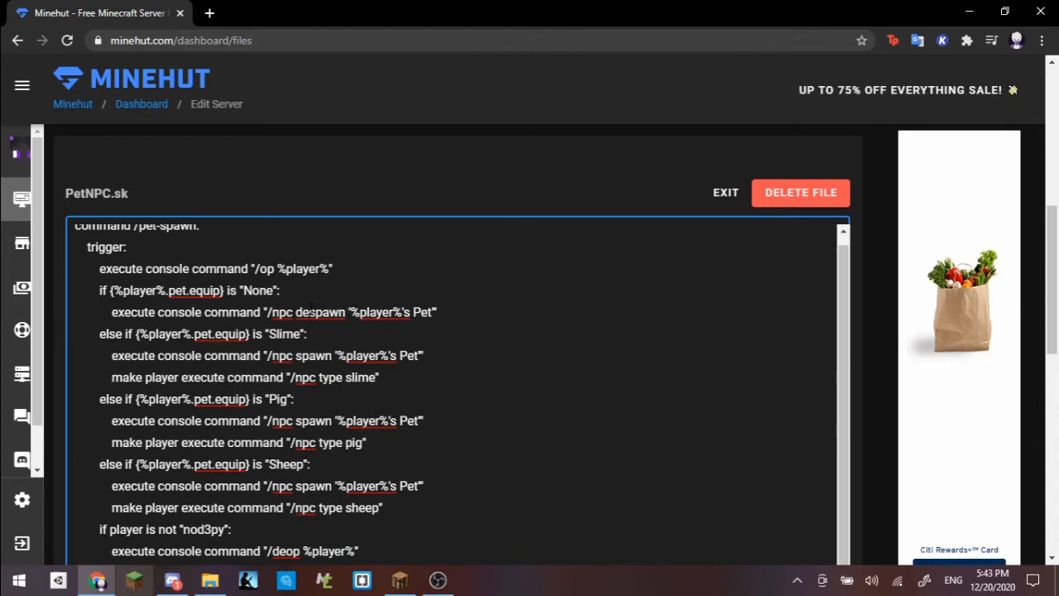
scroll("down", 3)
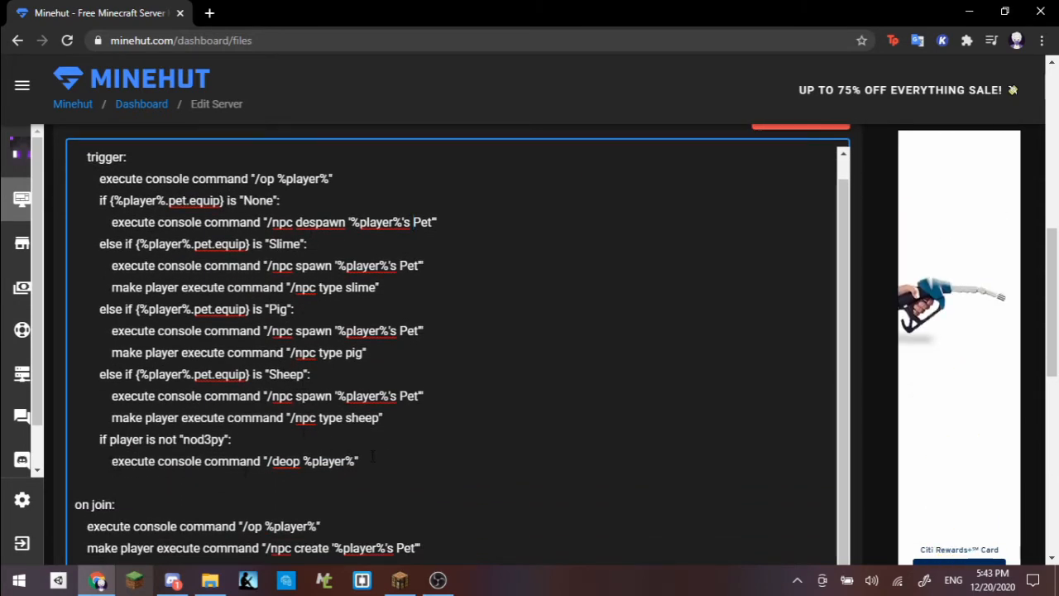
double_click(197, 438)
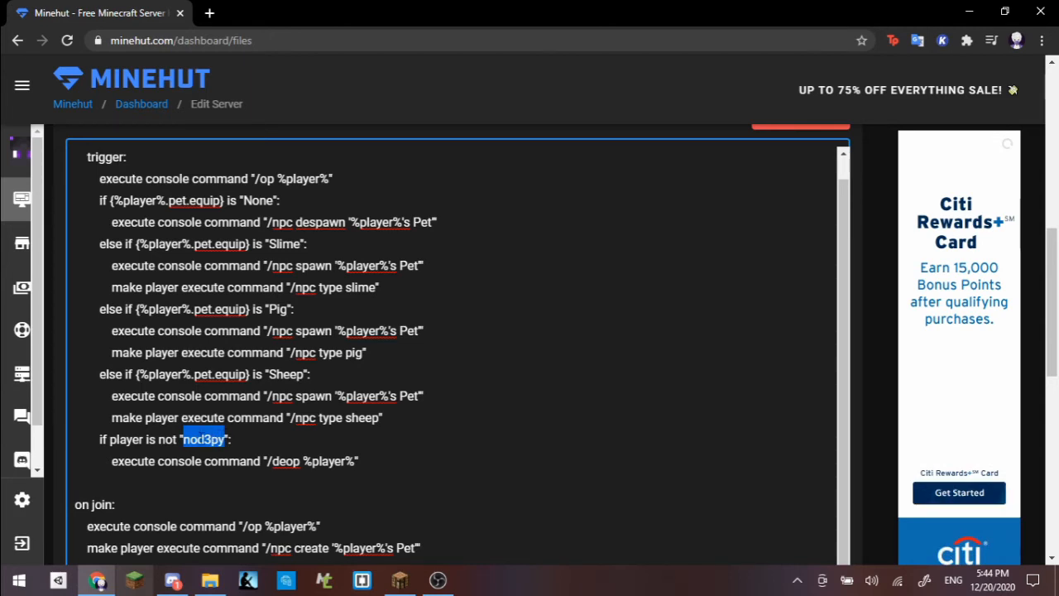
left_click(230, 439)
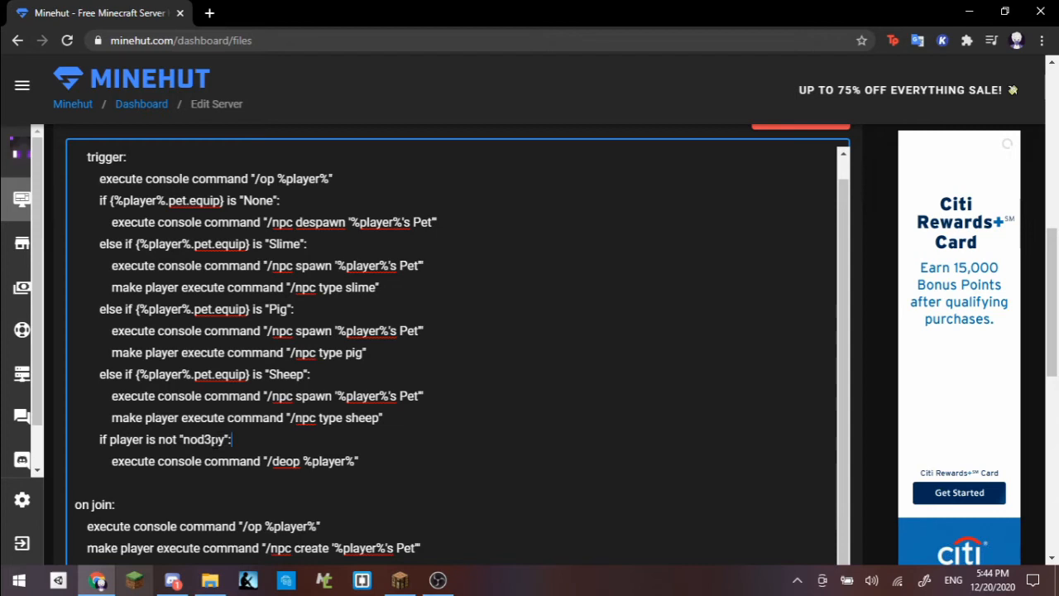
double_click(202, 440)
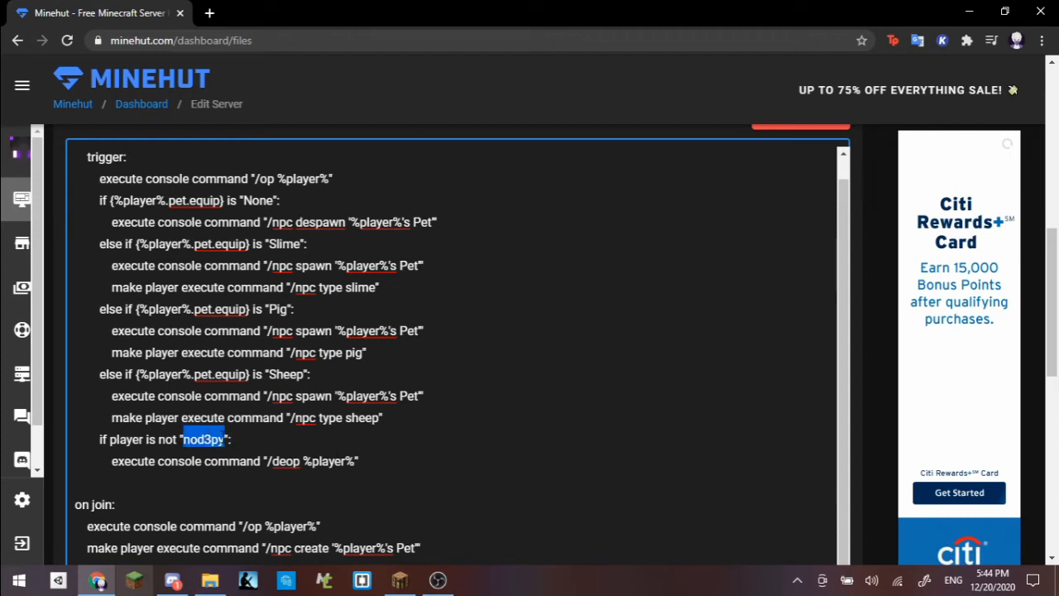
left_click(235, 440)
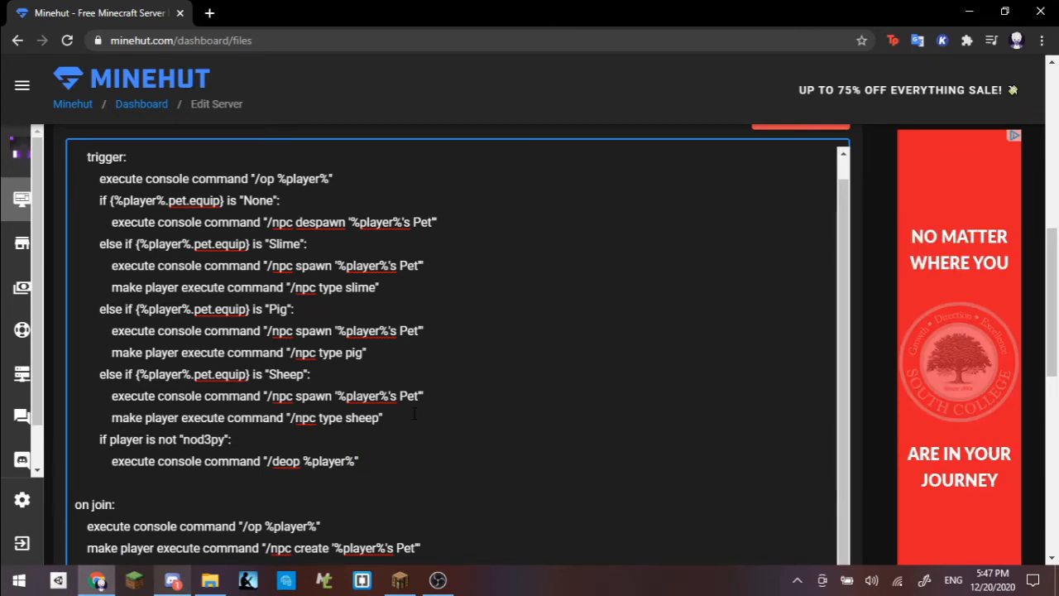
scroll("up", 3)
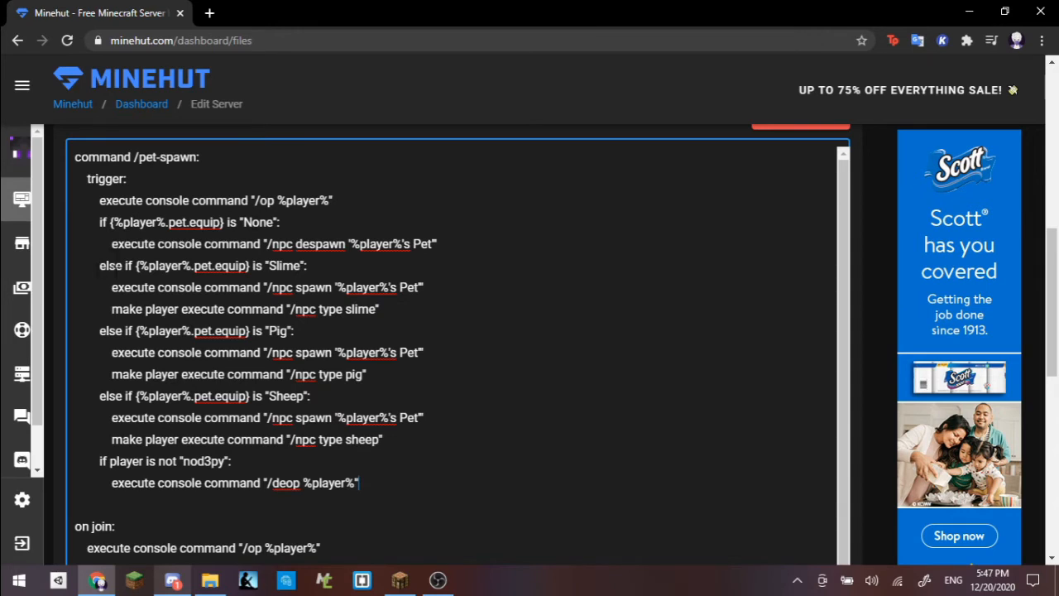
mouse_move(63, 271)
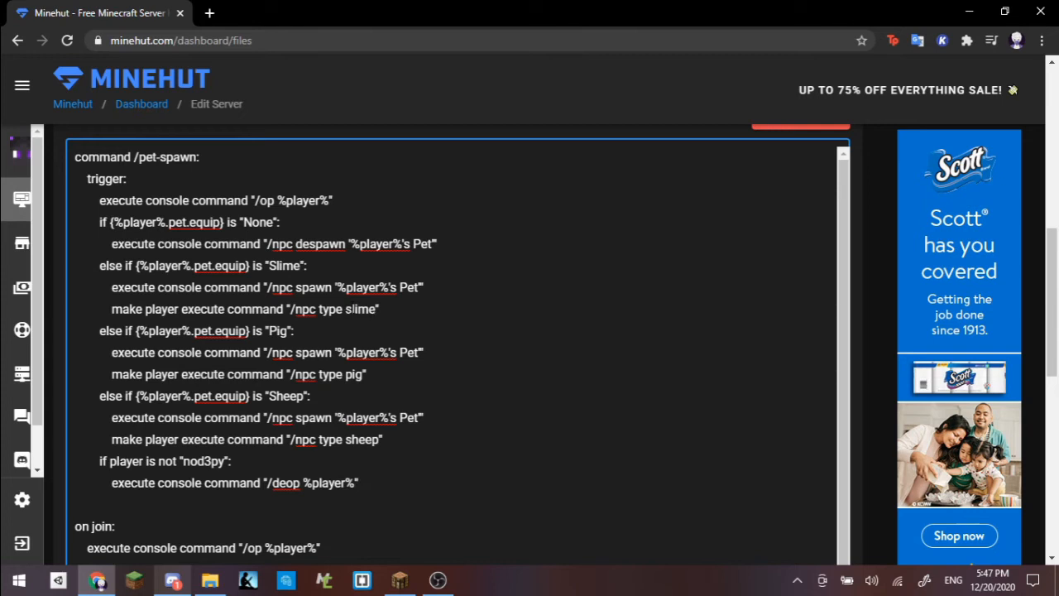
double_click(360, 310)
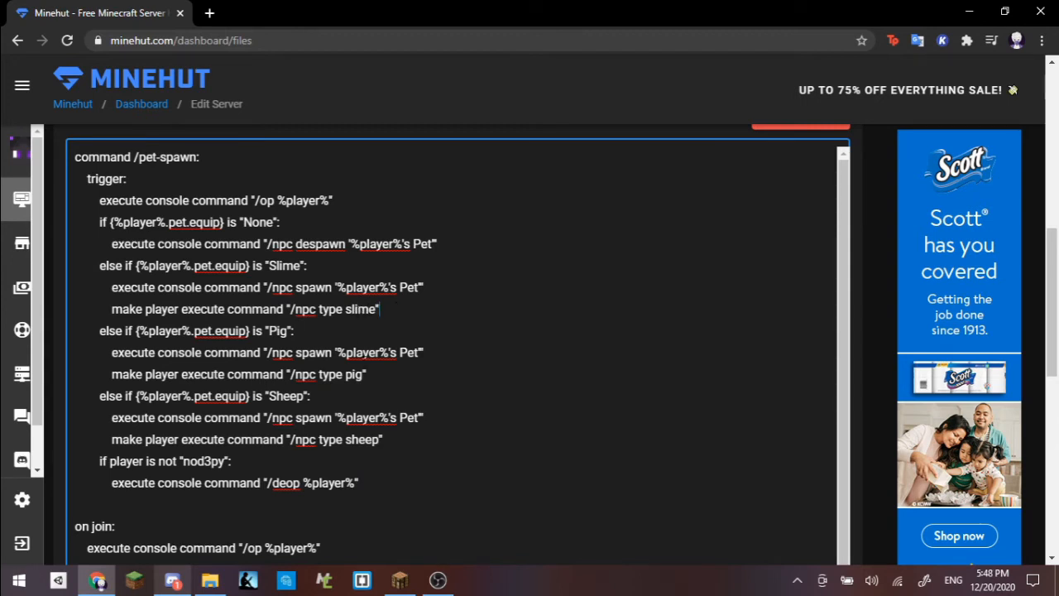
double_click(361, 310)
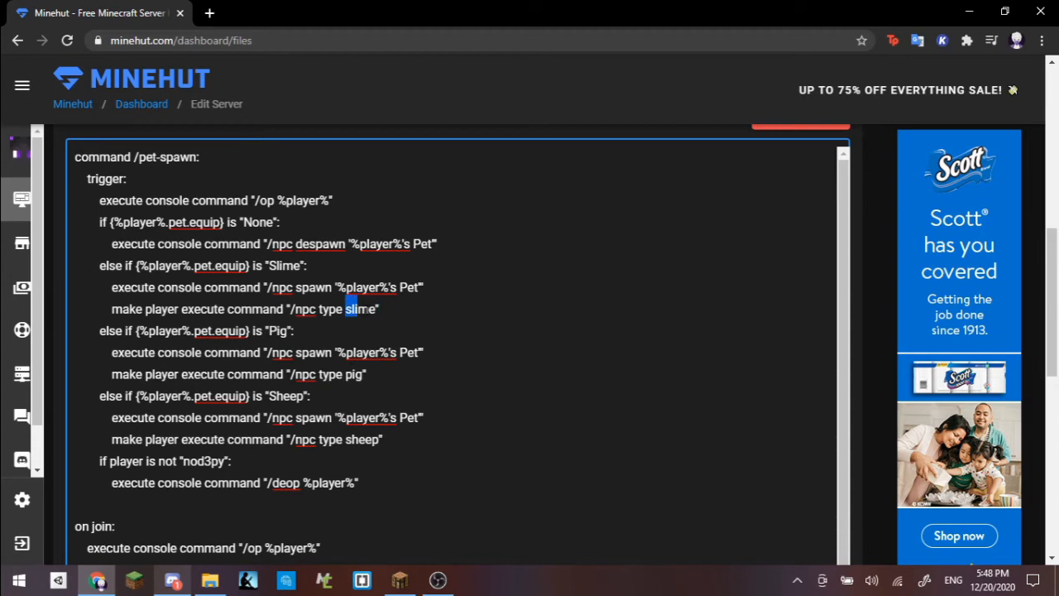
left_click(364, 310)
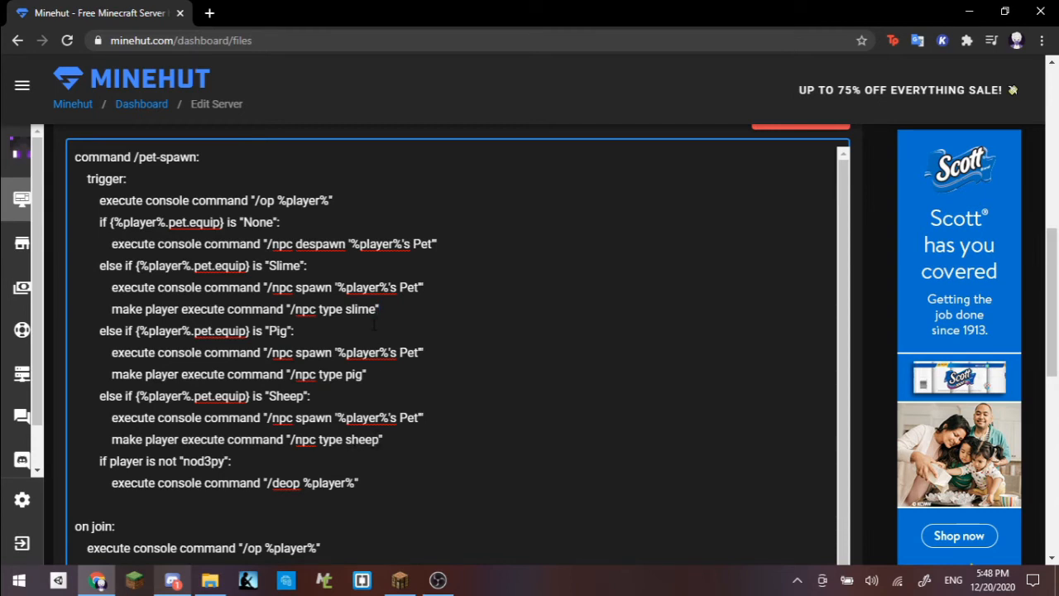
left_click(380, 309)
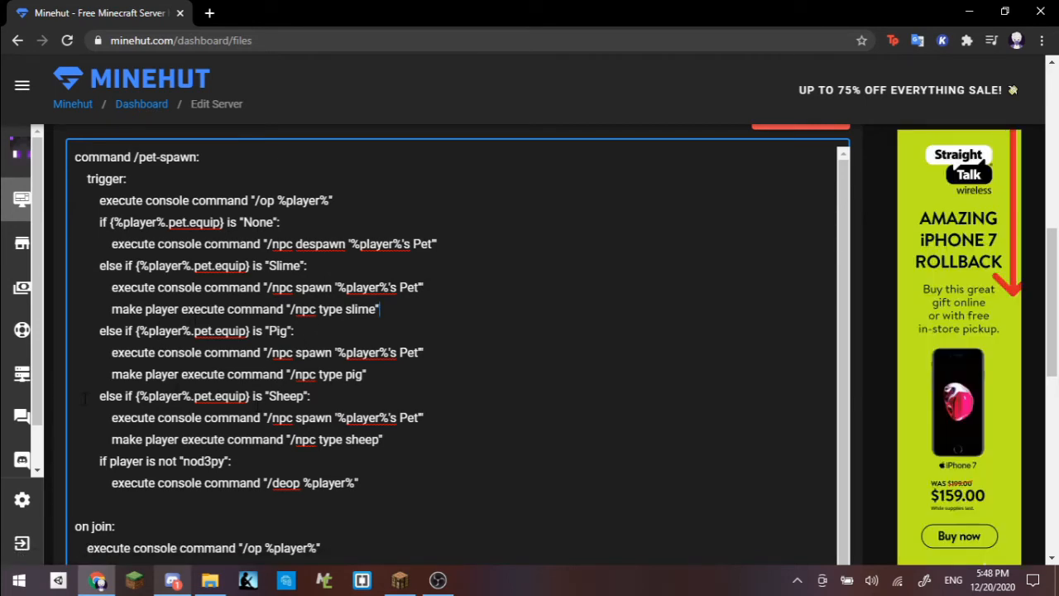
scroll("down", 3)
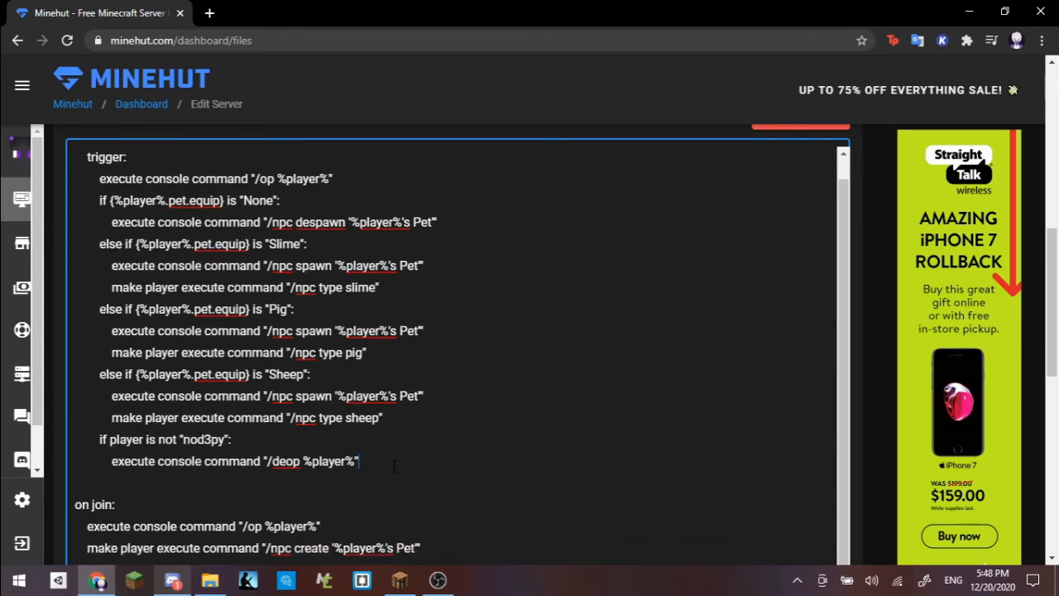
double_click(192, 440)
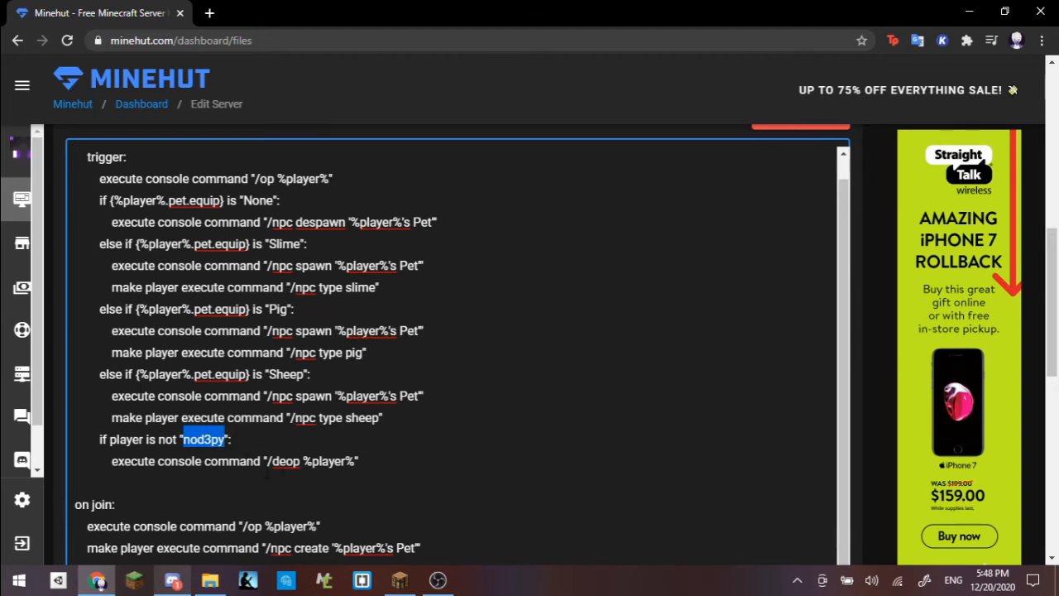
scroll("down", 3)
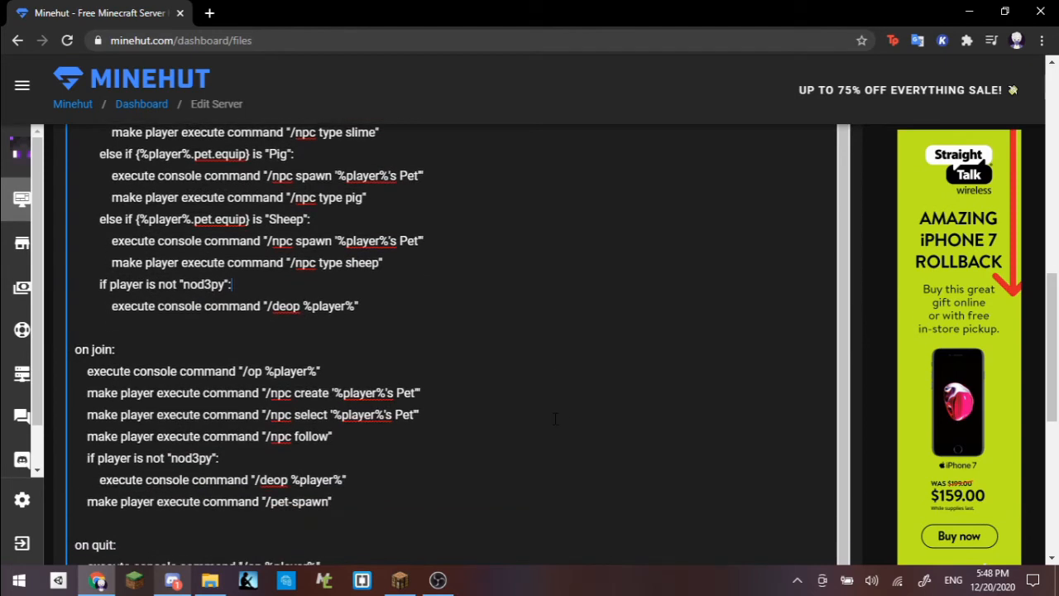
scroll("down", 3)
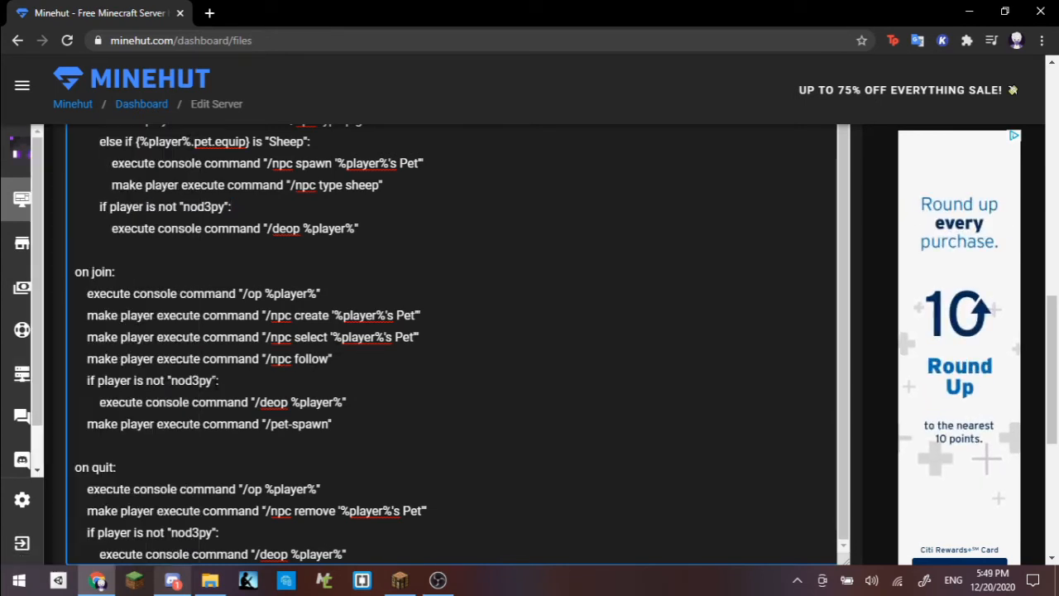
double_click(190, 379)
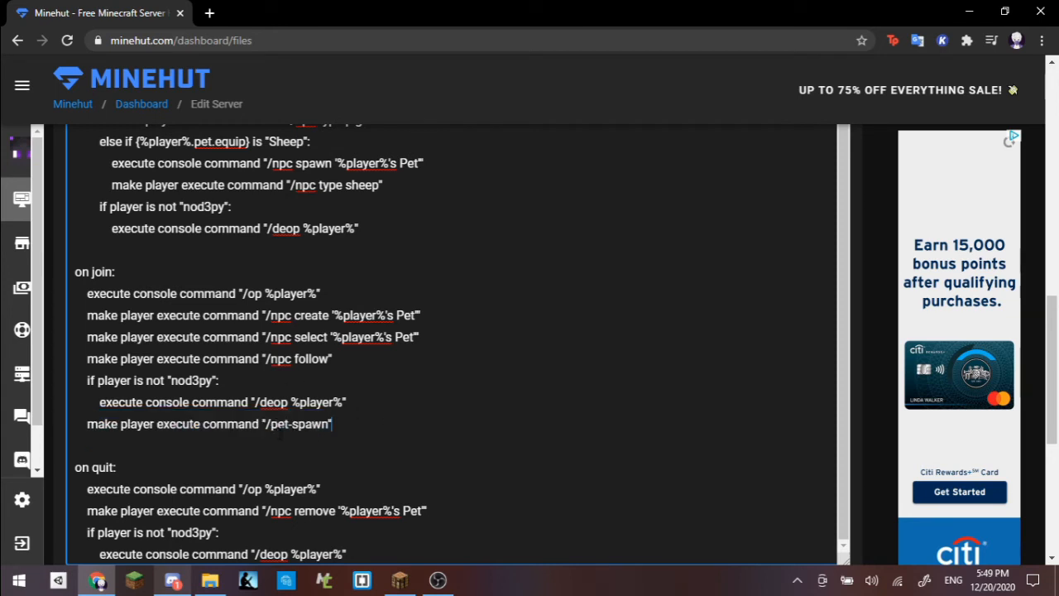
scroll("down", 3)
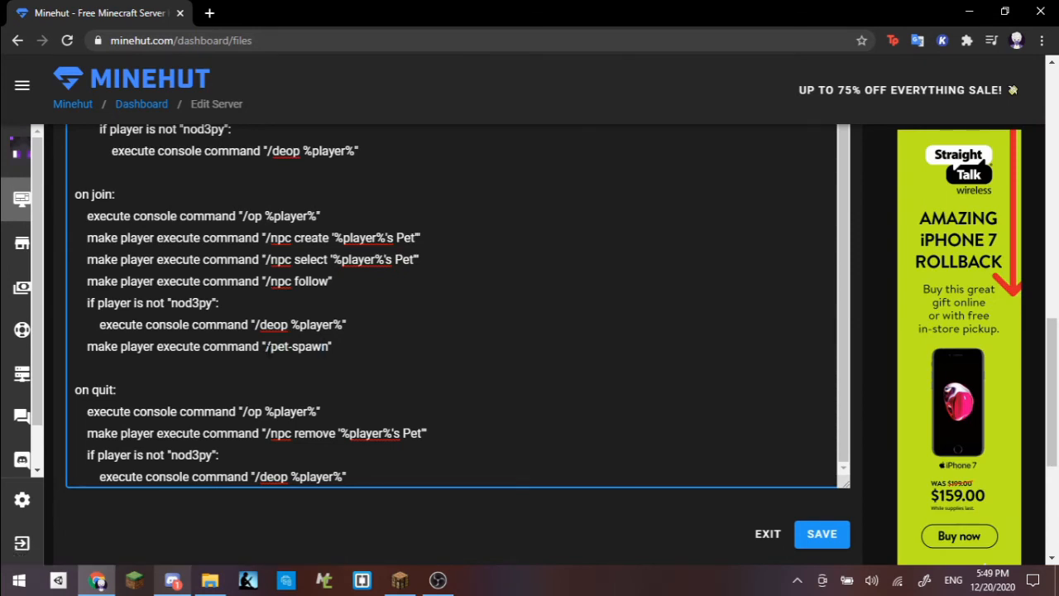
double_click(297, 346)
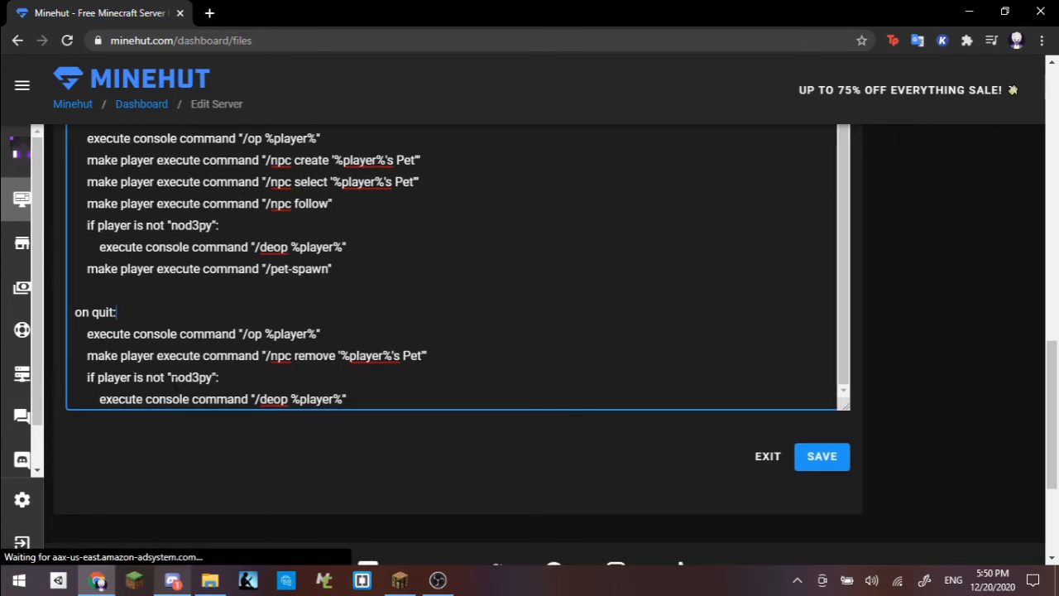
double_click(190, 377)
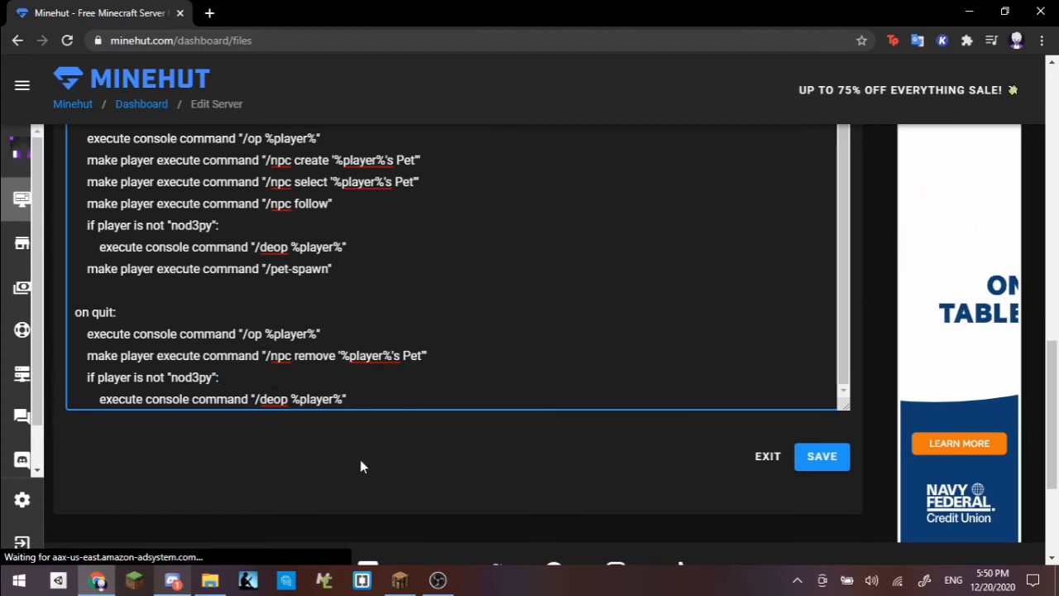
scroll("up", 3)
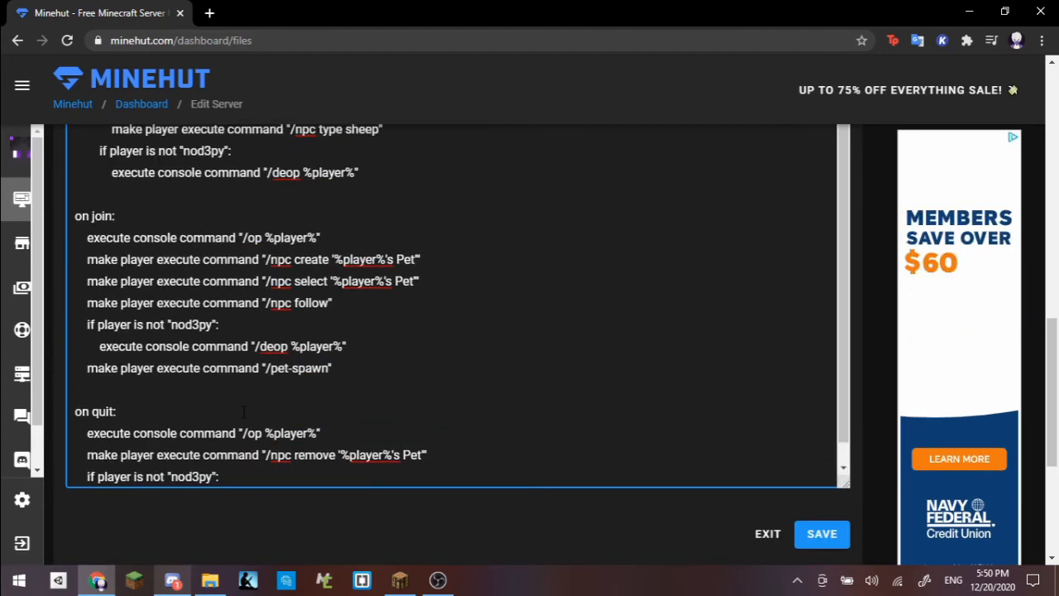
scroll("down", 3)
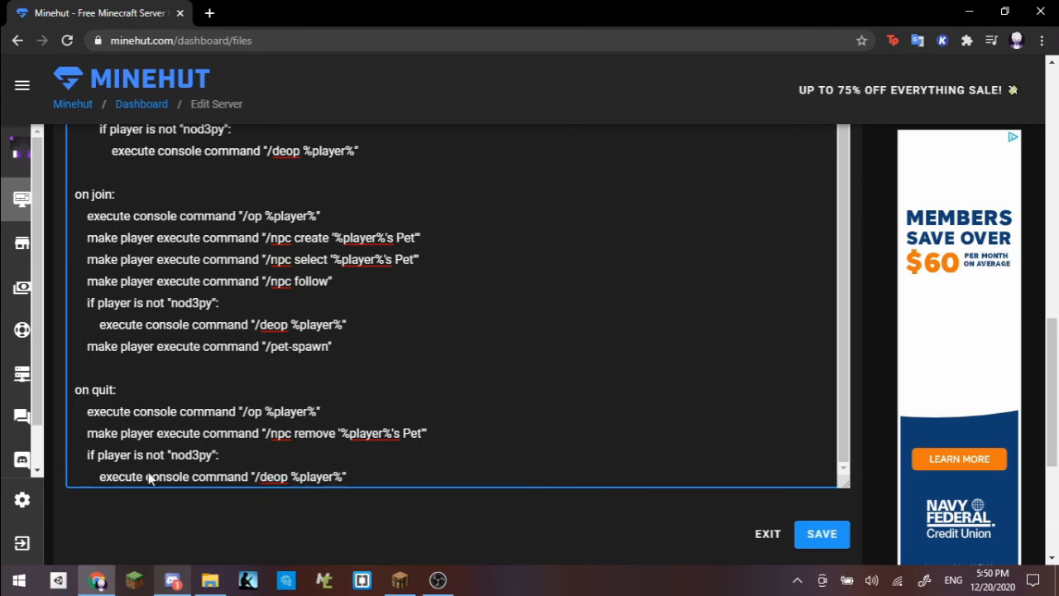
mouse_move(324, 513)
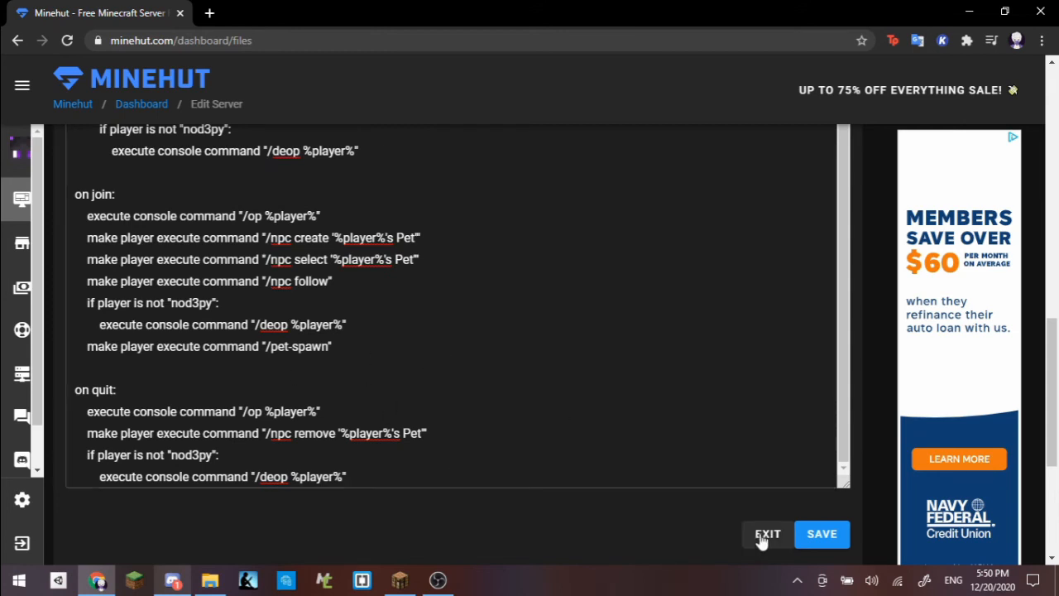
Leave the script editor and go to the server's Plugins page
left_click(767, 533)
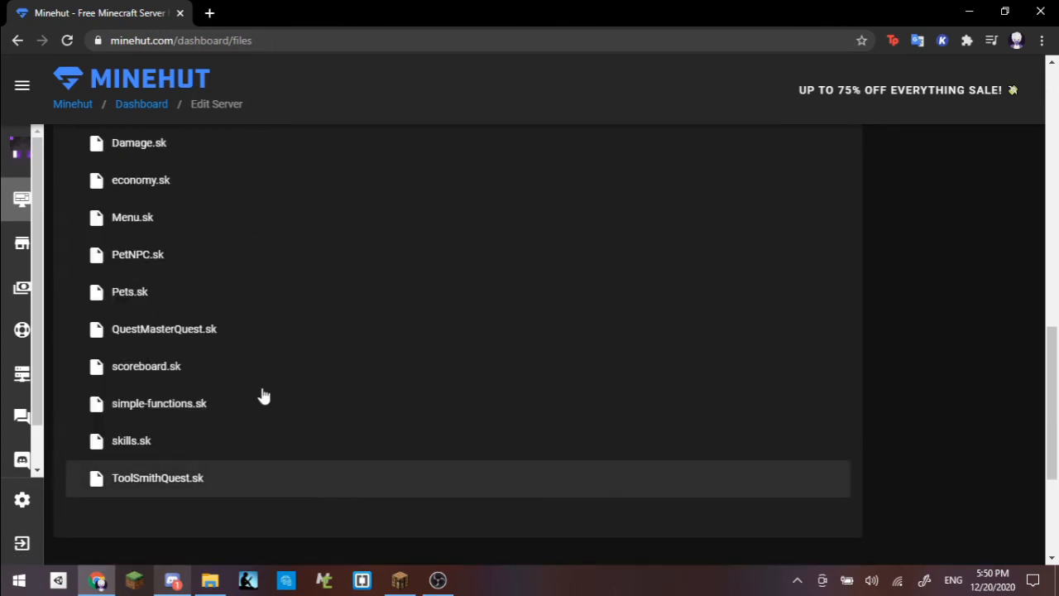
scroll("up", 3)
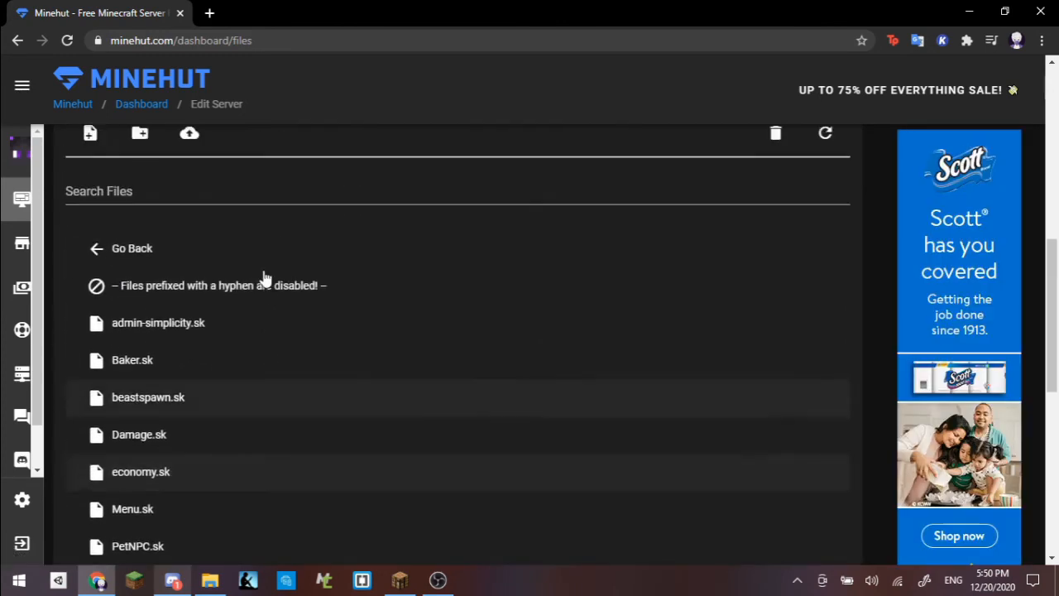
scroll("up", 3)
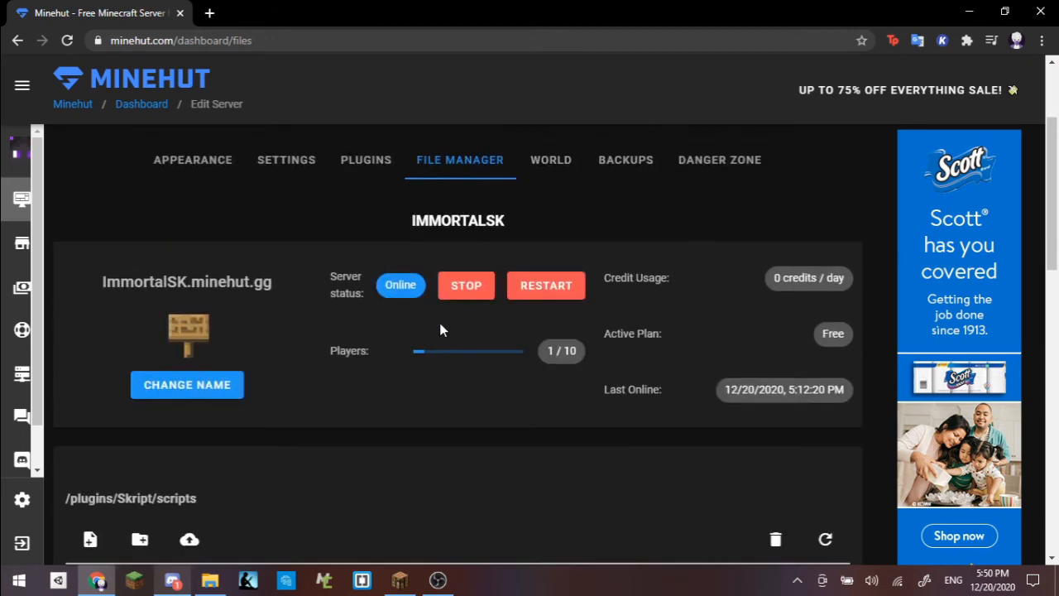
left_click(366, 159)
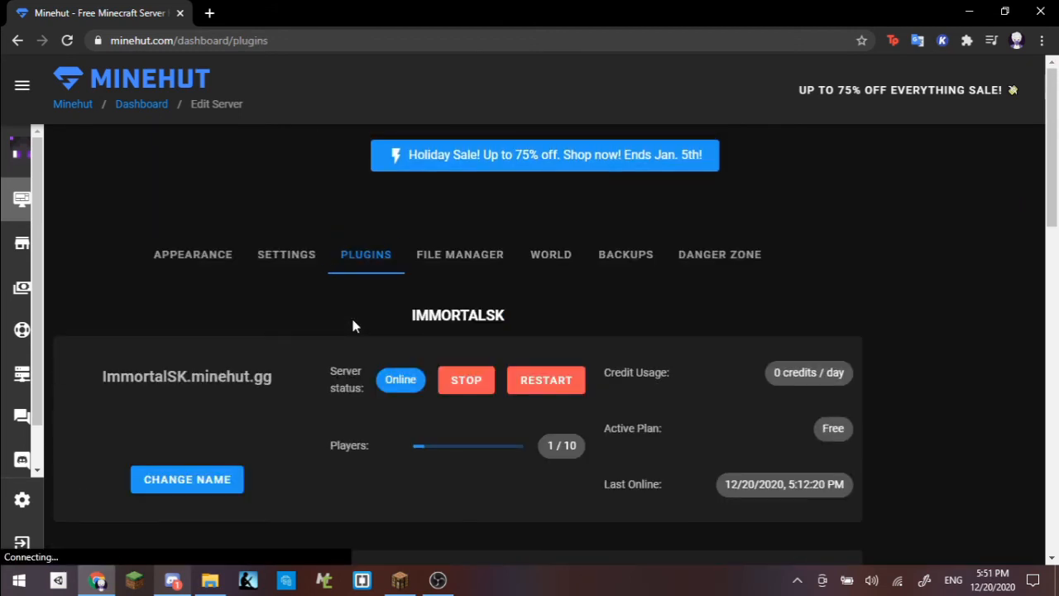
Filter to installed plugins only and scroll through Citizens, Skript, TuSKe, Vault, VoidGenerator and WorldEdit
scroll("down", 3)
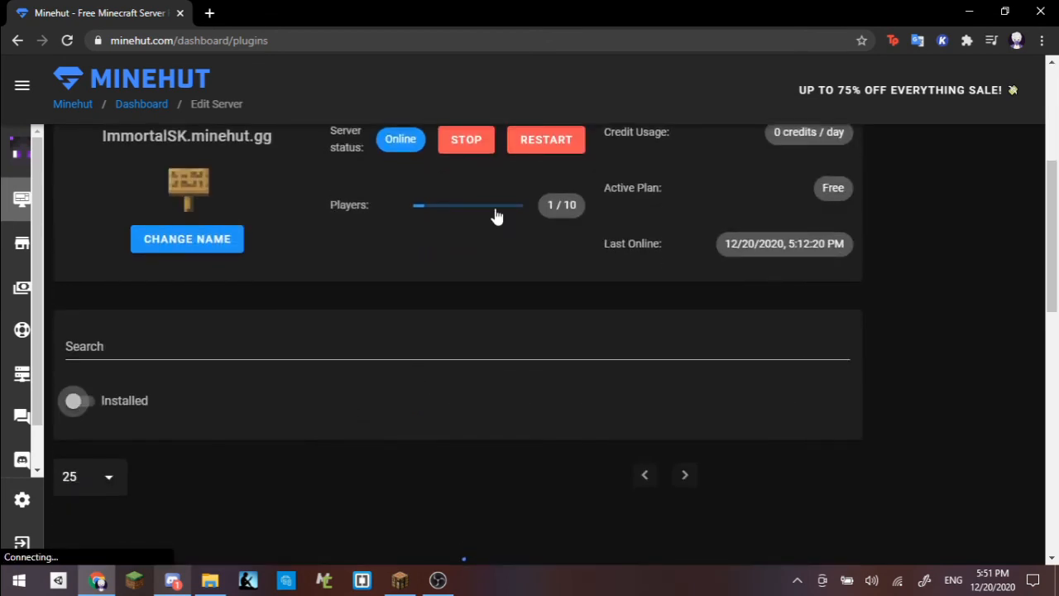
left_click(73, 400)
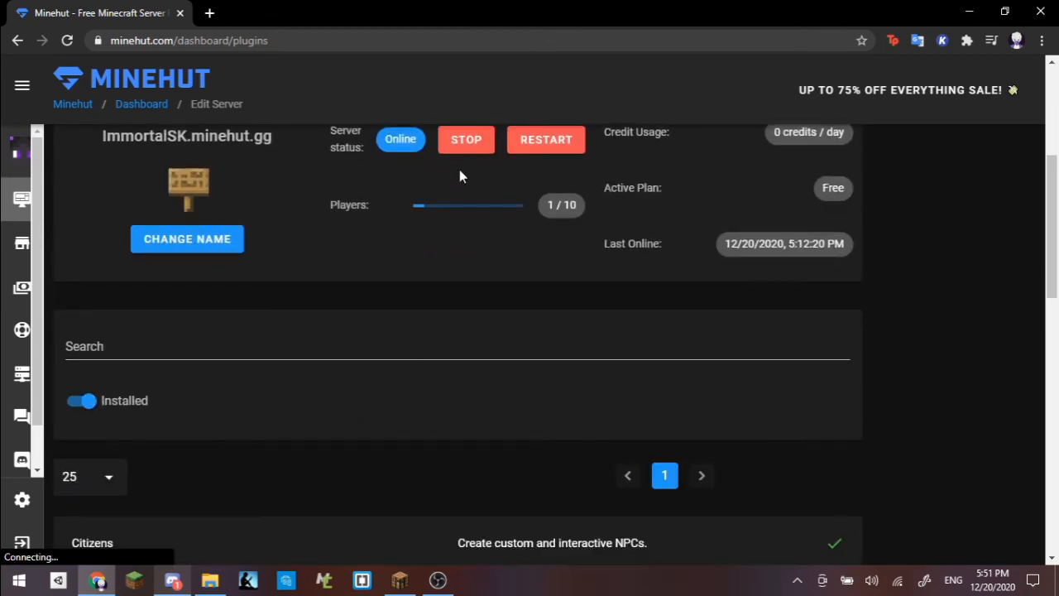
scroll("down", 3)
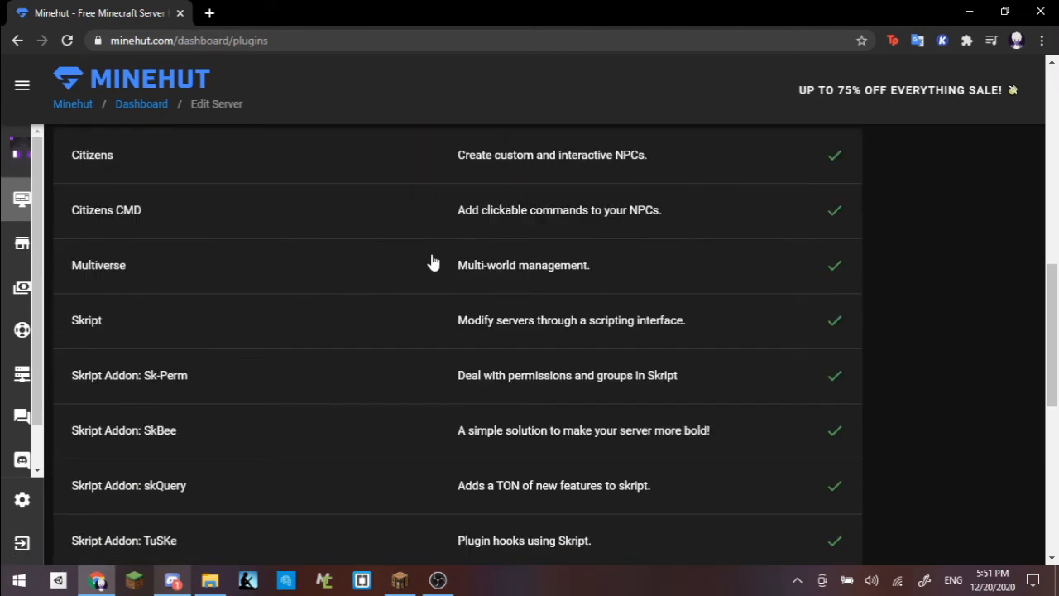
scroll("down", 3)
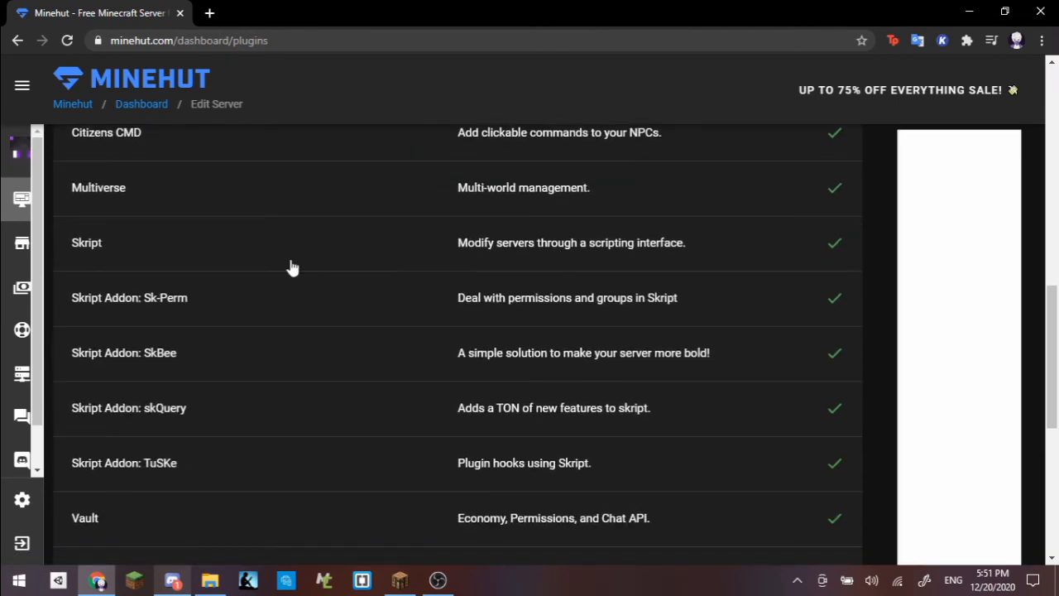
mouse_move(513, 390)
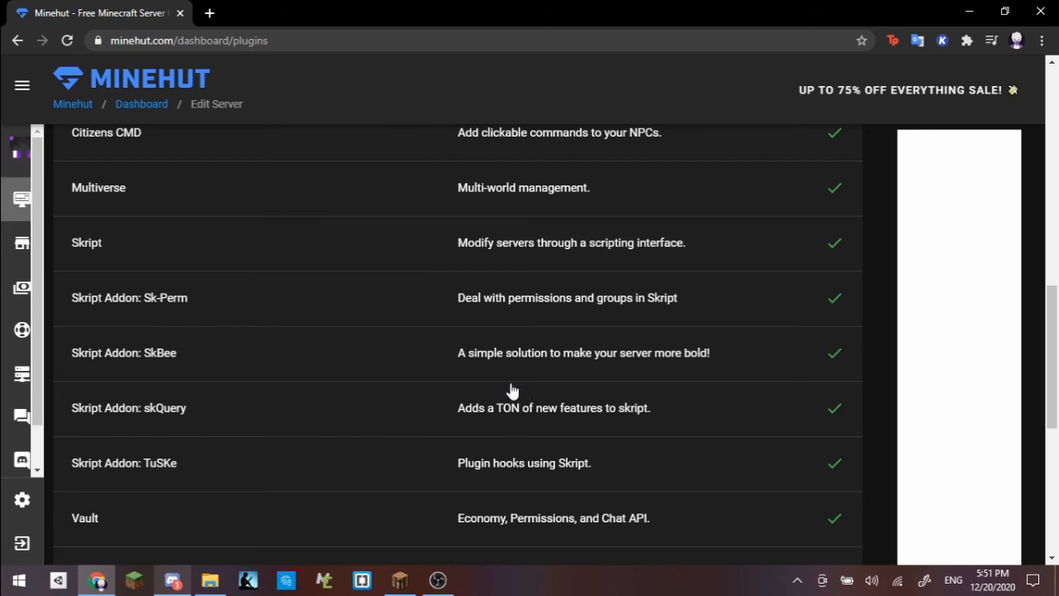
scroll("down", 3)
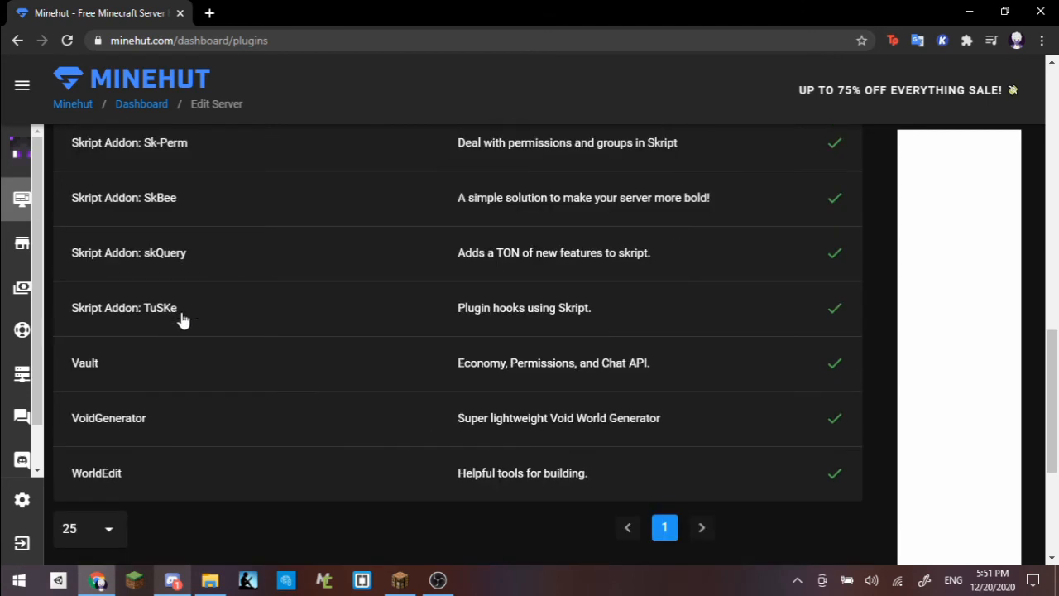
mouse_move(155, 323)
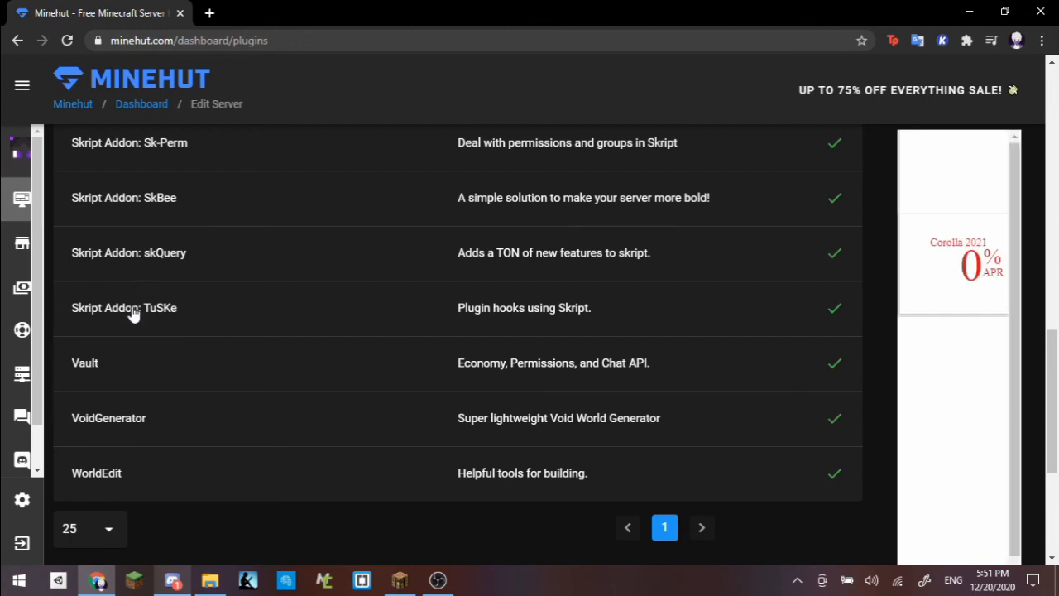
mouse_move(372, 324)
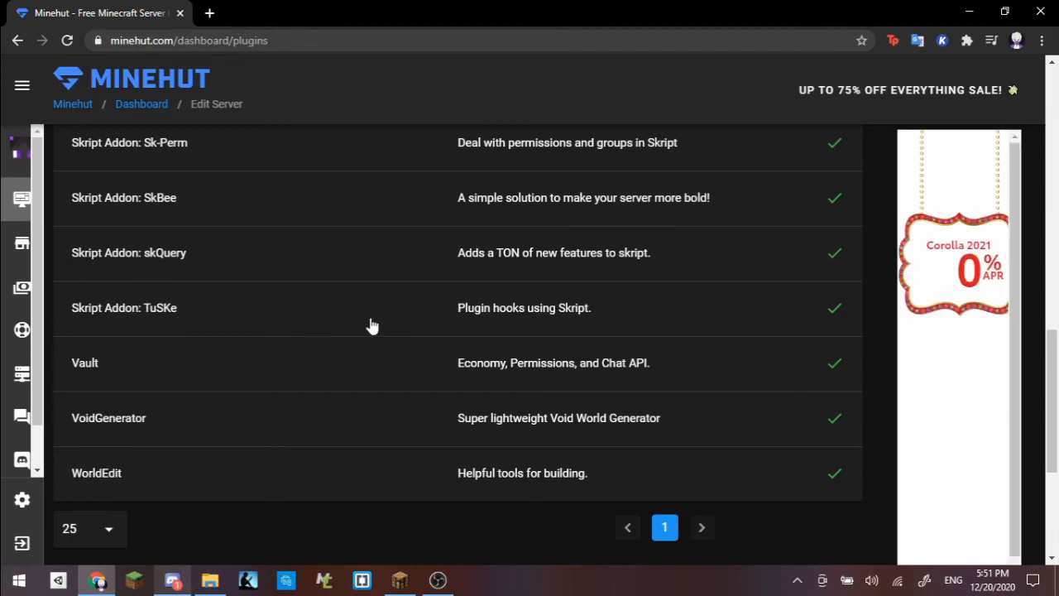
left_click(124, 307)
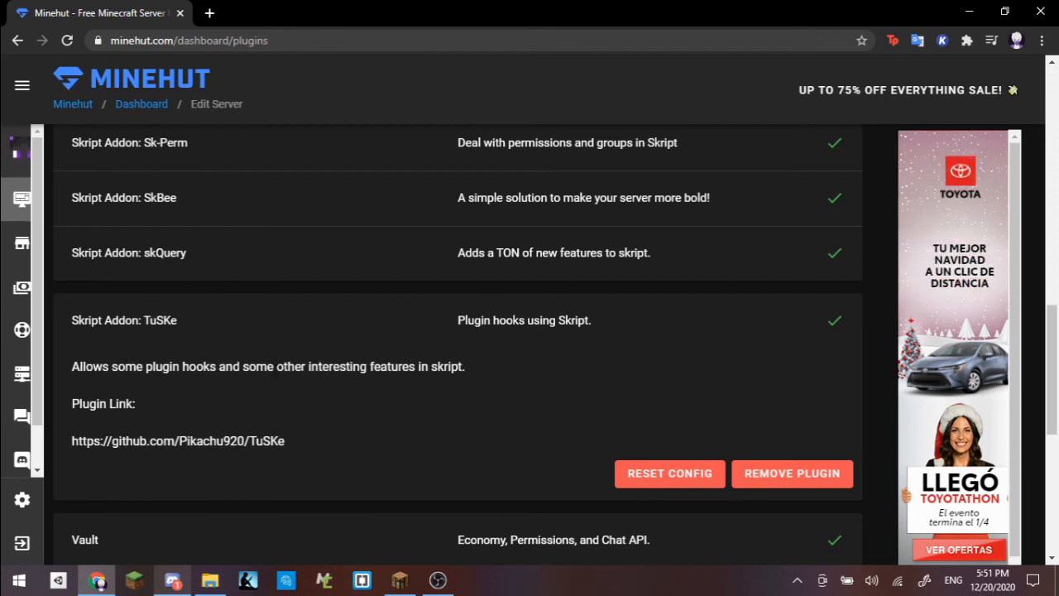
mouse_move(422, 395)
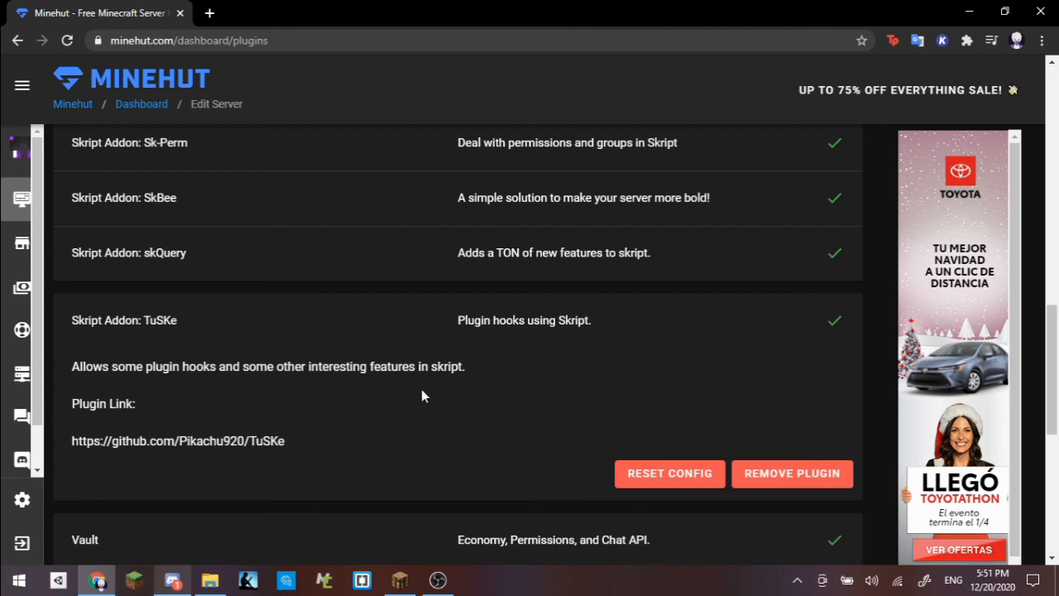
mouse_move(509, 417)
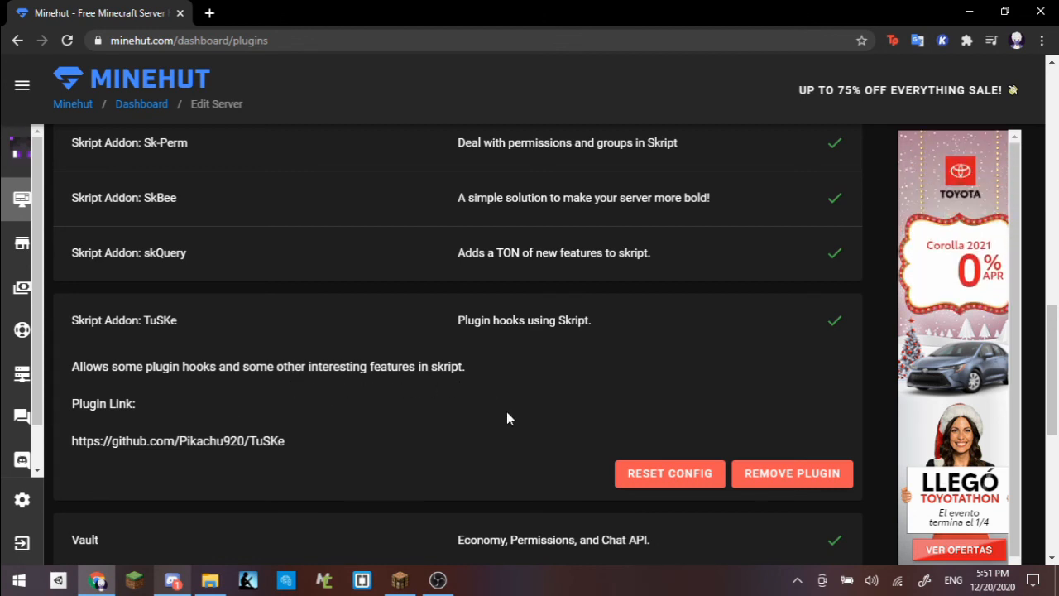
mouse_move(559, 379)
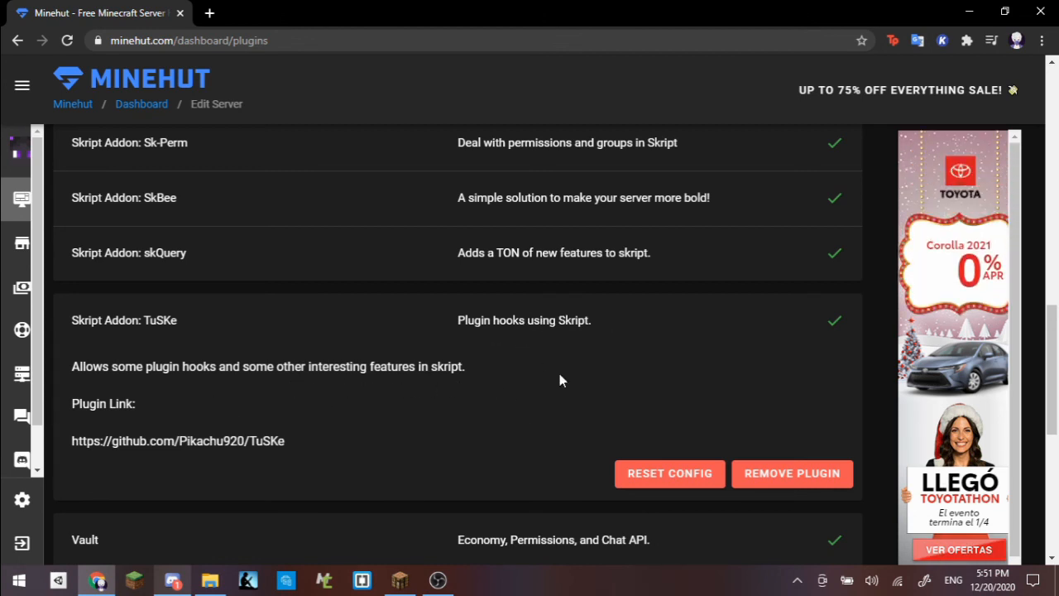
mouse_move(311, 325)
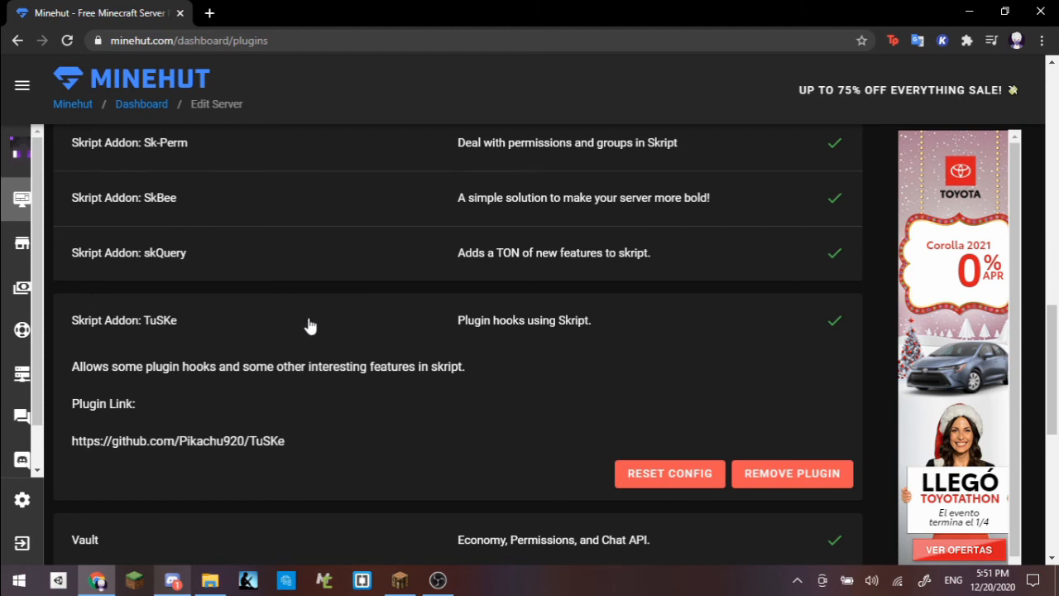
mouse_move(397, 352)
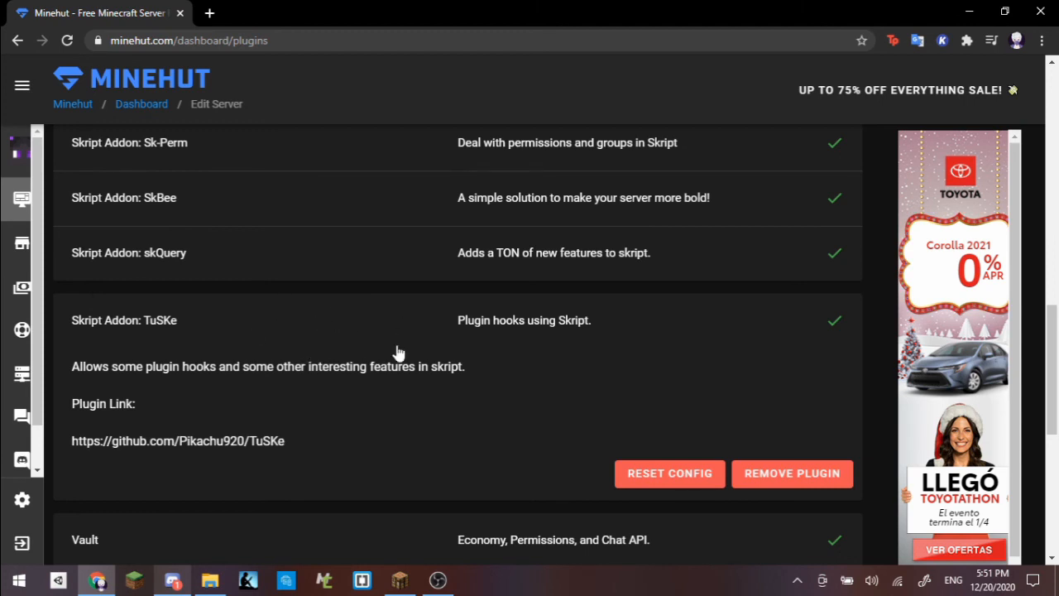
mouse_move(288, 348)
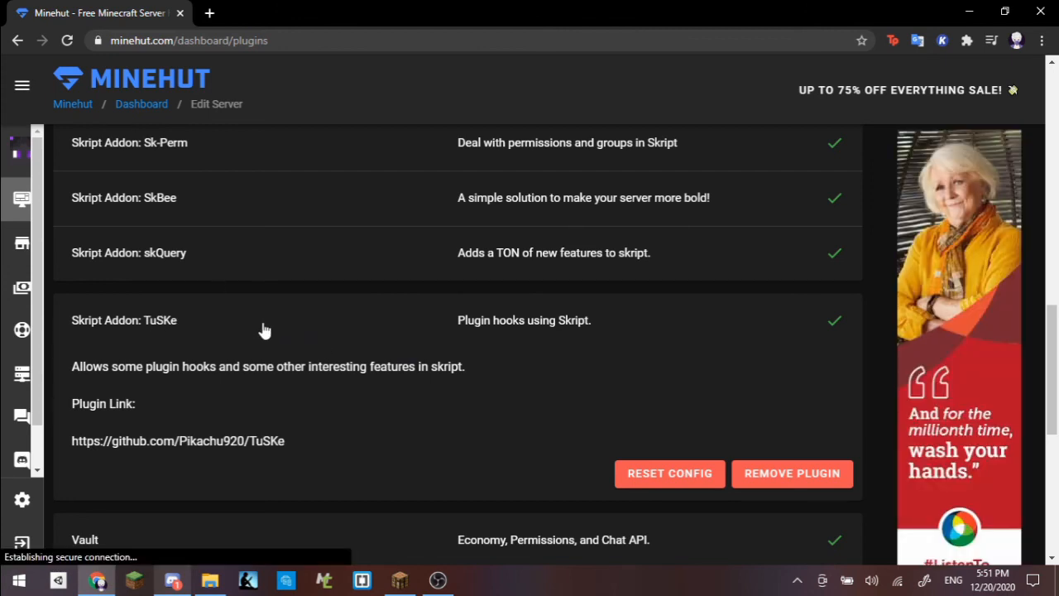
mouse_move(275, 313)
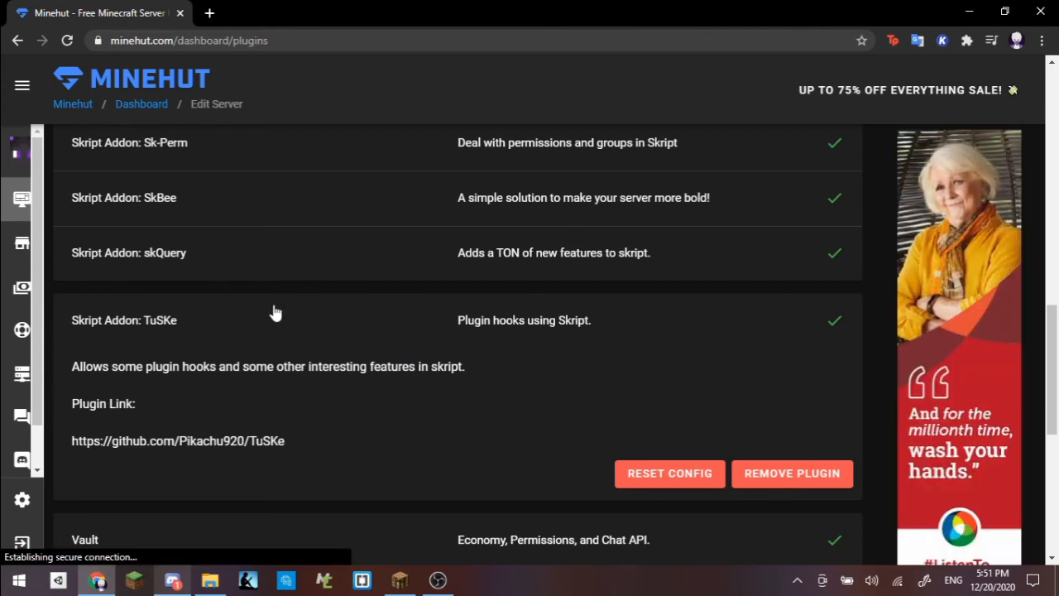
left_click(124, 321)
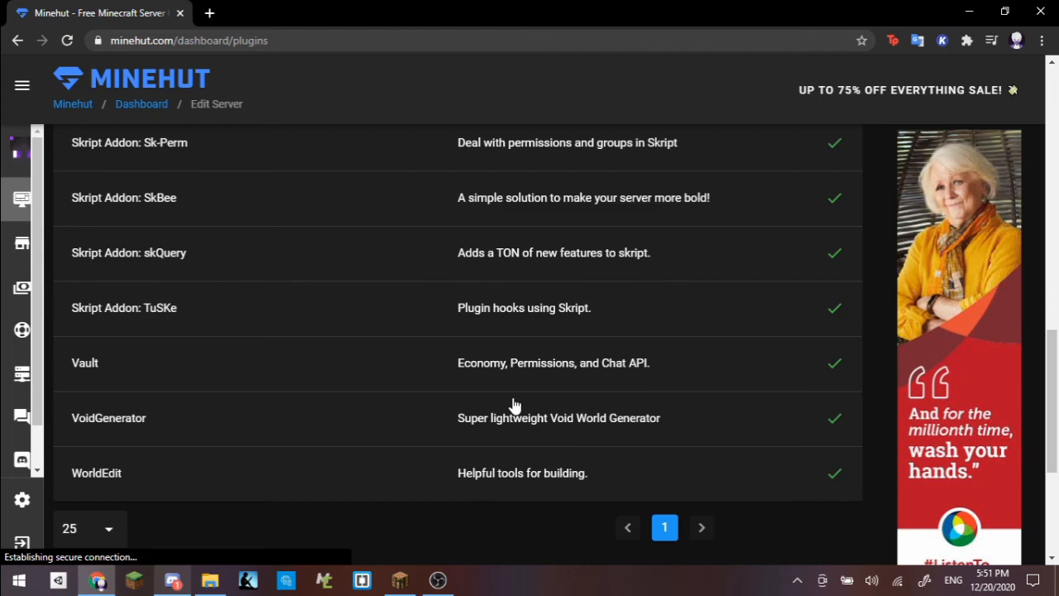
left_click(400, 579)
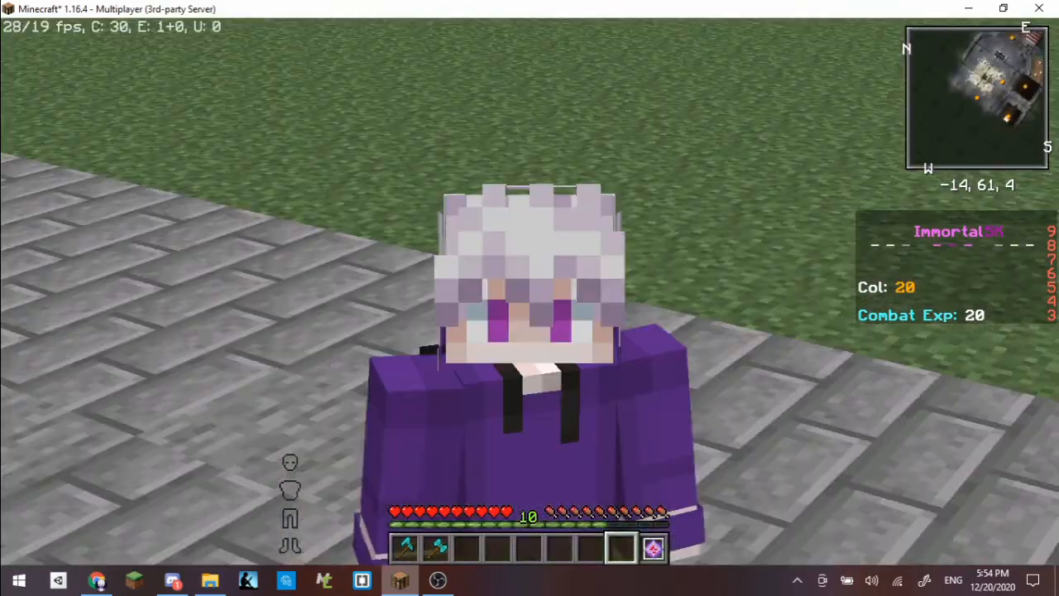
mouse_move(530, 297)
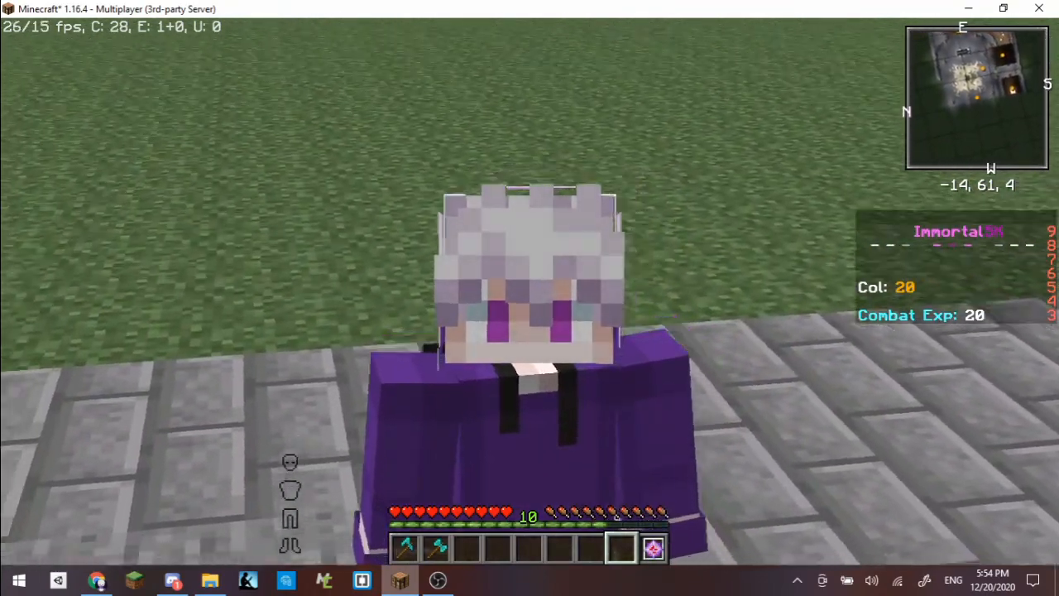
mouse_move(529, 297)
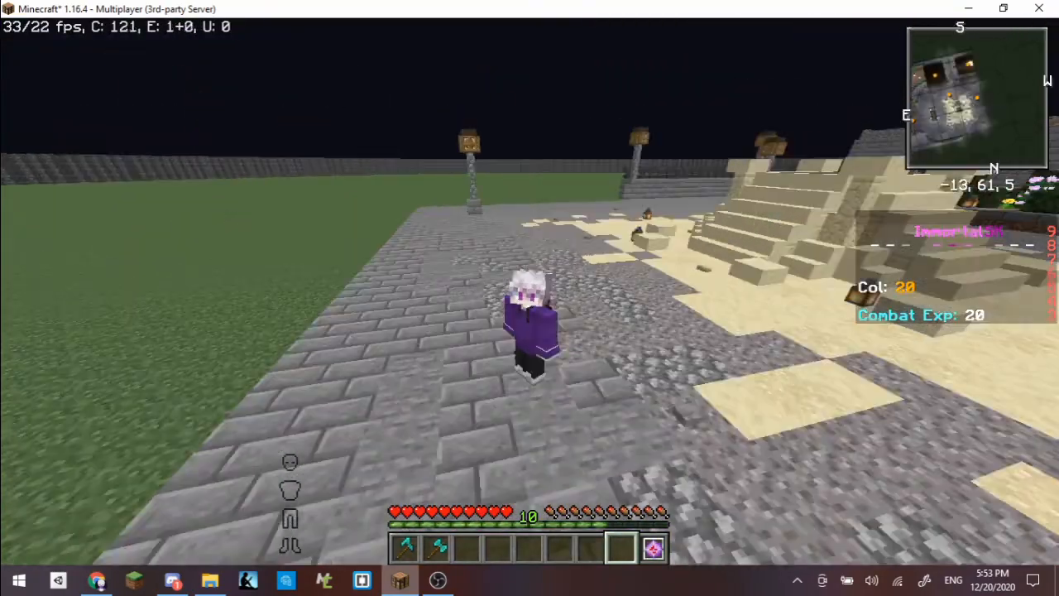
mouse_move(529, 298)
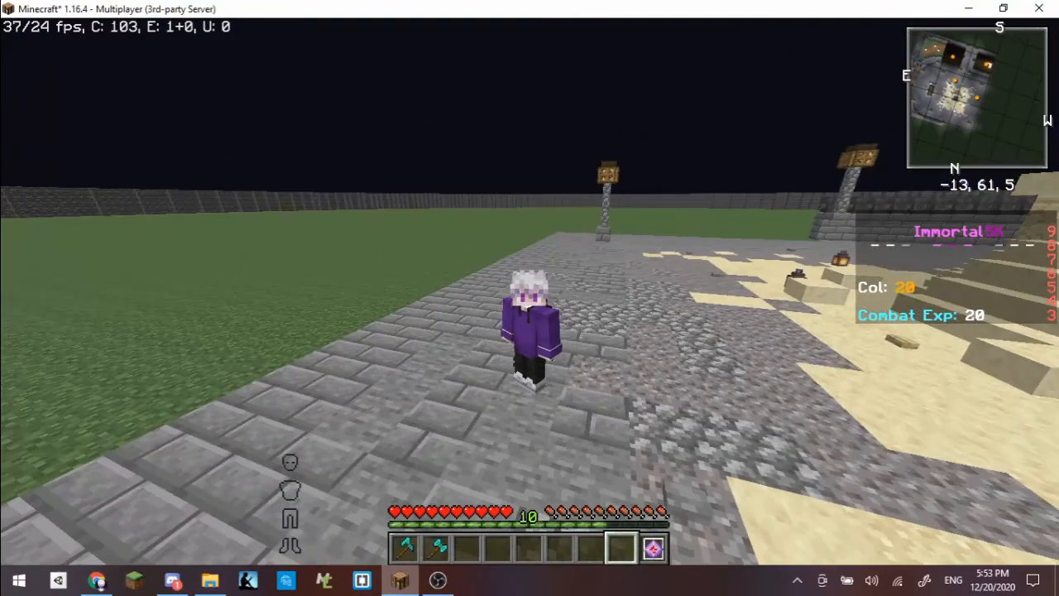
mouse_move(530, 298)
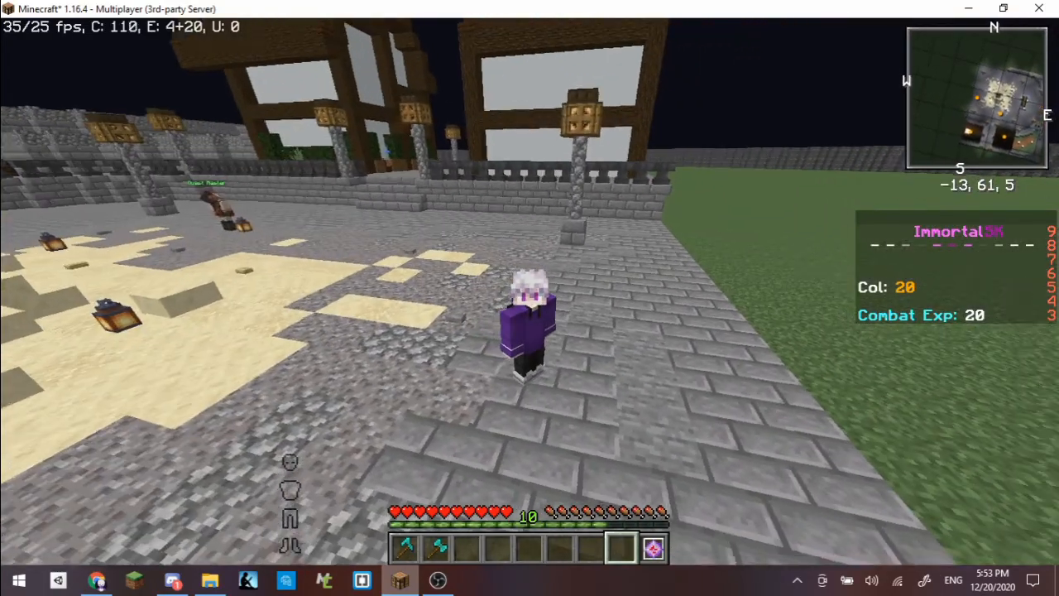
mouse_move(530, 298)
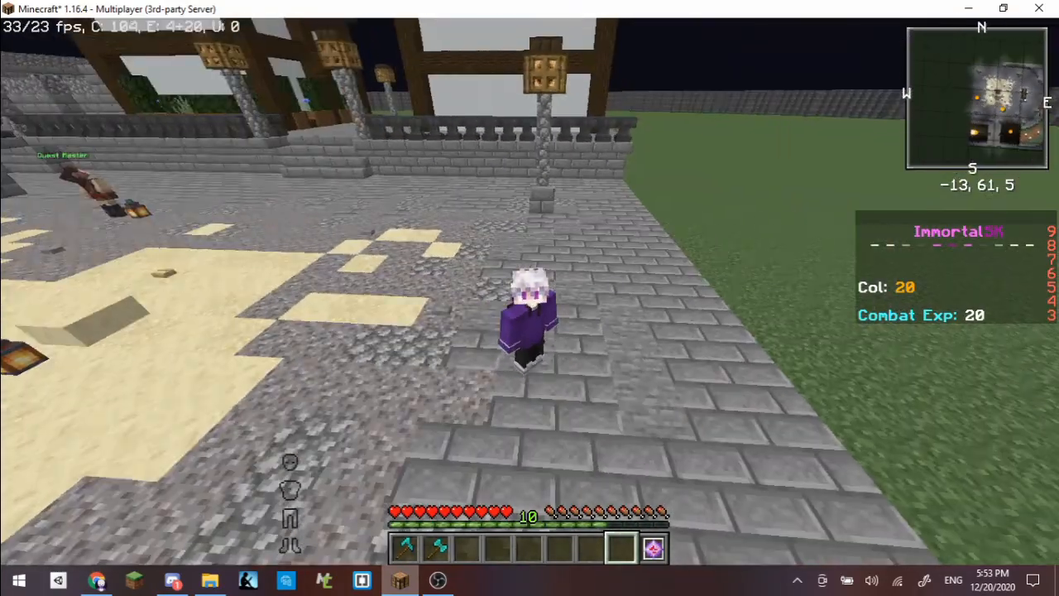
mouse_move(530, 298)
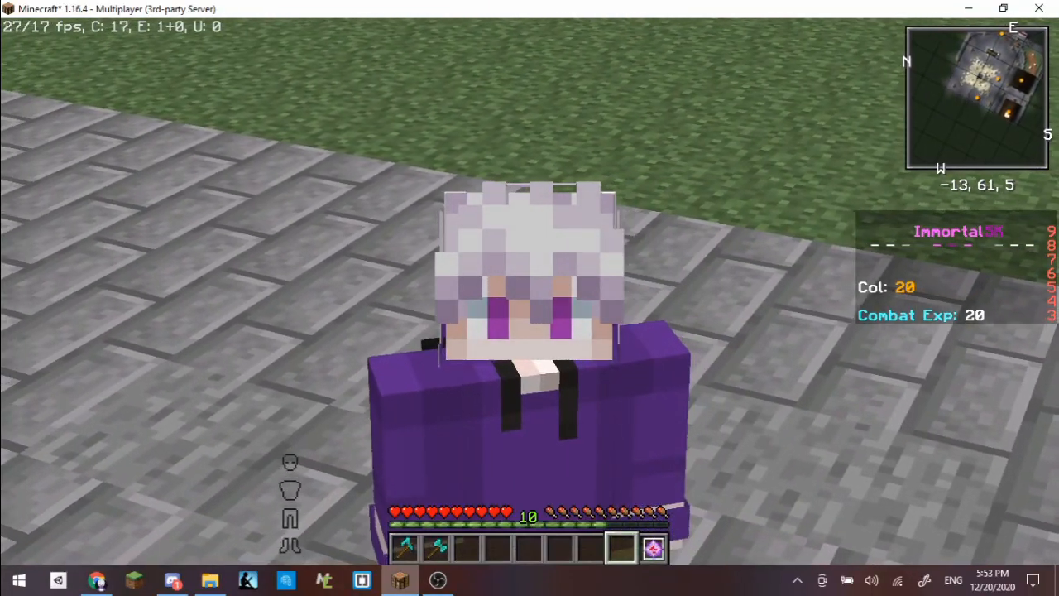
mouse_move(529, 298)
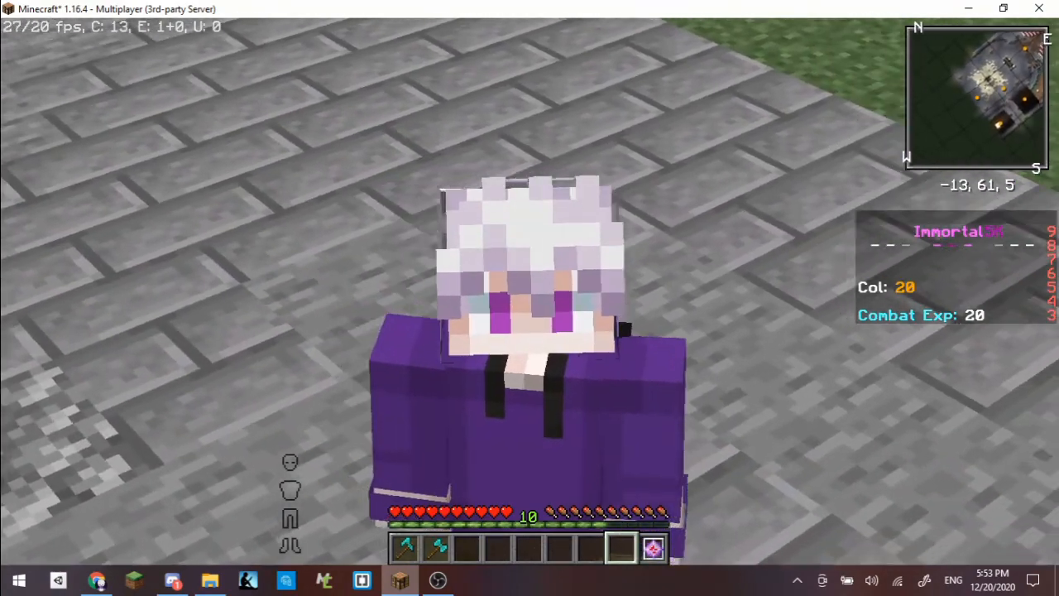
mouse_move(529, 297)
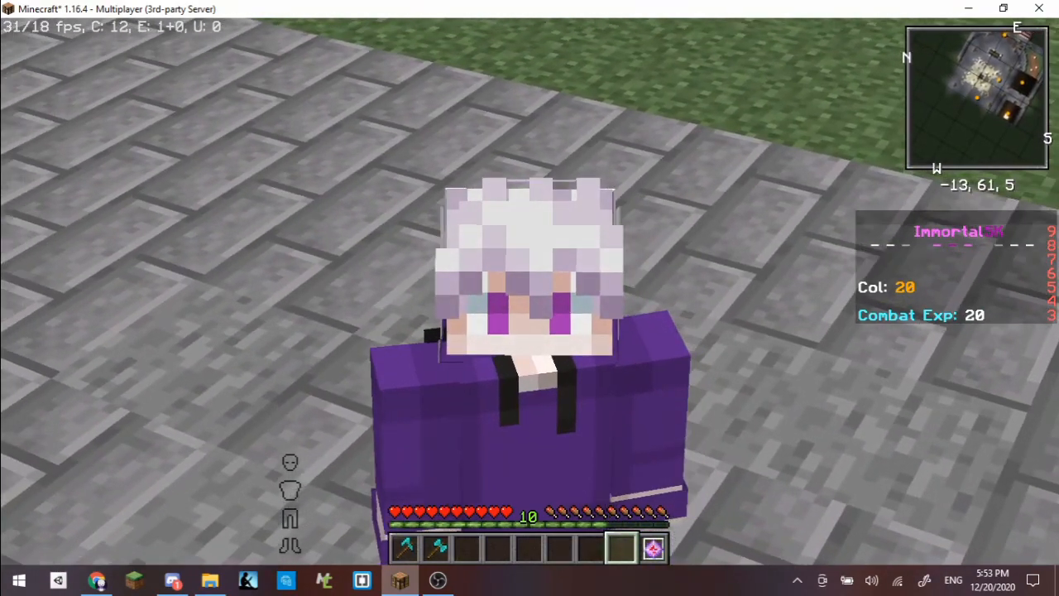